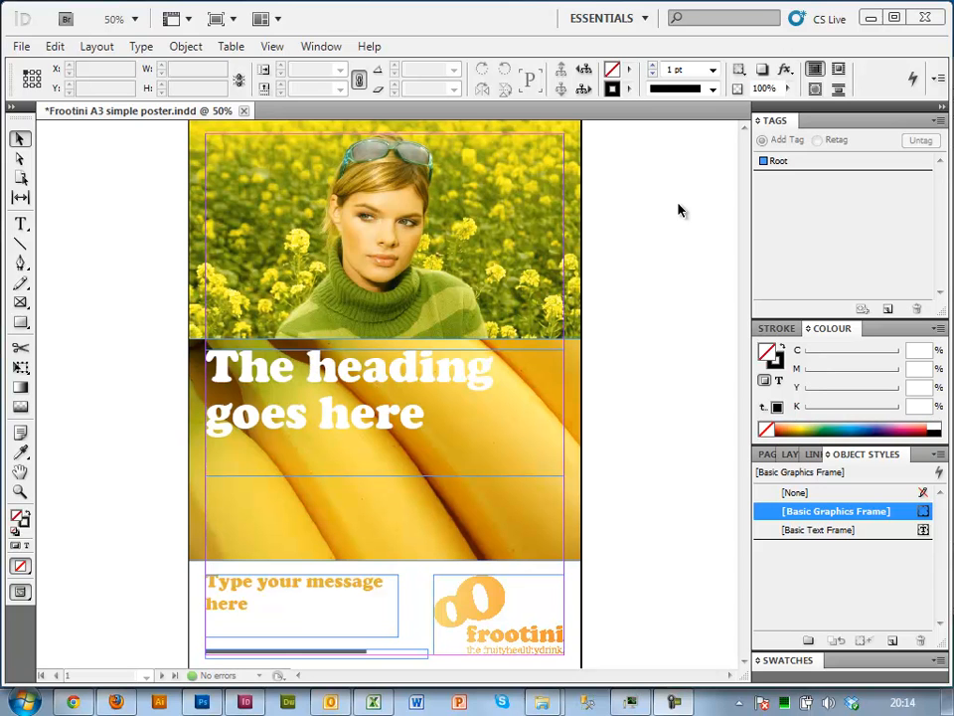
pyautogui.moveTo(501, 386)
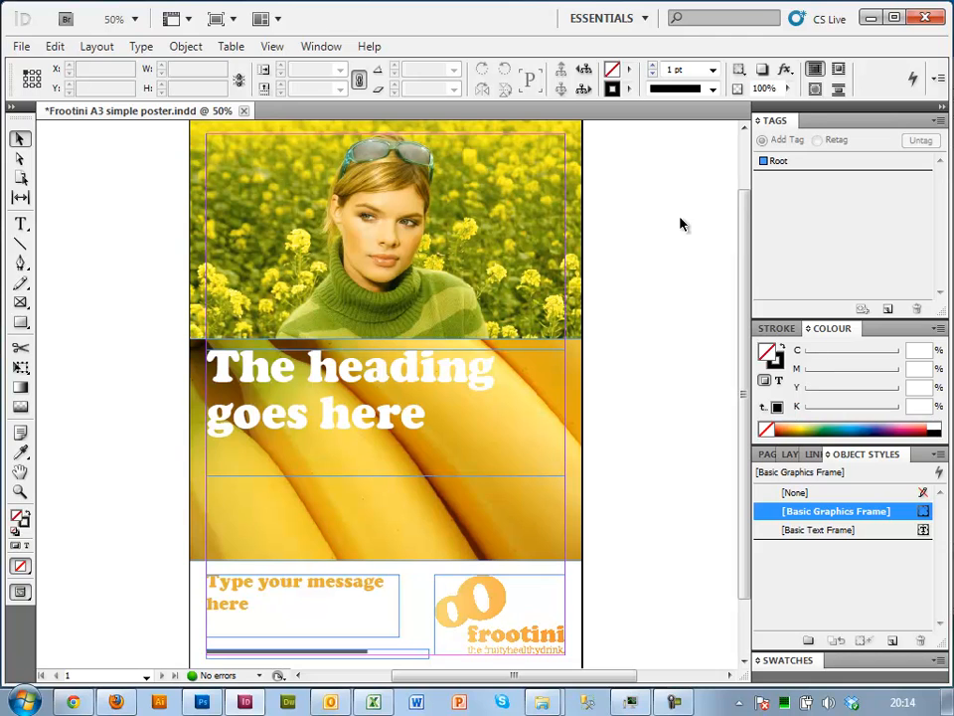
pyautogui.moveTo(736, 138)
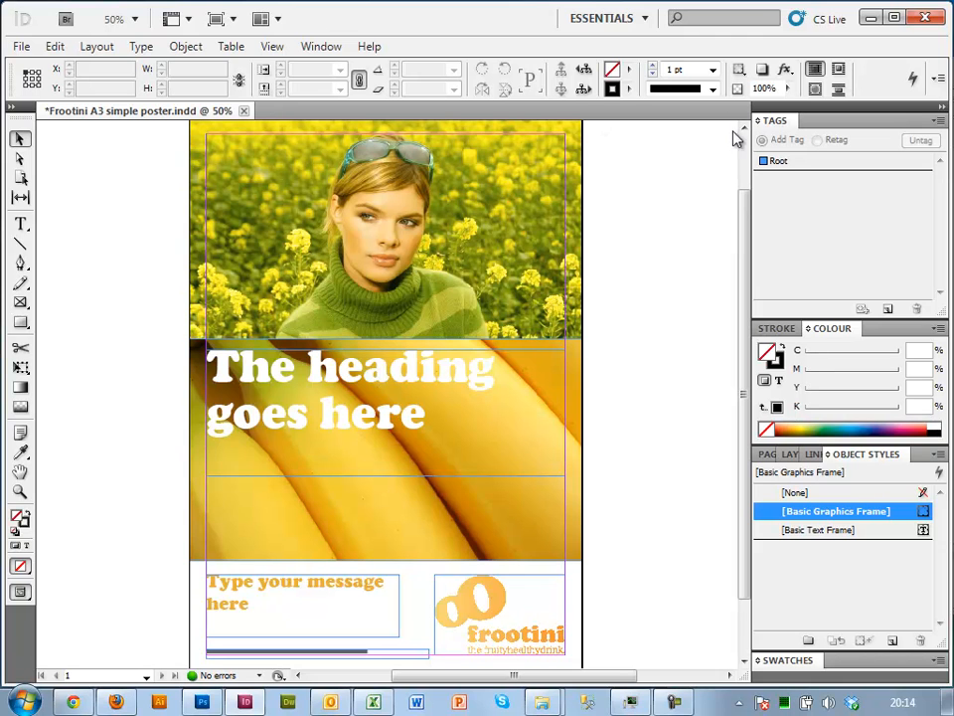
pyautogui.moveTo(891, 127)
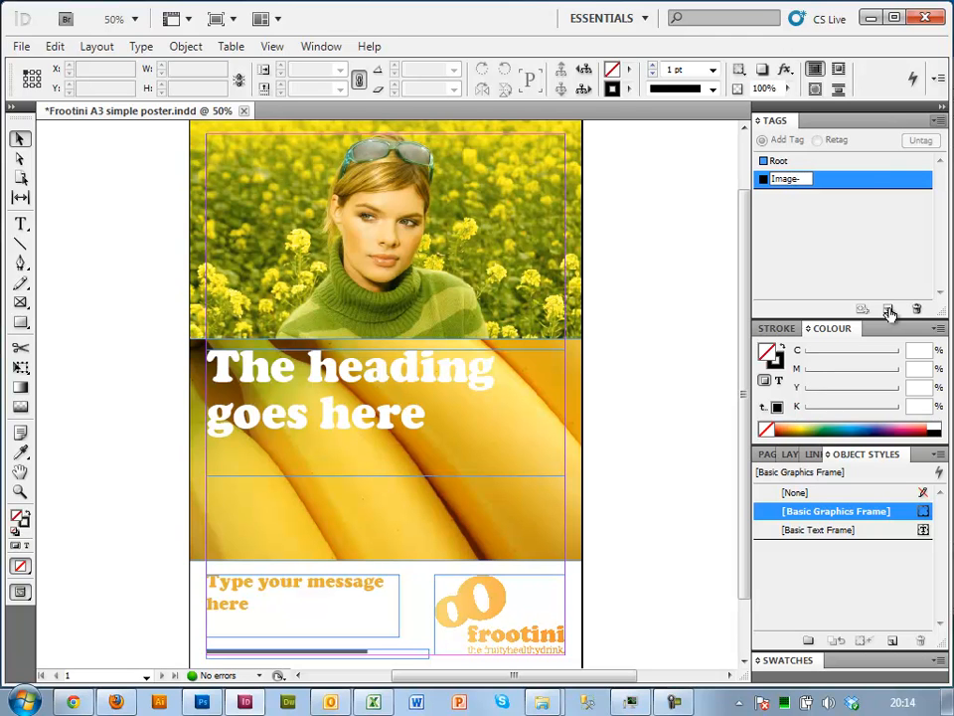
# Step: Add tags named Image-Top, Image-Bottom, Heading, Message and Telephone to the Tags panel
pyautogui.write('Top')
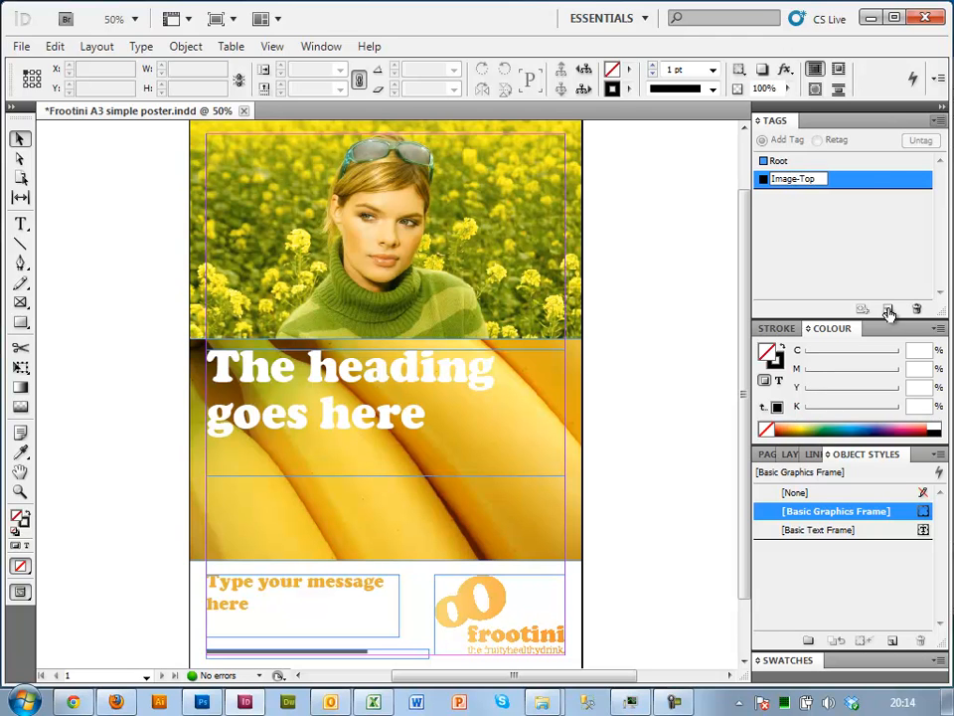
pyautogui.click(863, 310)
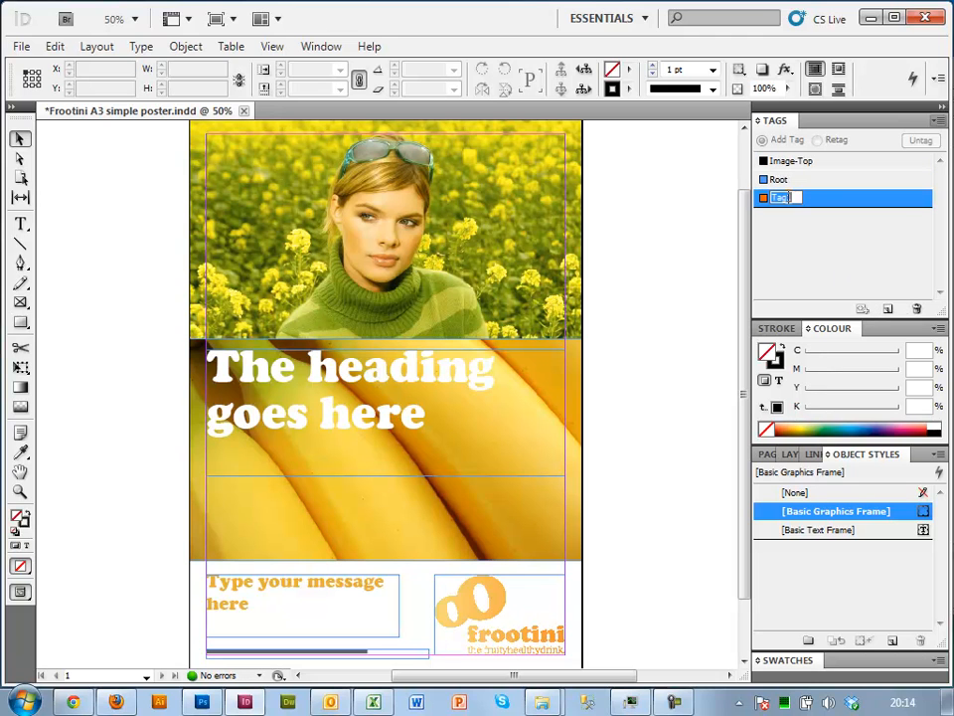
pyautogui.write('Image-Bottom')
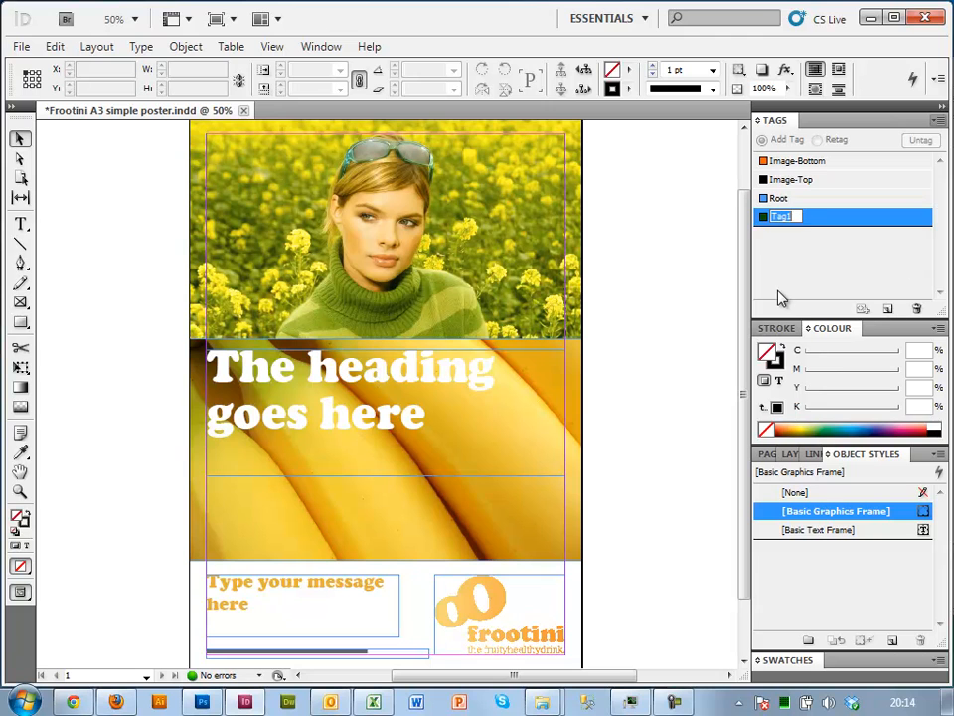
pyautogui.write('Headin')
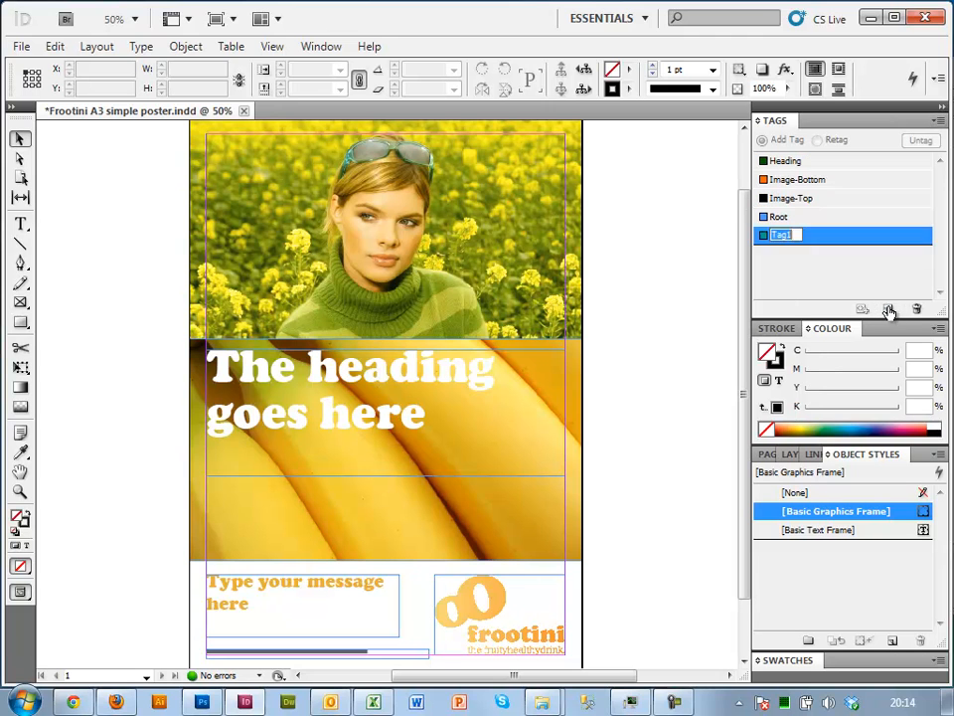
pyautogui.write('Message')
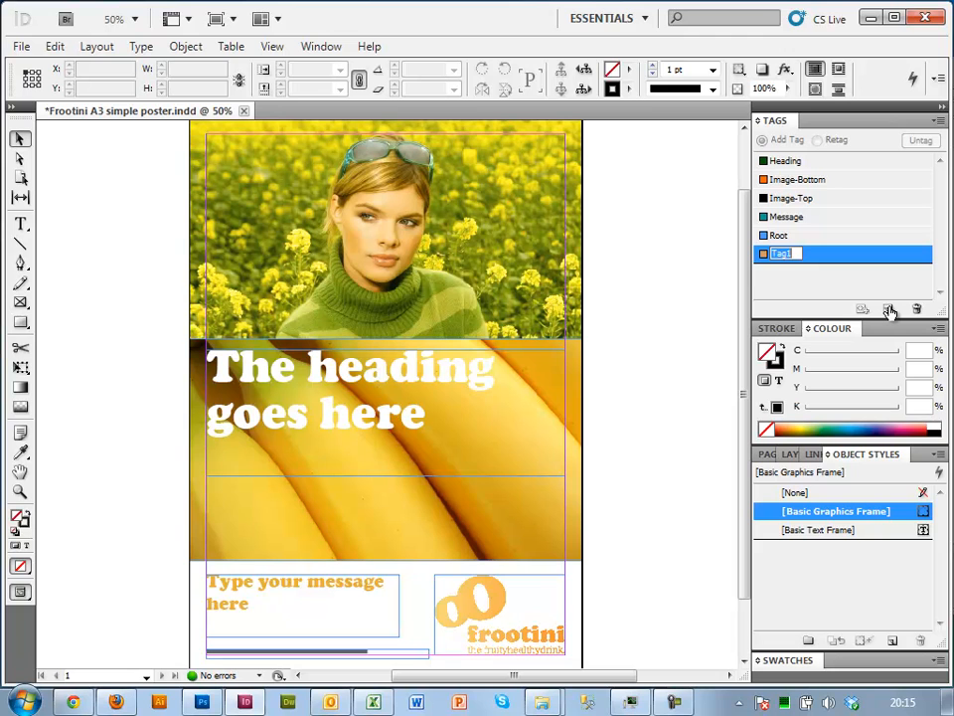
pyautogui.write('Telephone')
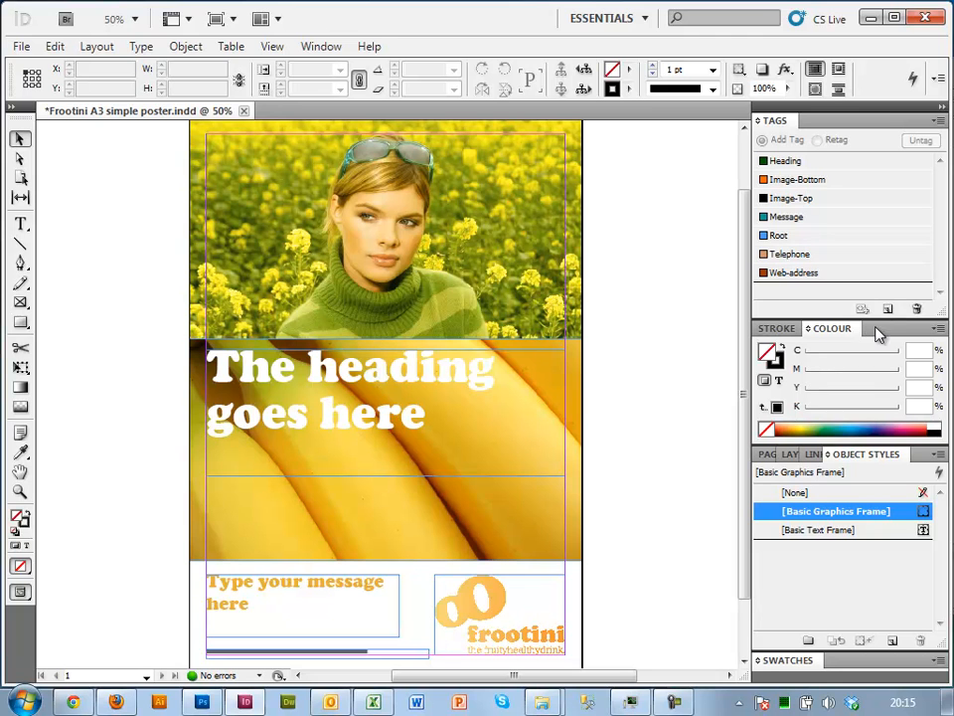
# Step: Add the remaining Web-address and Contact-Details tags to the list
pyautogui.click(781, 139)
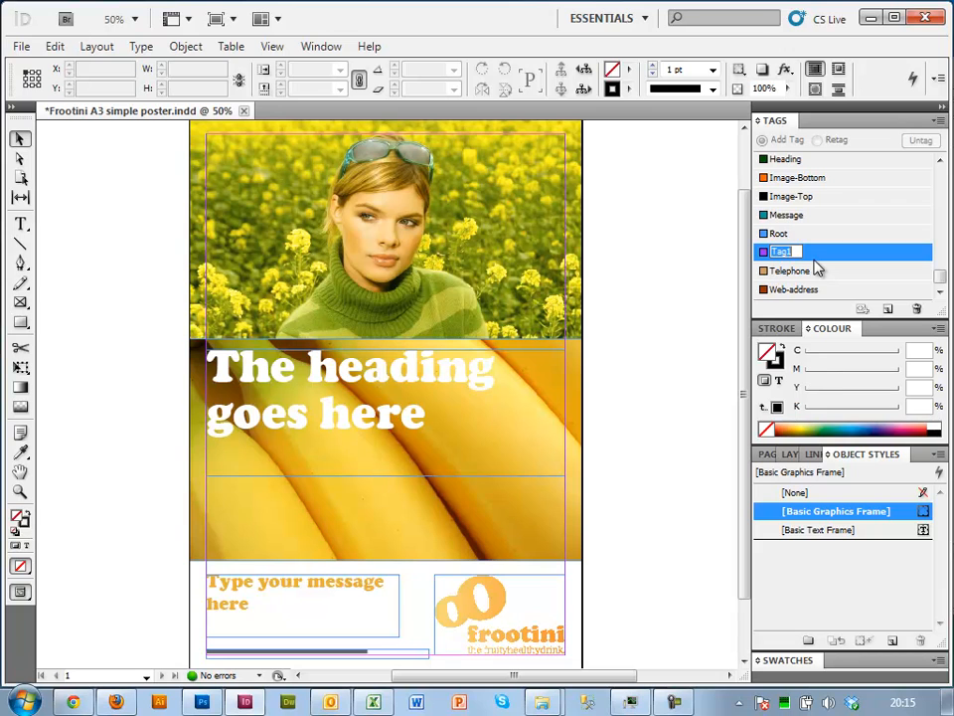
pyautogui.write('C')
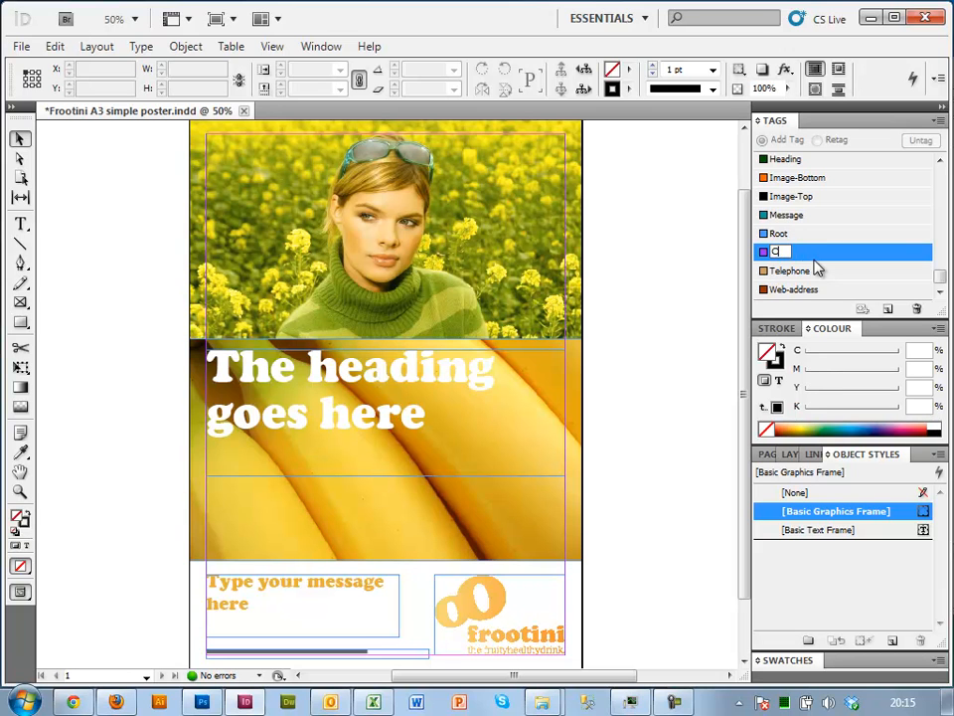
pyautogui.write('ontact-Details')
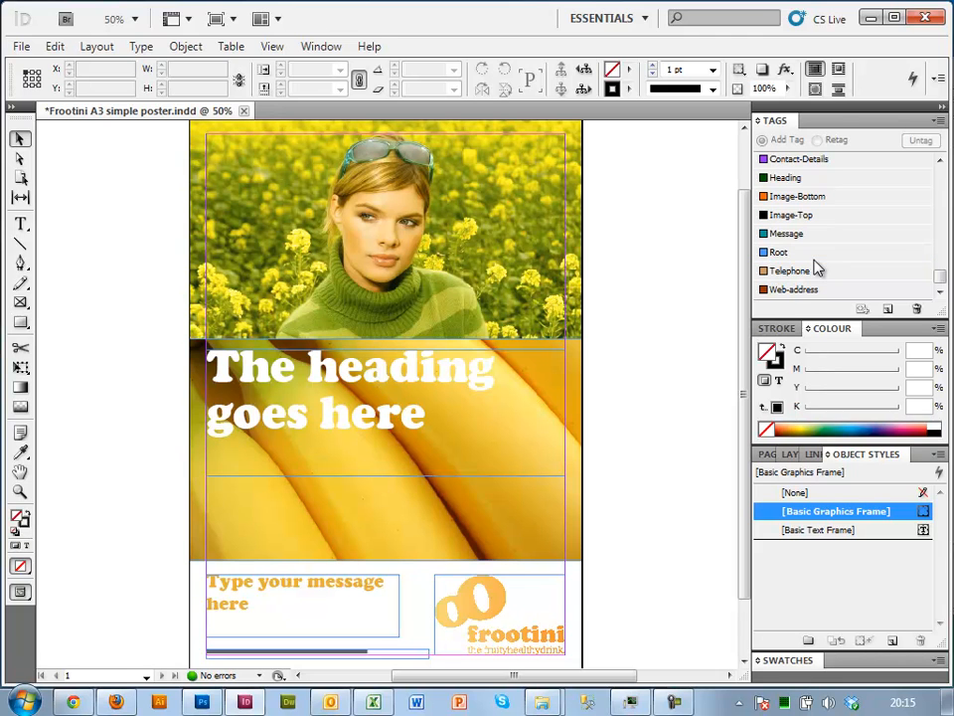
pyautogui.moveTo(666, 306)
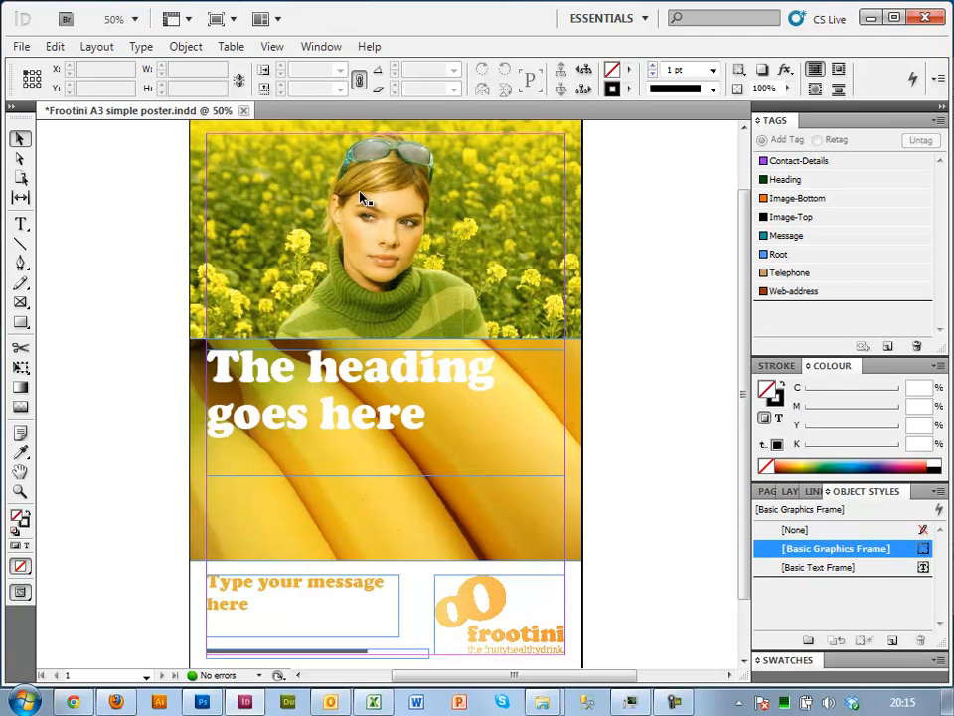
pyautogui.moveTo(269, 243)
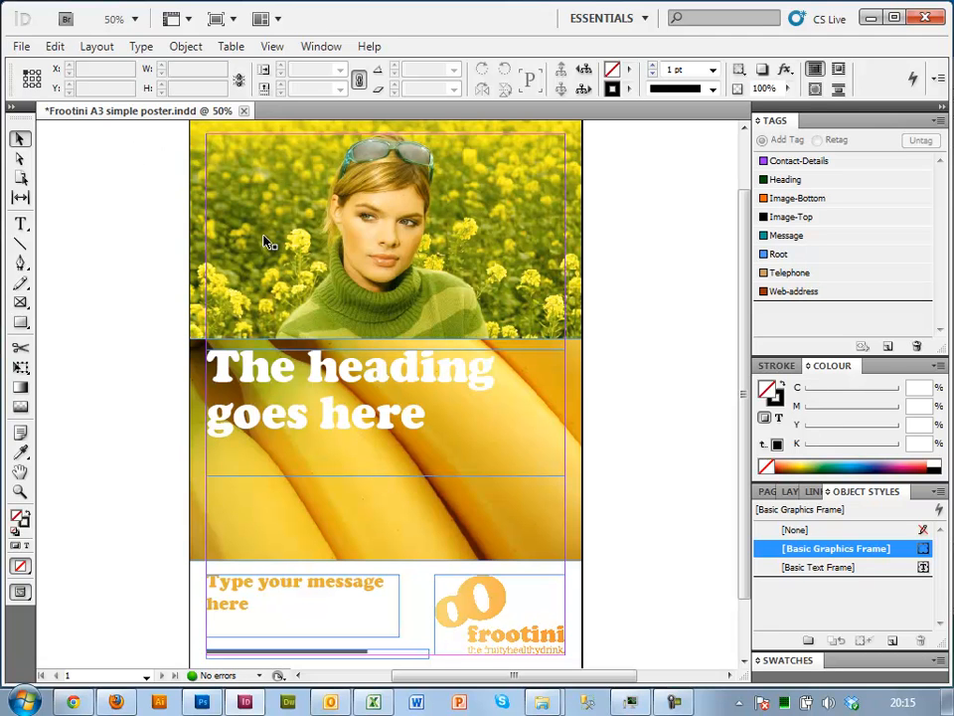
# Step: Tag the poster's top photo frame as Image-Top
pyautogui.click(398, 229)
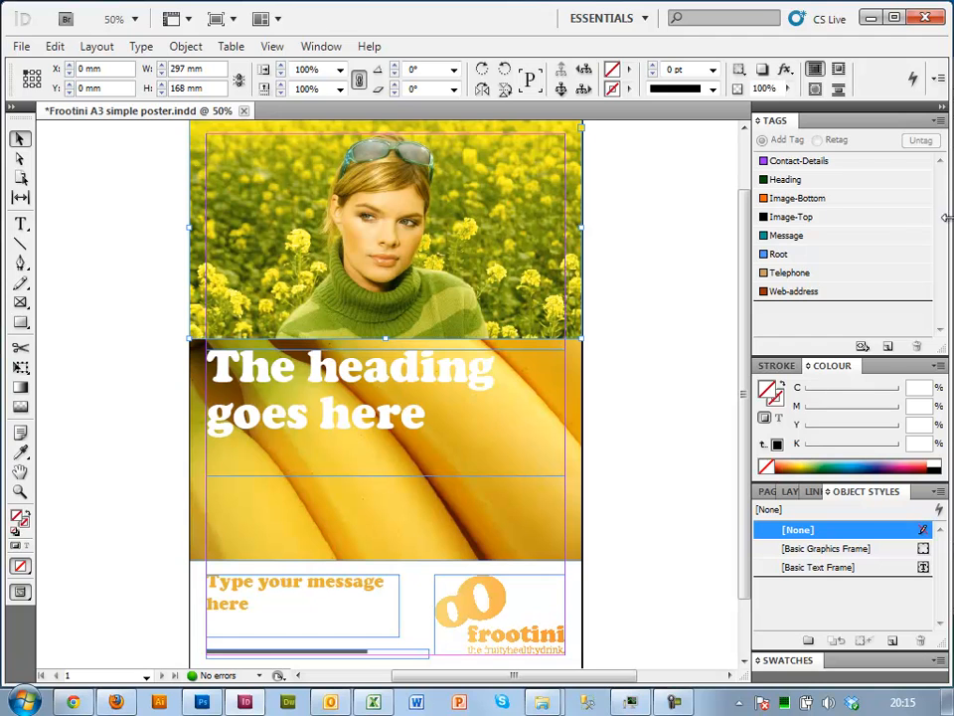
pyautogui.moveTo(801, 247)
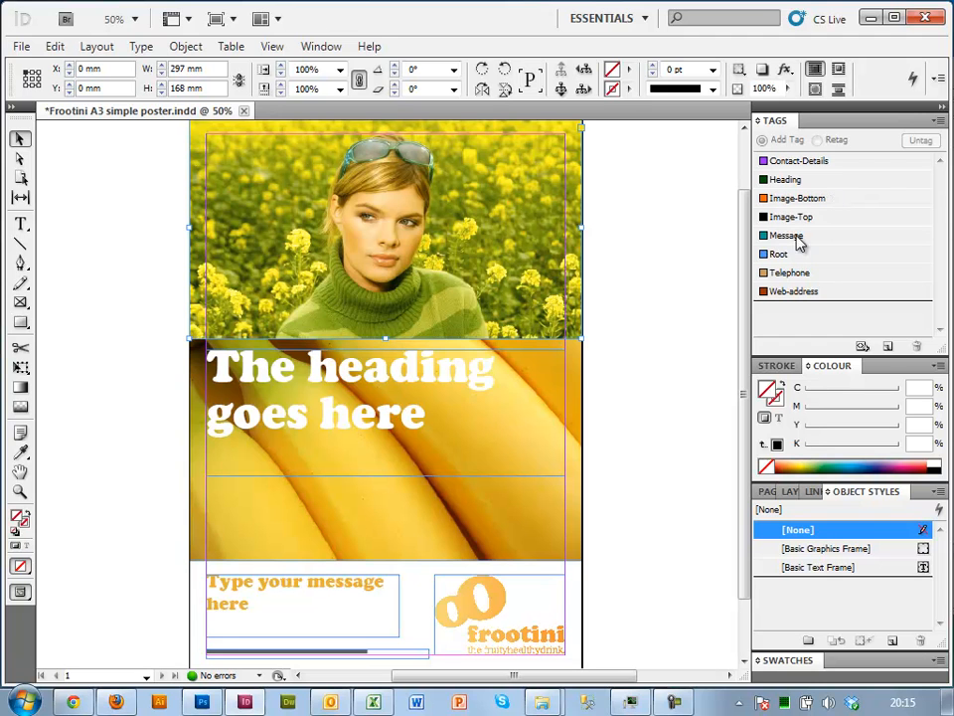
pyautogui.click(791, 216)
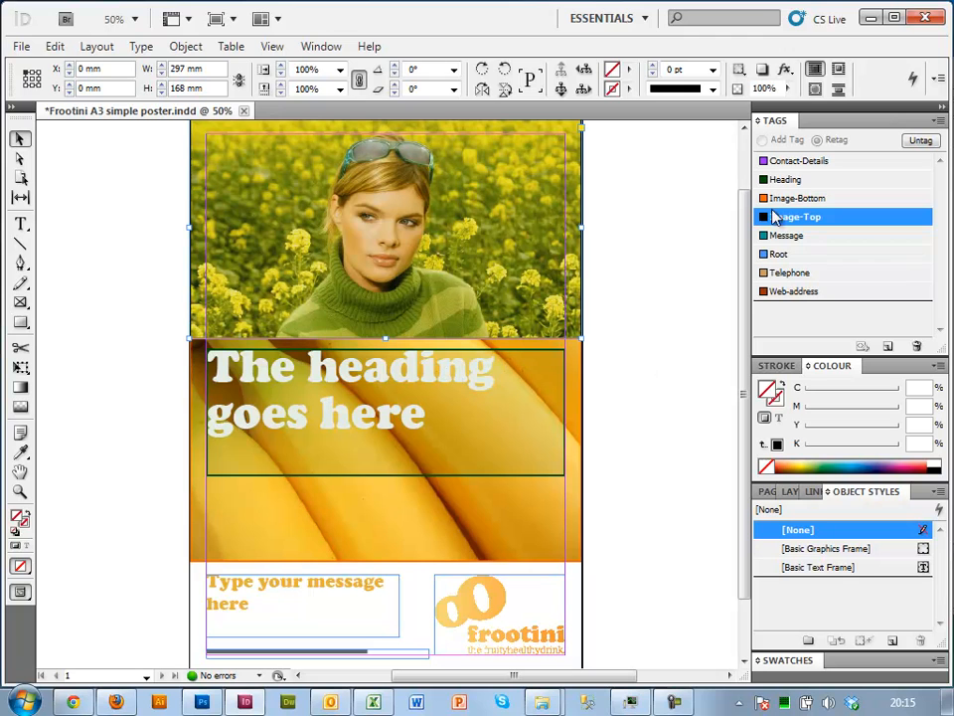
pyautogui.moveTo(771, 214)
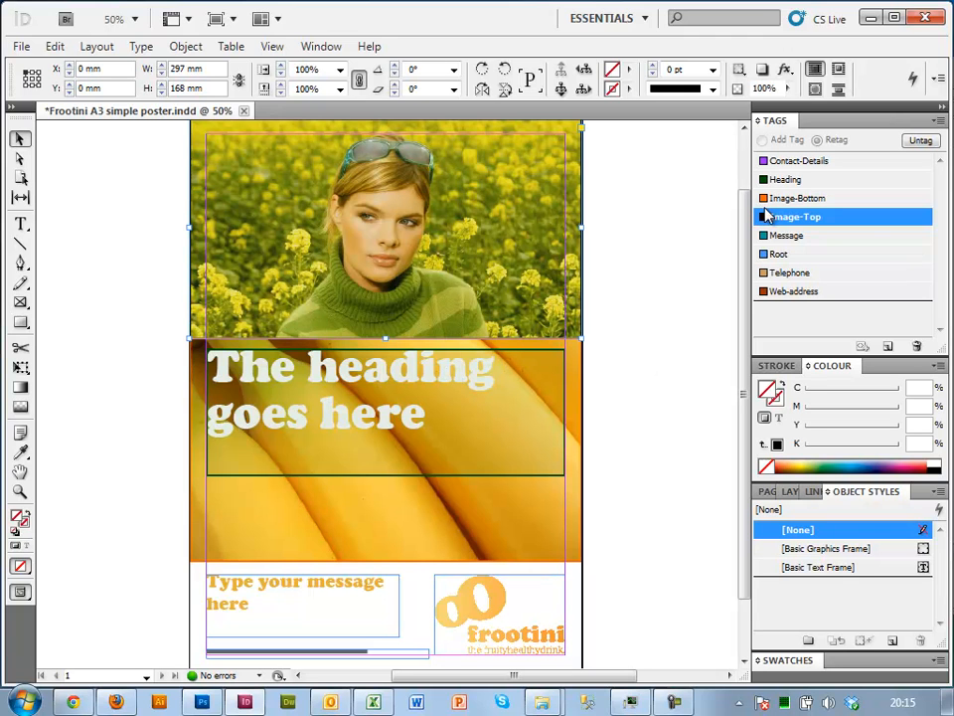
pyautogui.moveTo(792, 236)
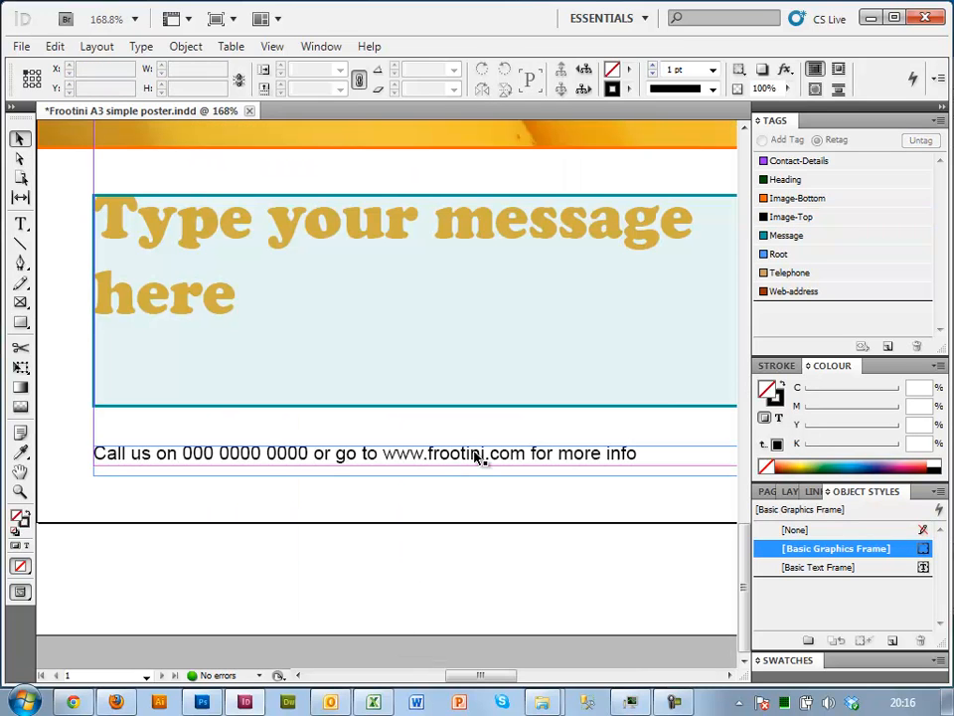
pyautogui.moveTo(231, 457)
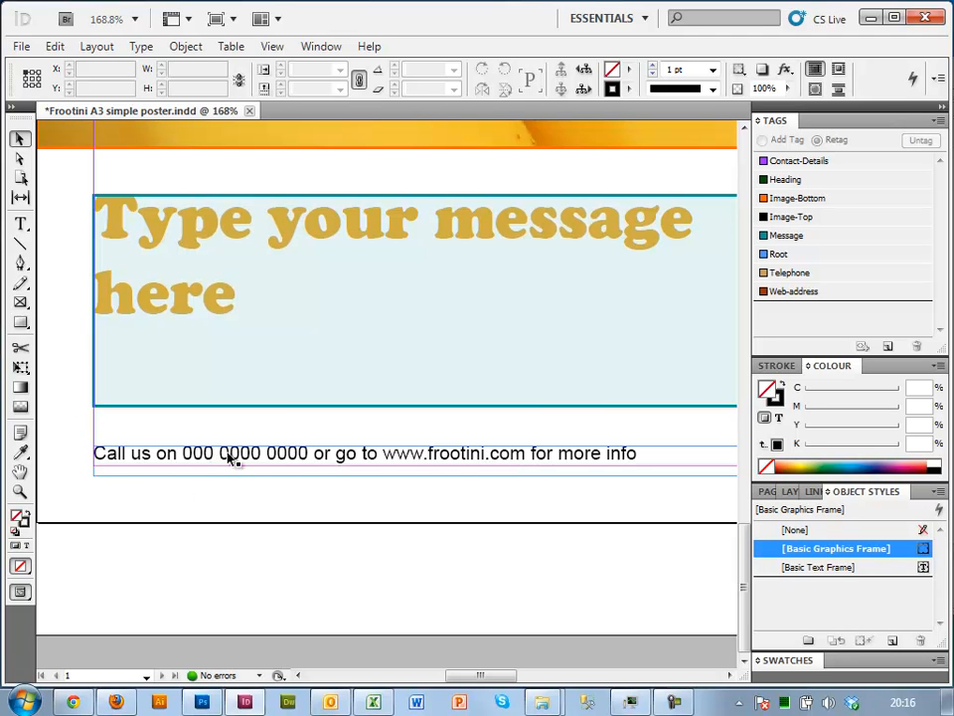
pyautogui.moveTo(574, 459)
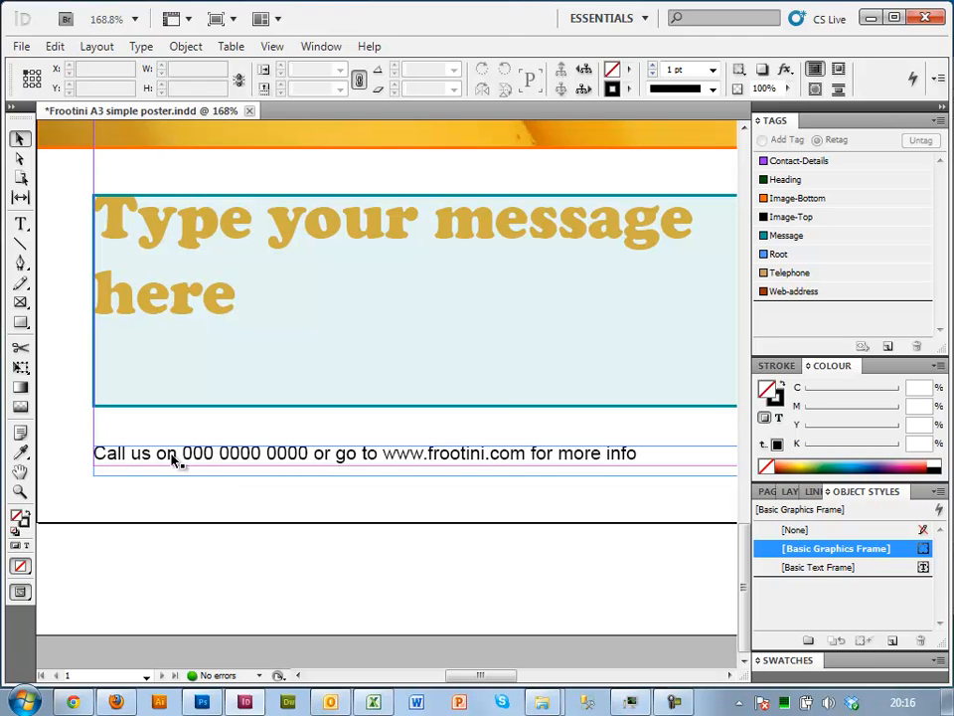
pyautogui.moveTo(462, 461)
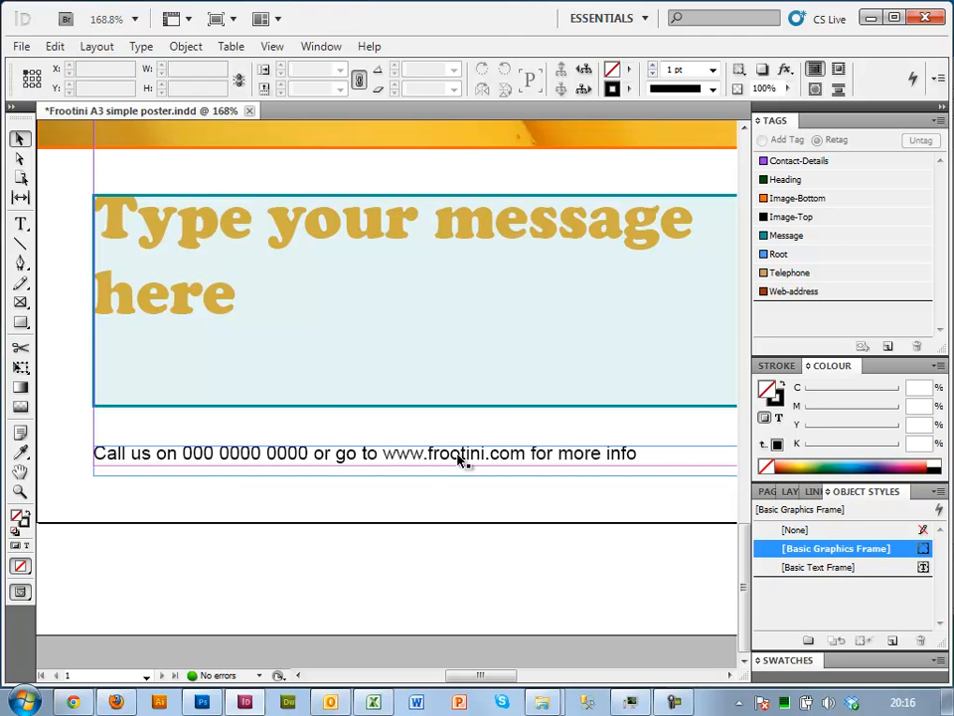
pyautogui.moveTo(183, 465)
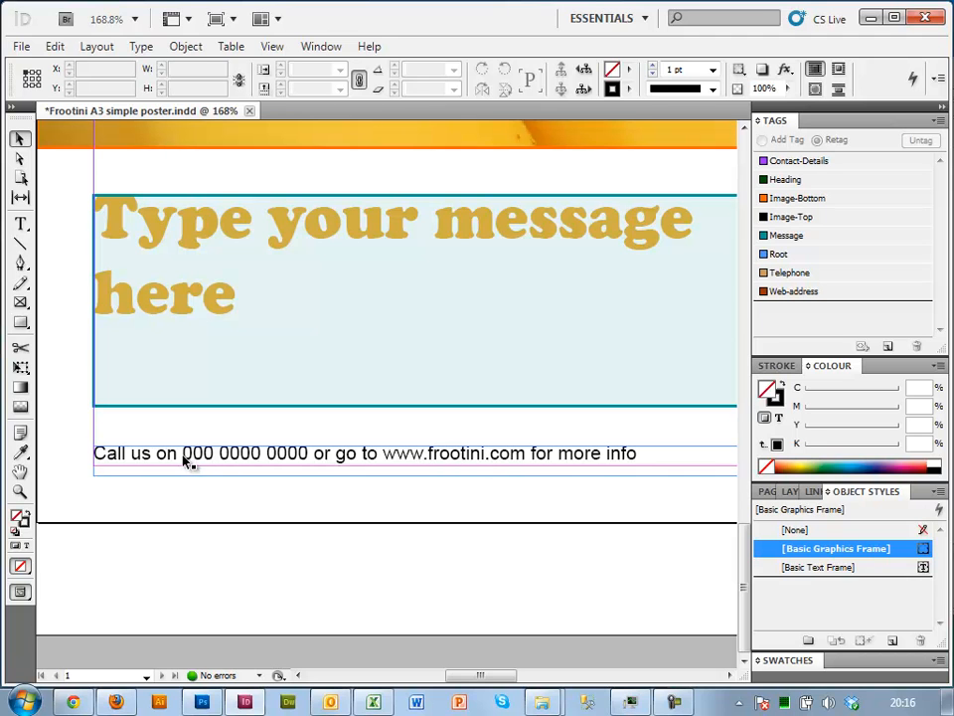
# Step: Tag the phone number Telephone, the web address Web-address, and the contact frame Contact-Details
pyautogui.click(185, 453)
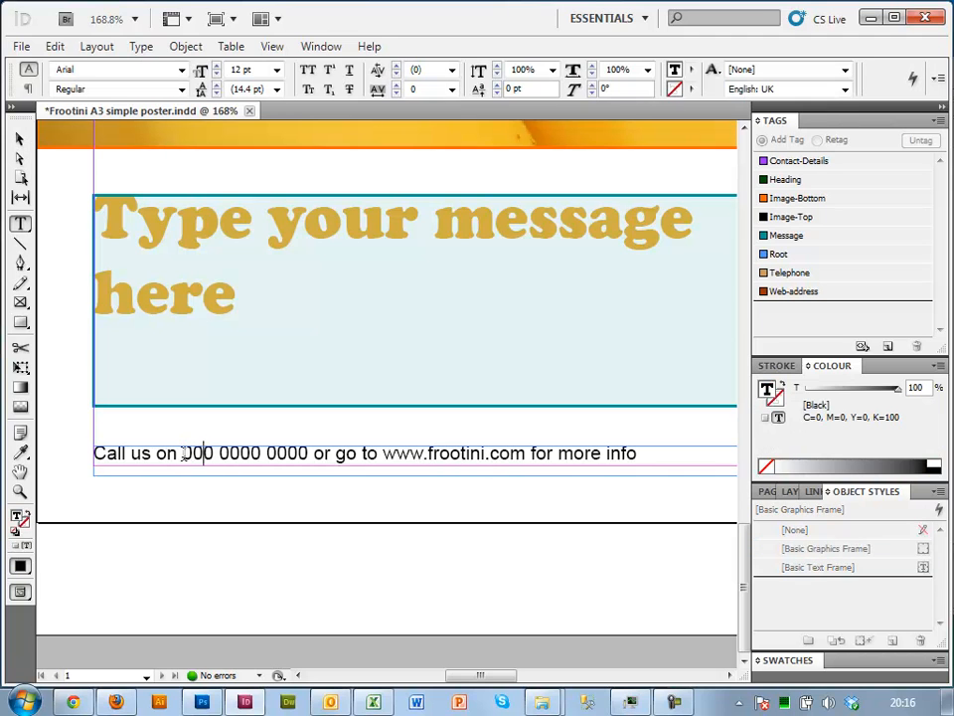
pyautogui.doubleClick(242, 453)
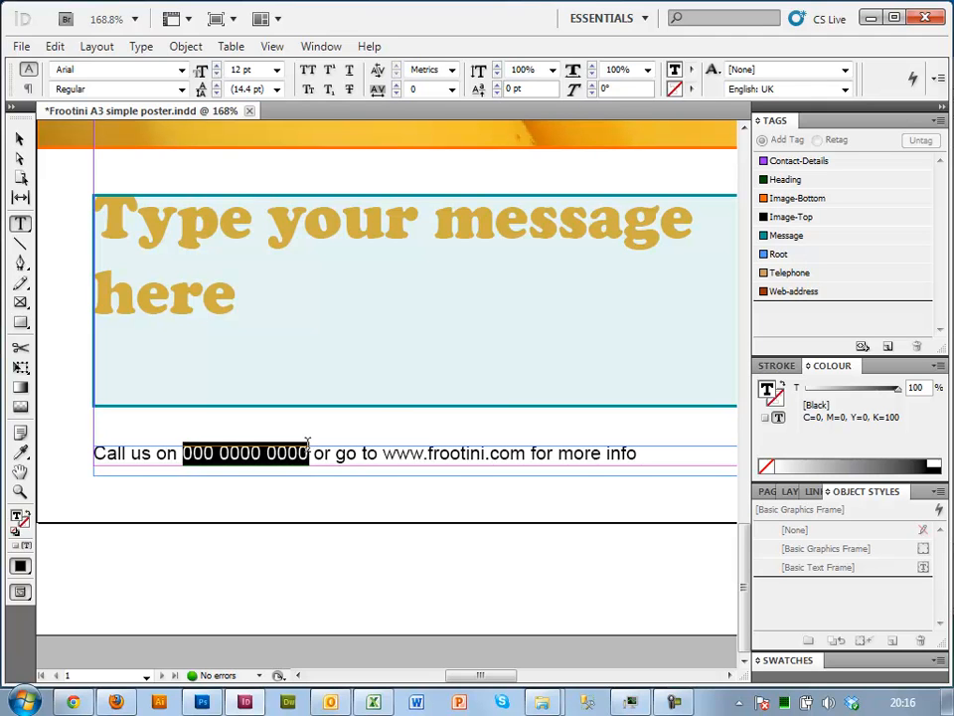
pyautogui.click(791, 273)
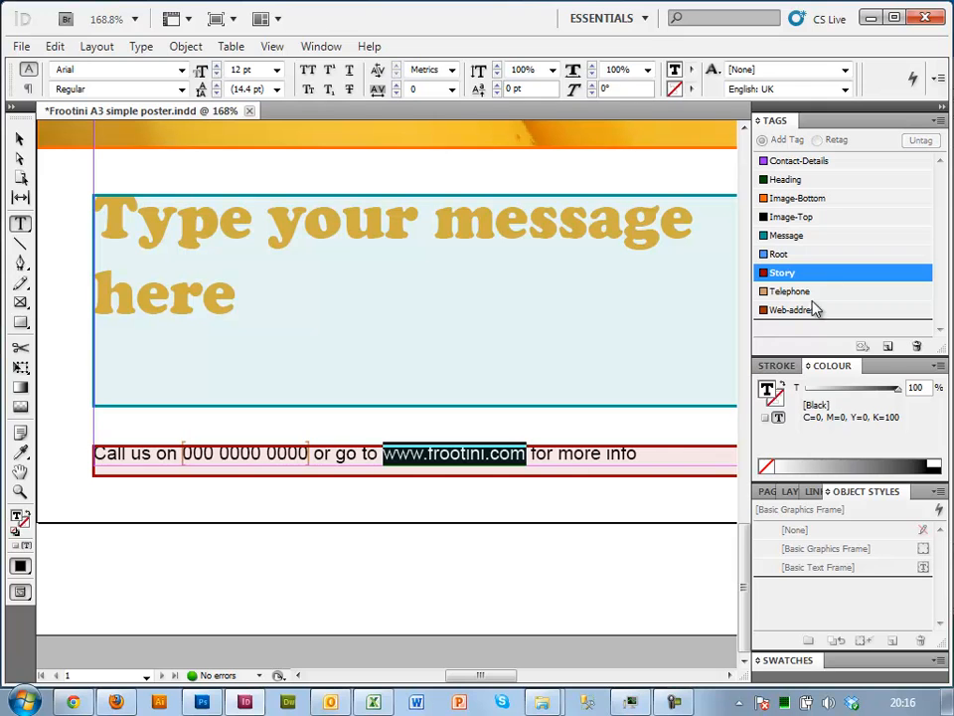
pyautogui.click(799, 310)
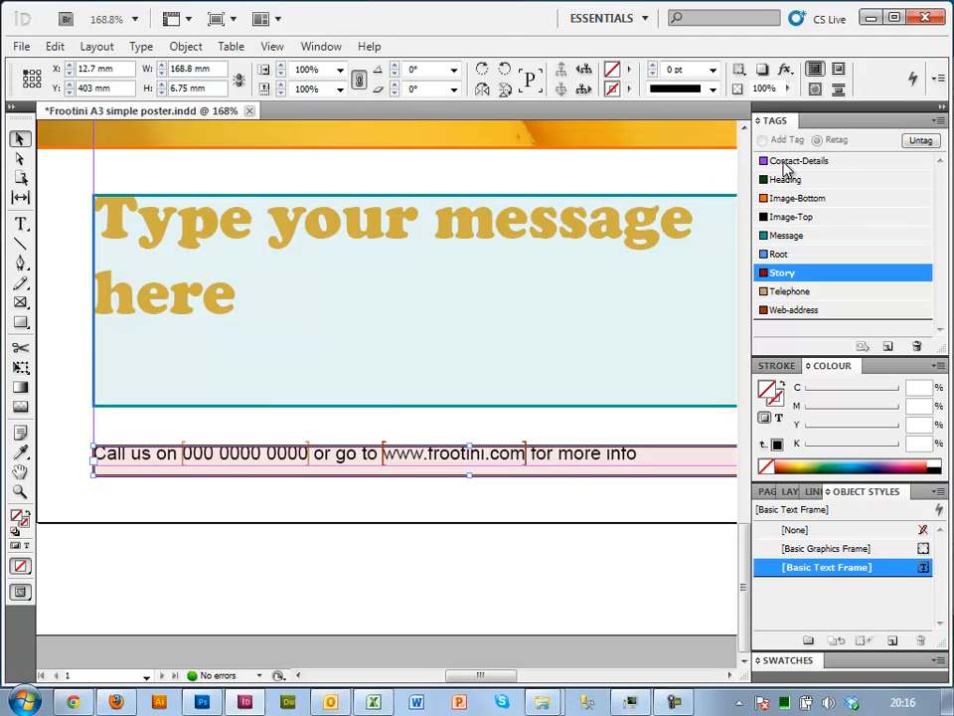
pyautogui.click(806, 159)
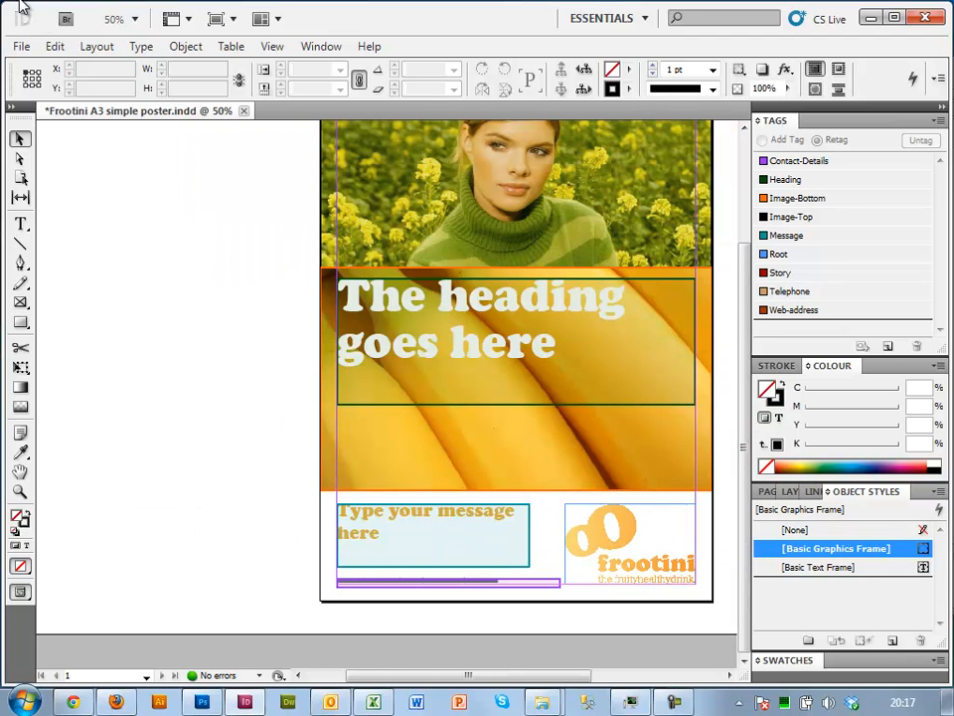
pyautogui.moveTo(203, 78)
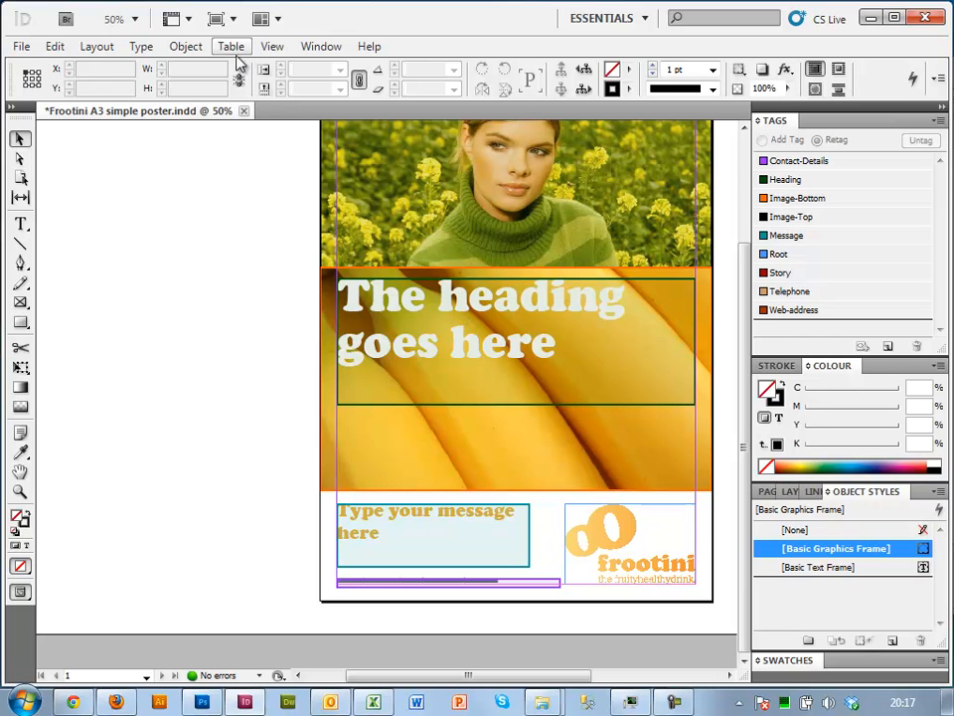
# Step: Show the document's tag structure and expand Contact-Details to reveal Telephone and Web-address
pyautogui.click(270, 46)
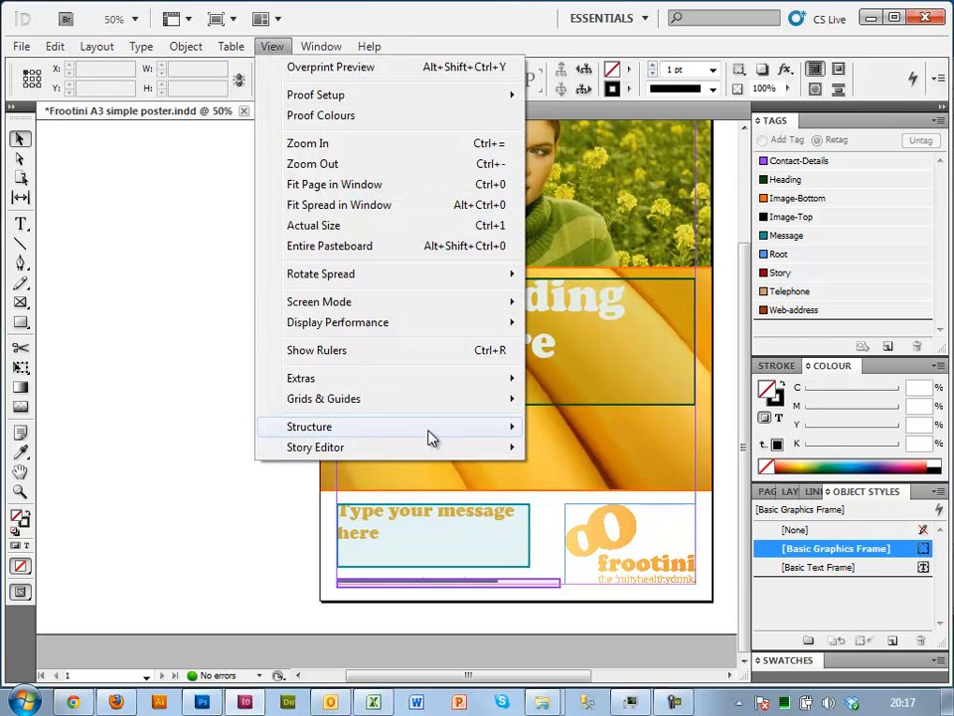
pyautogui.click(310, 426)
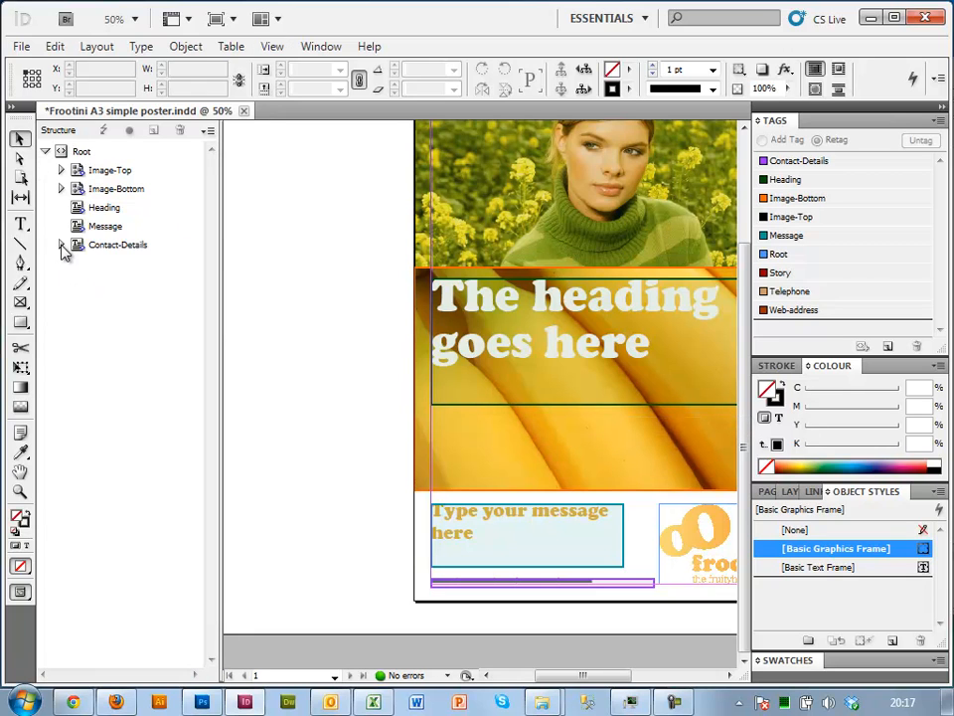
pyautogui.click(60, 245)
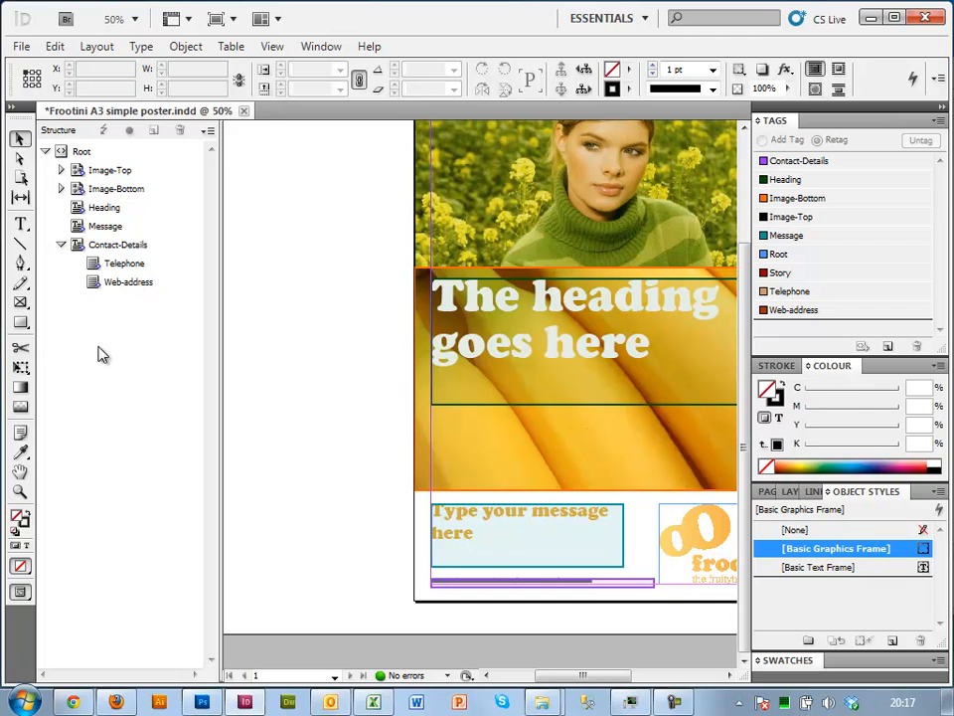
pyautogui.moveTo(92, 294)
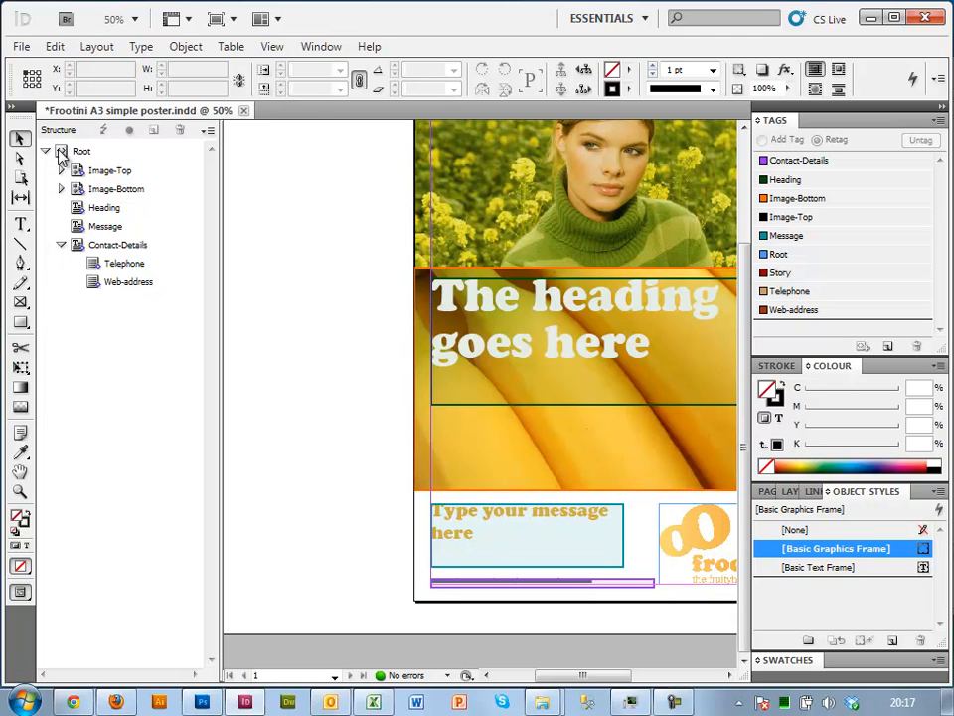
pyautogui.moveTo(311, 274)
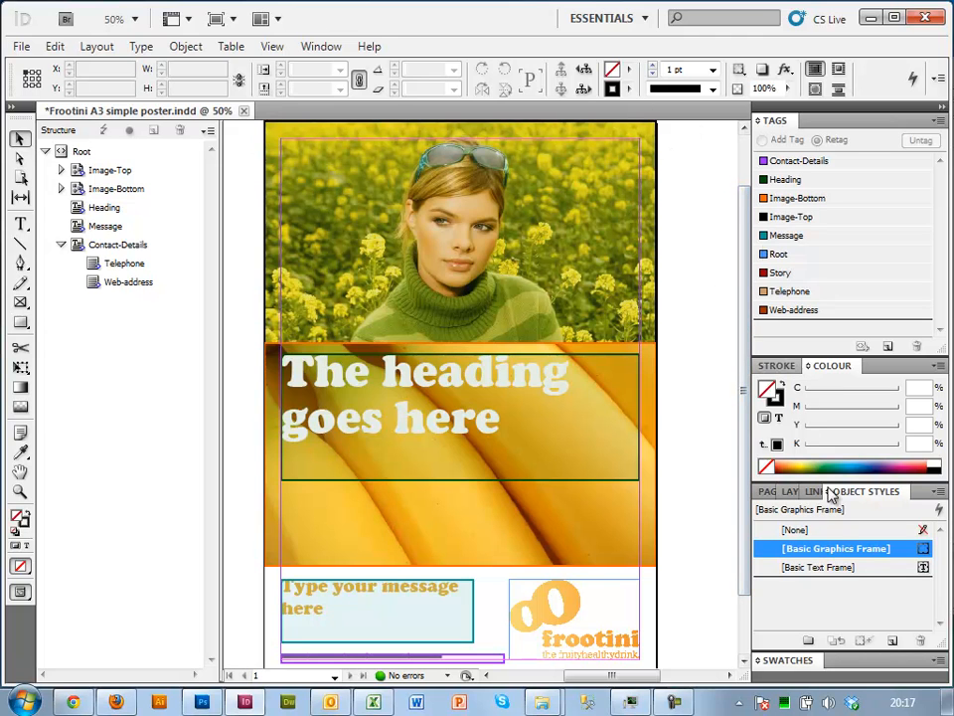
pyautogui.moveTo(890, 497)
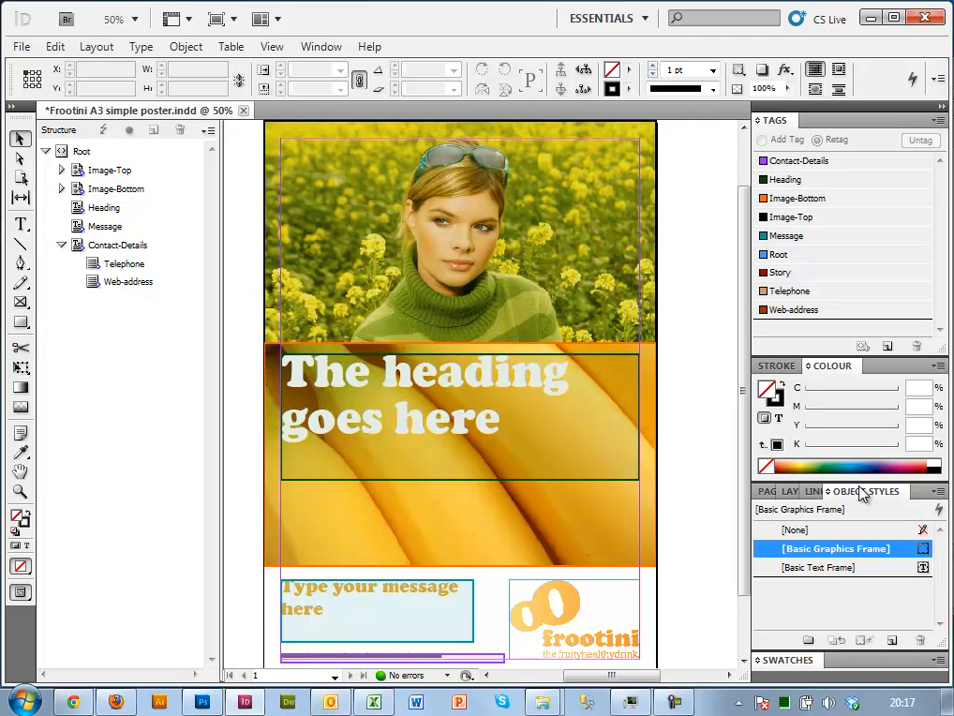
pyautogui.moveTo(851, 505)
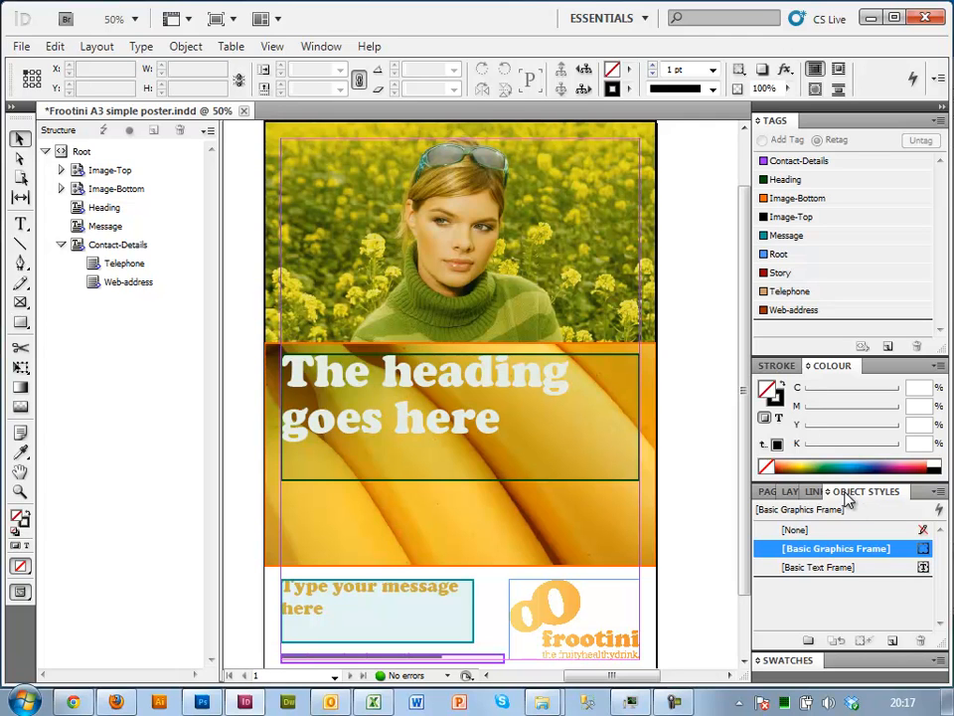
pyautogui.moveTo(895, 615)
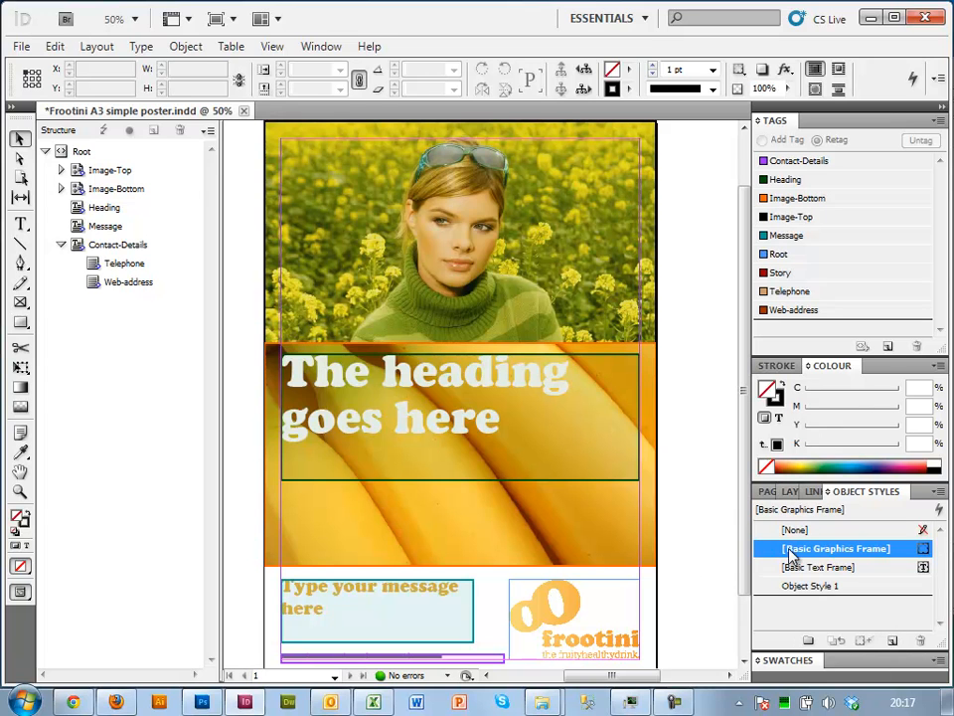
# Step: Select the new Object Style 1 and bring up its Object Style Options
pyautogui.click(811, 584)
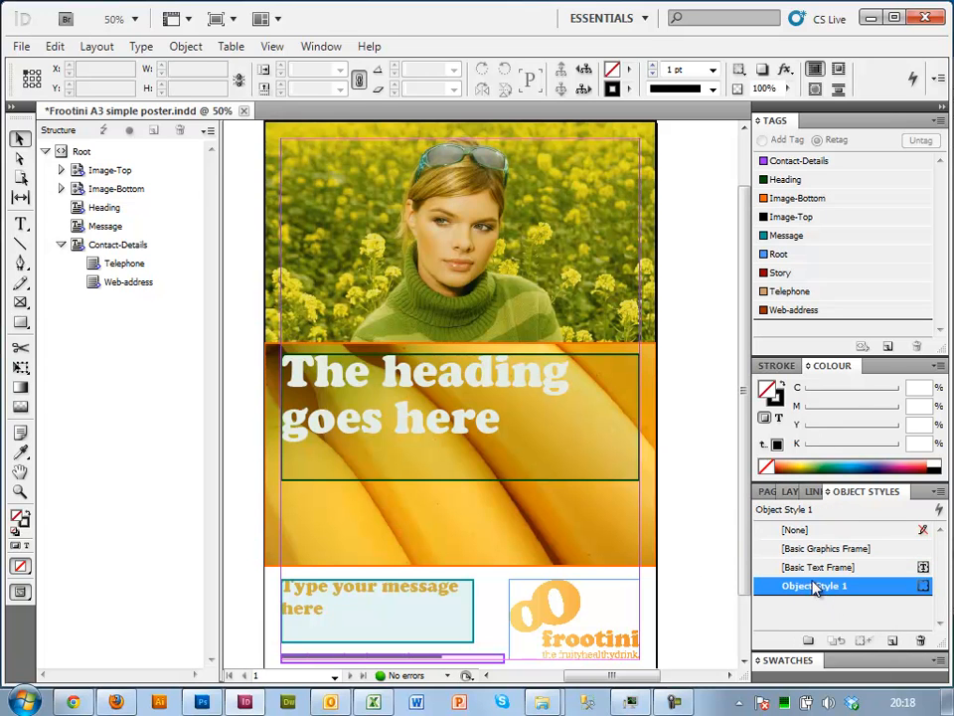
pyautogui.doubleClick(815, 585)
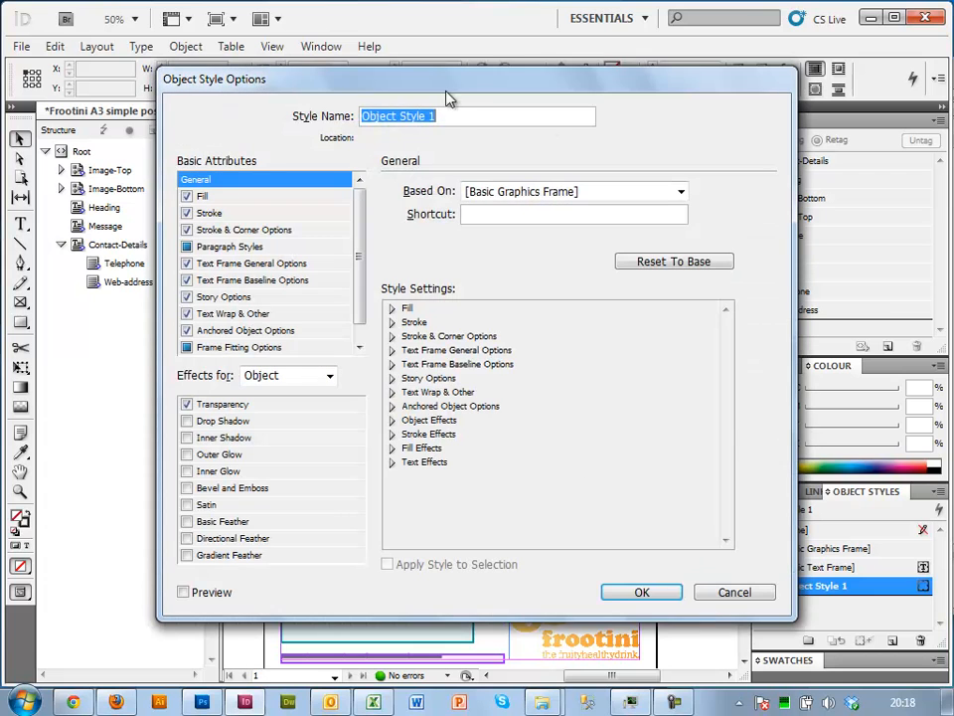
# Step: Name the style Fill-frame-centered with Auto-Fit on and Fill Frame Proportionally, then save it
pyautogui.write('Fill-frame')
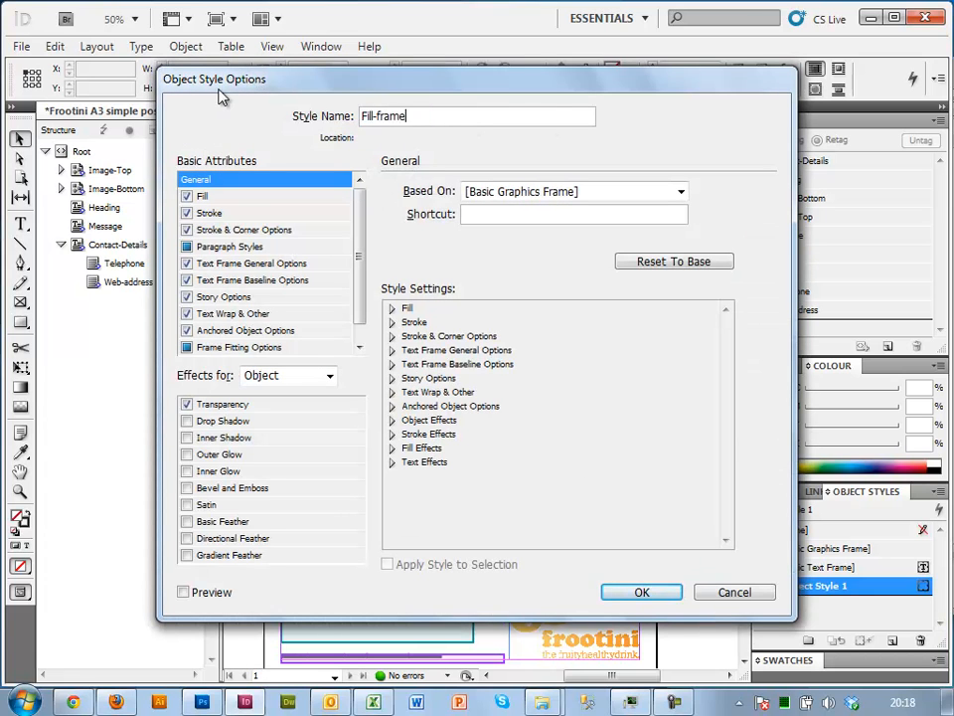
pyautogui.write('-centered')
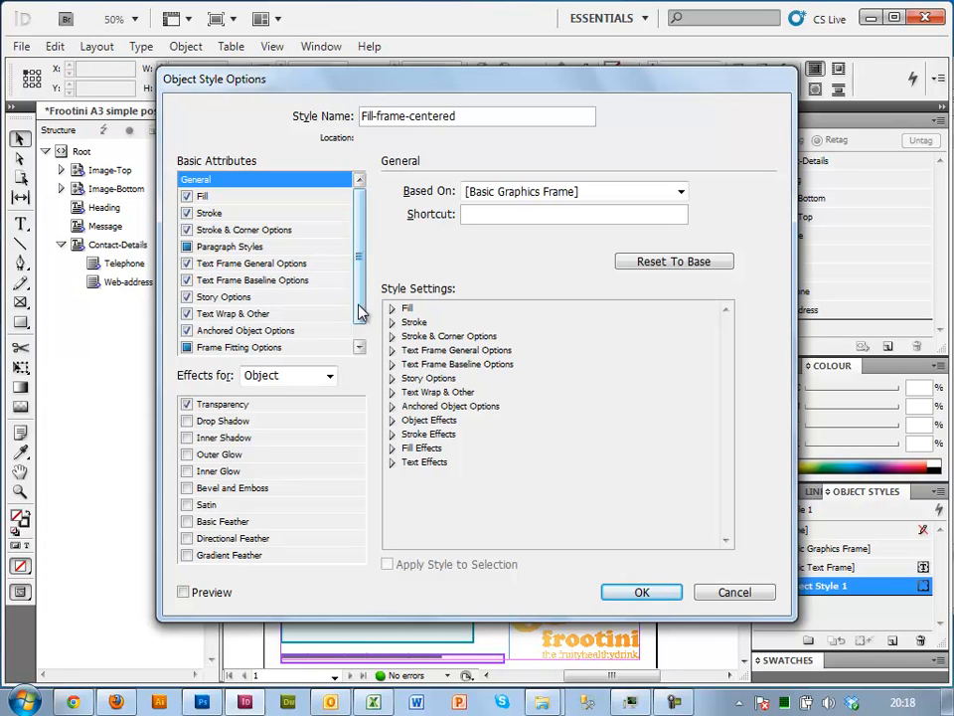
pyautogui.click(239, 346)
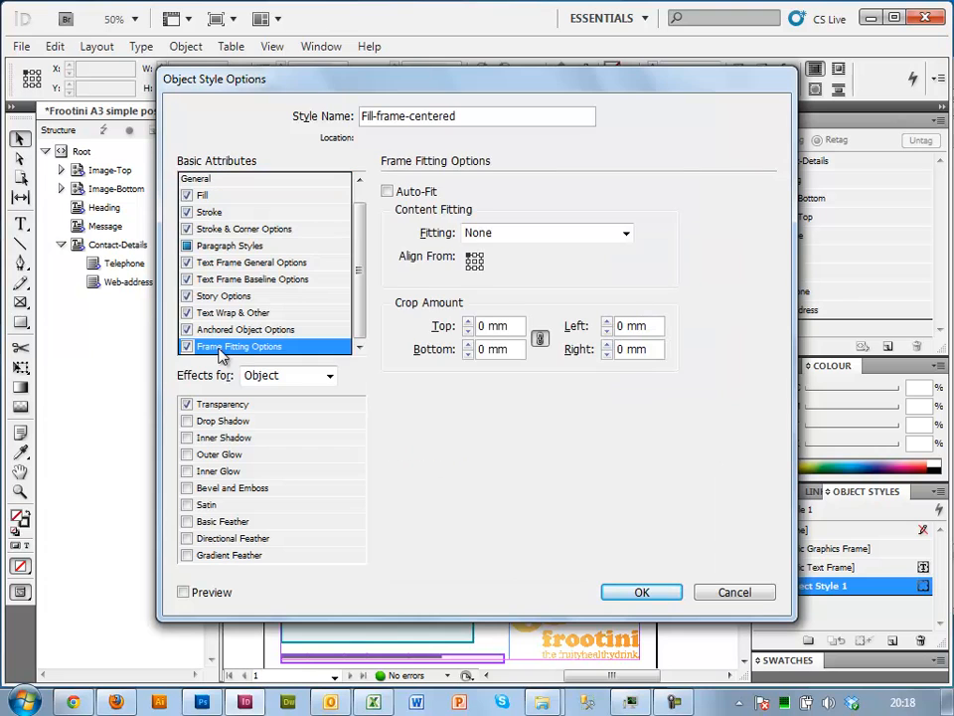
pyautogui.click(624, 232)
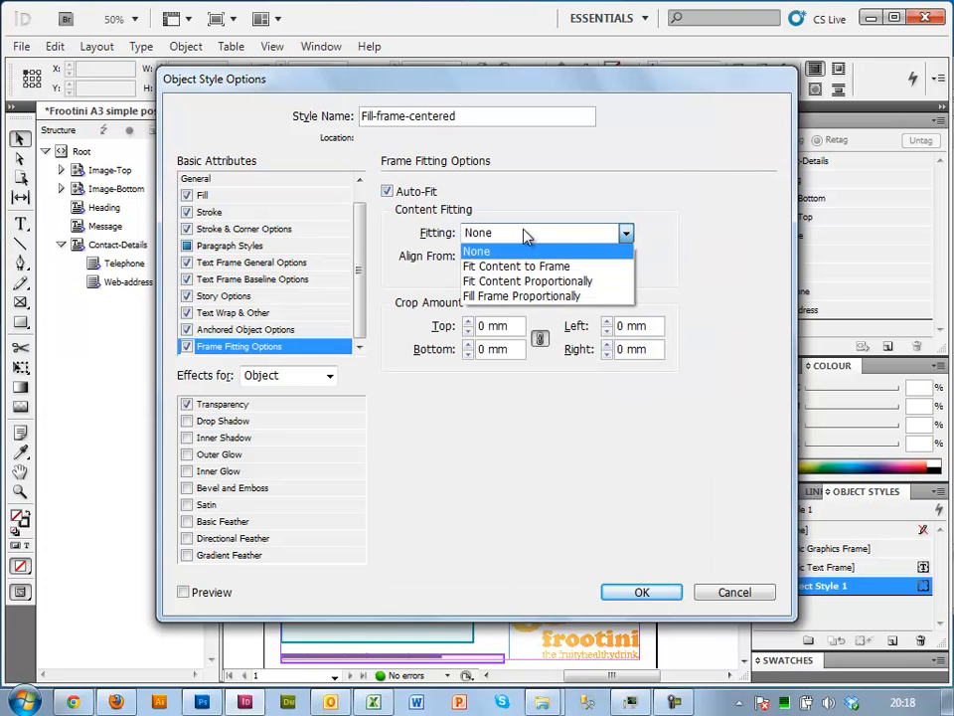
pyautogui.click(521, 297)
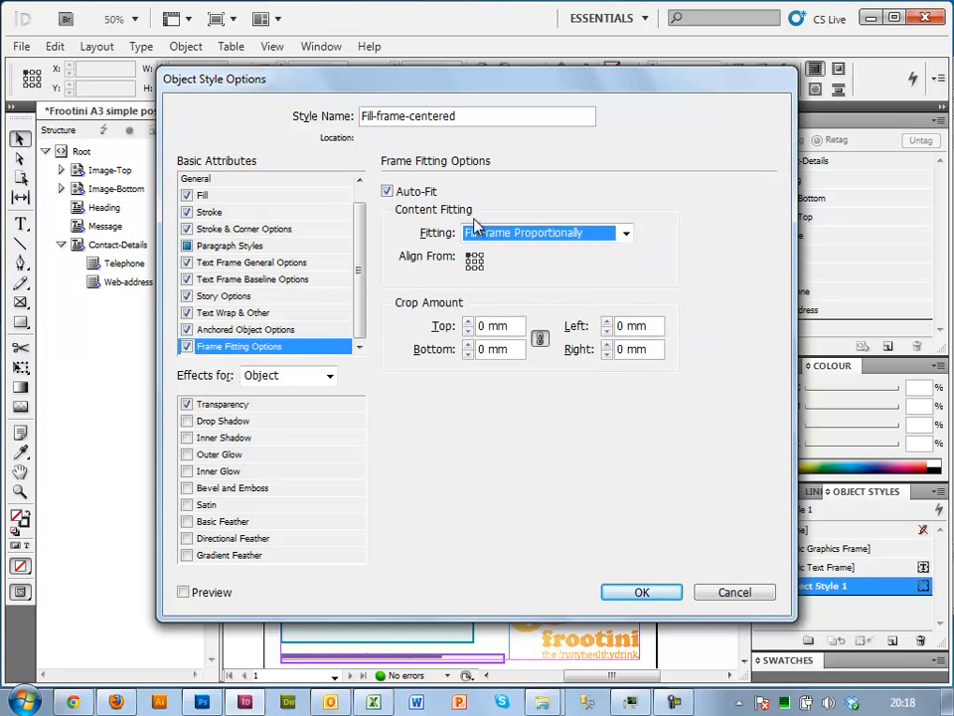
pyautogui.moveTo(614, 254)
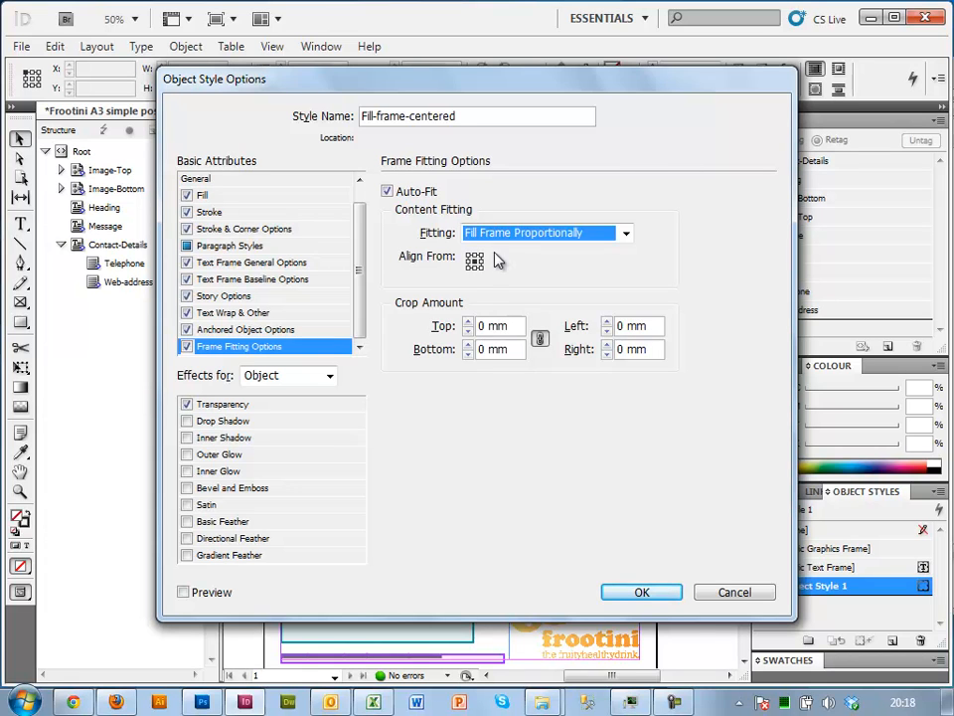
pyautogui.moveTo(503, 259)
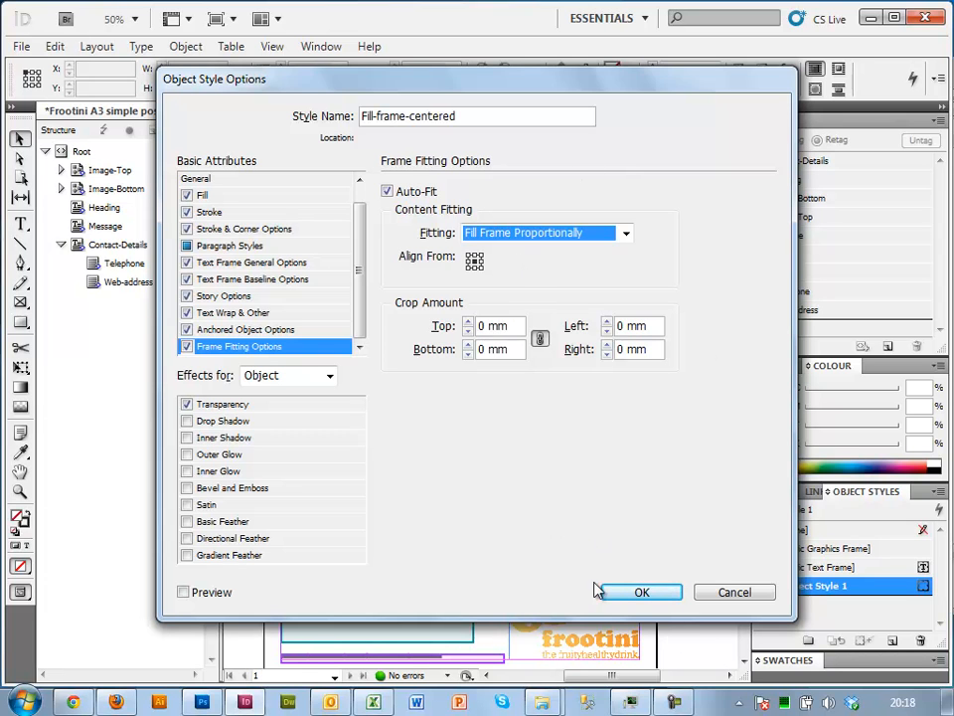
pyautogui.click(640, 592)
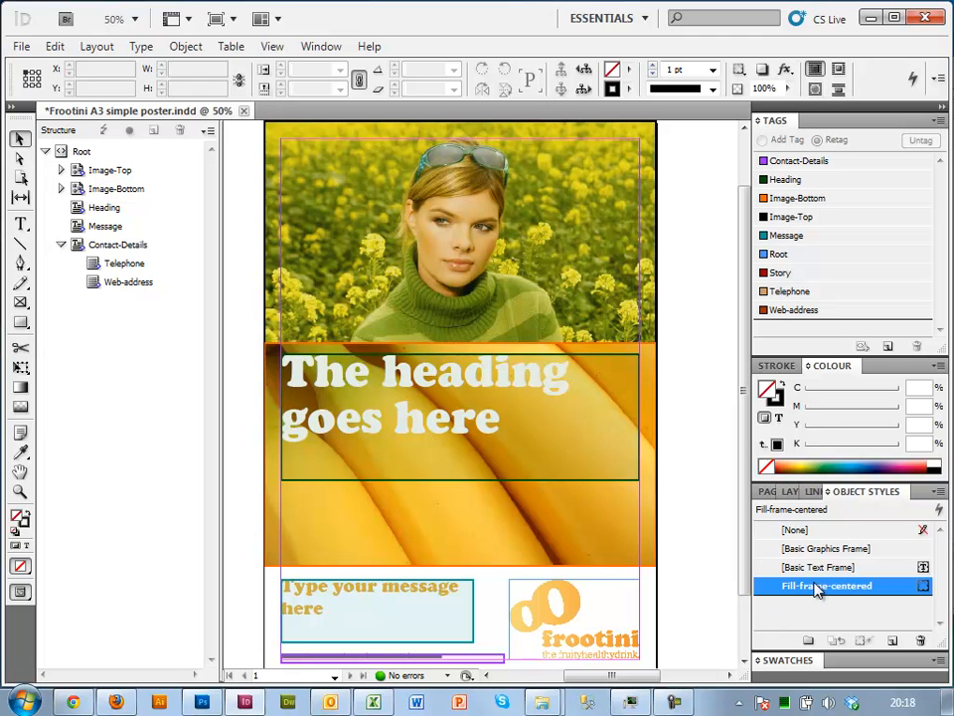
pyautogui.moveTo(646, 263)
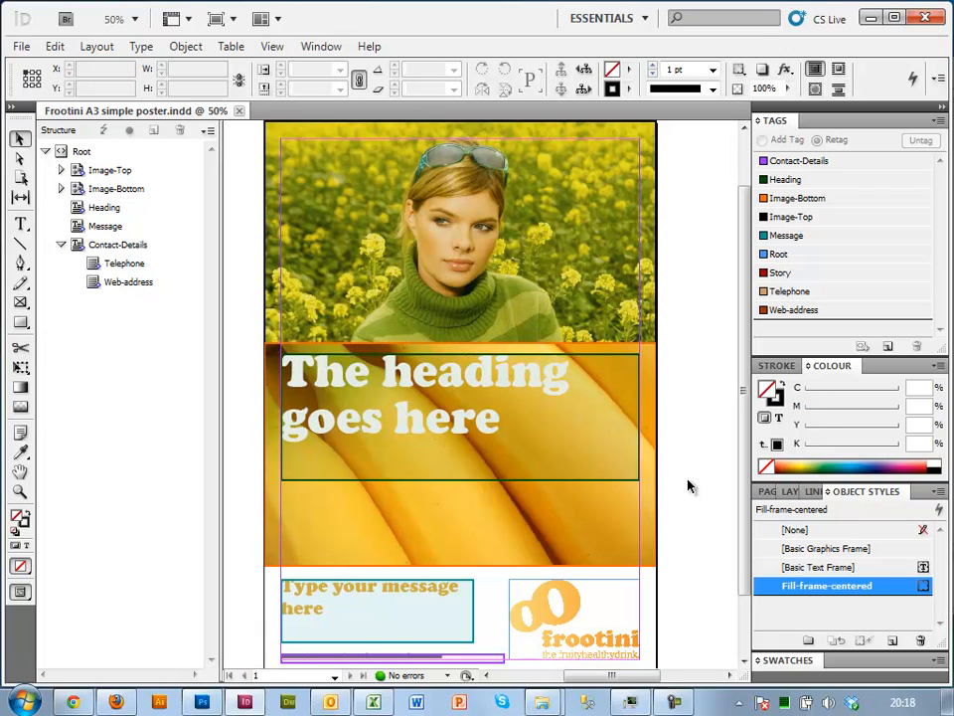
pyautogui.moveTo(20, 47)
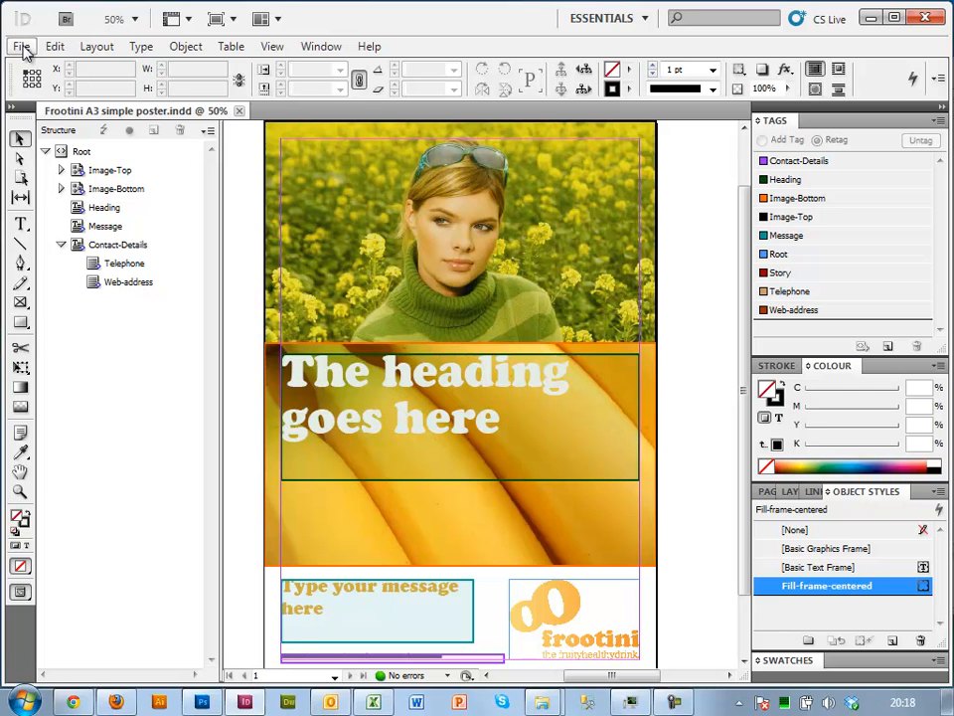
# Step: Package the poster with fonts and links into a folder on the Desktop, skipping printing instructions
pyautogui.click(19, 45)
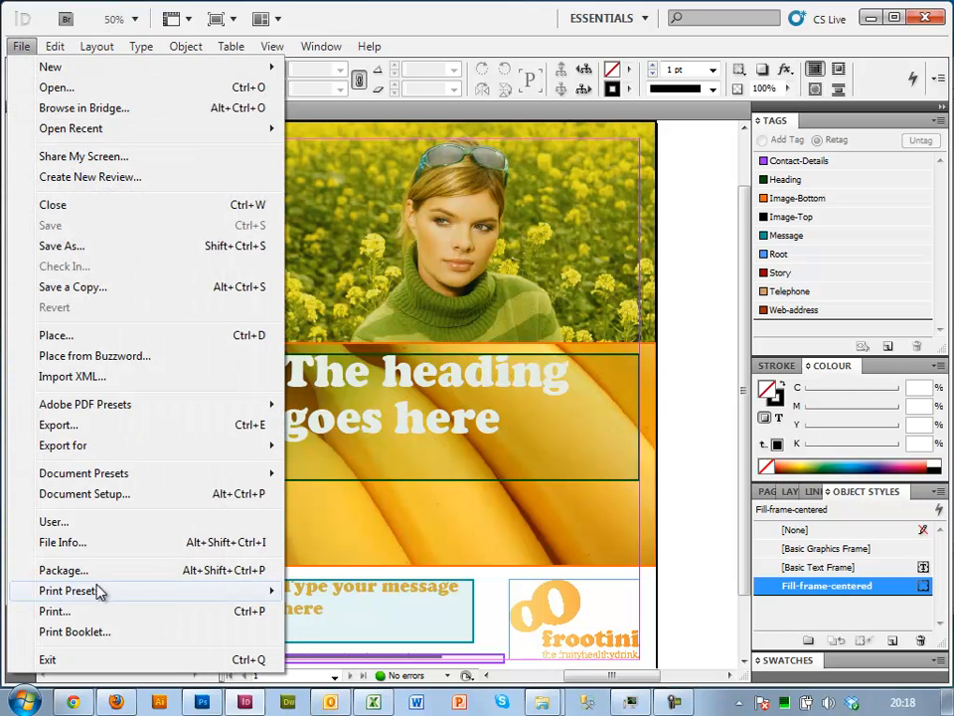
pyautogui.moveTo(63, 568)
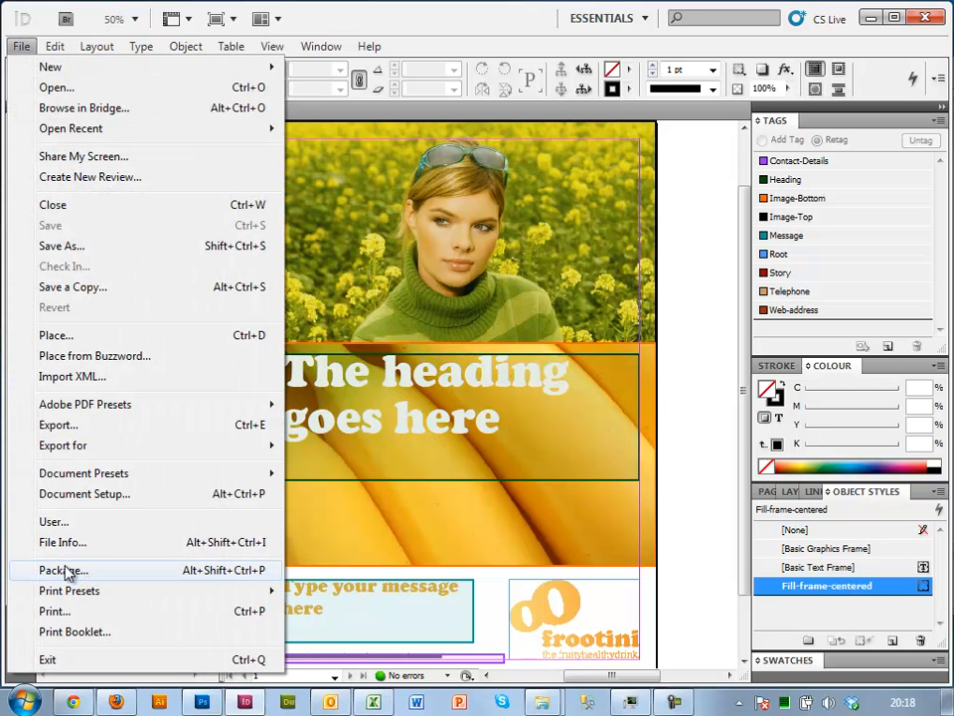
pyautogui.click(63, 569)
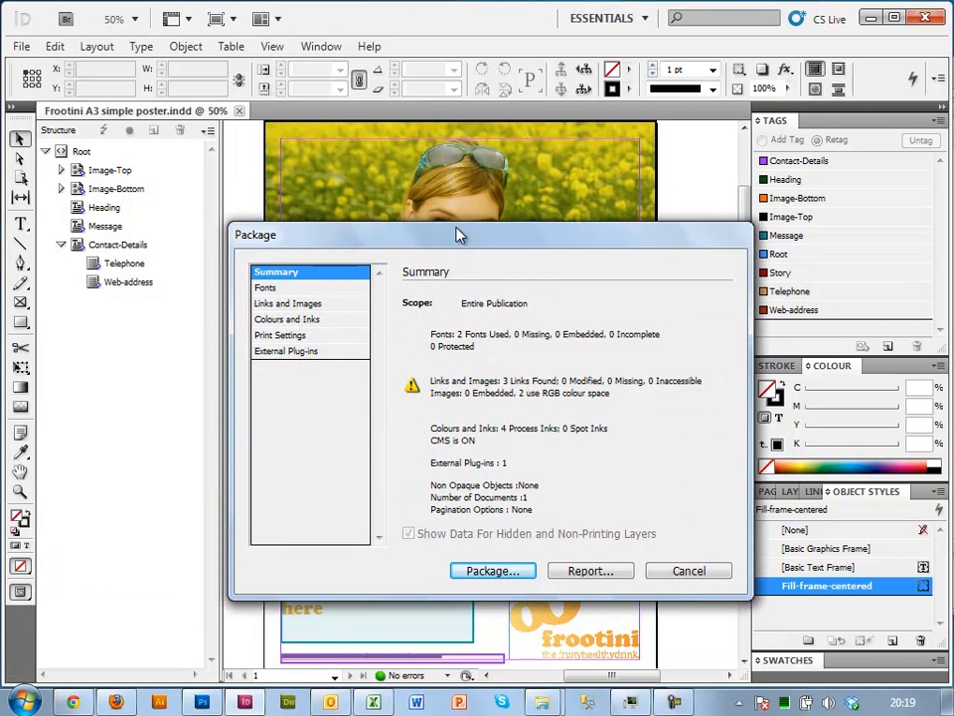
pyautogui.moveTo(348, 303)
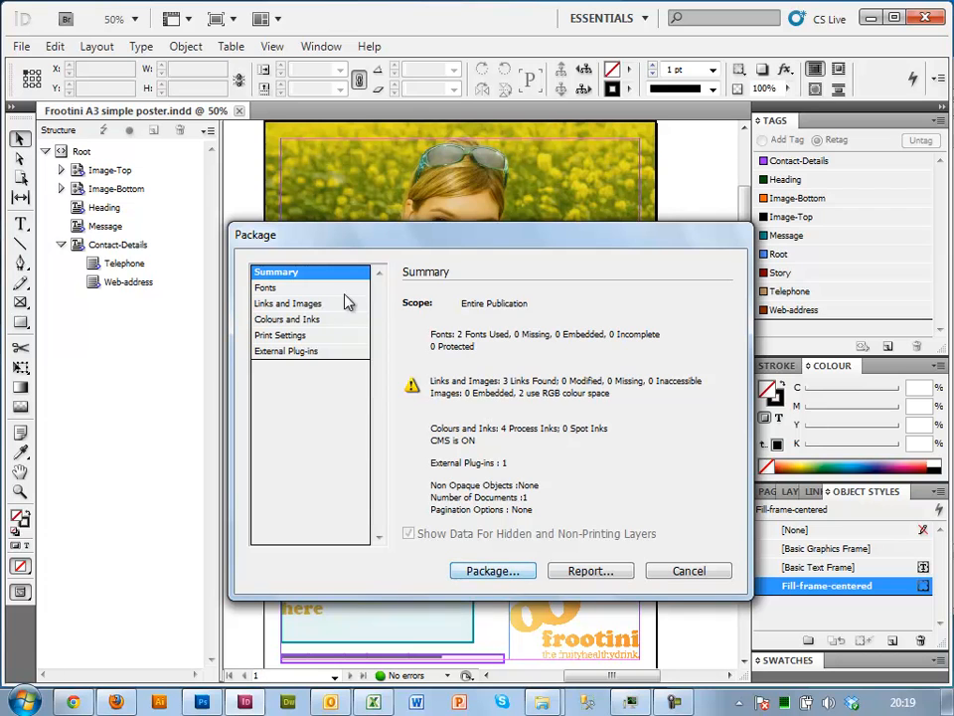
pyautogui.click(491, 568)
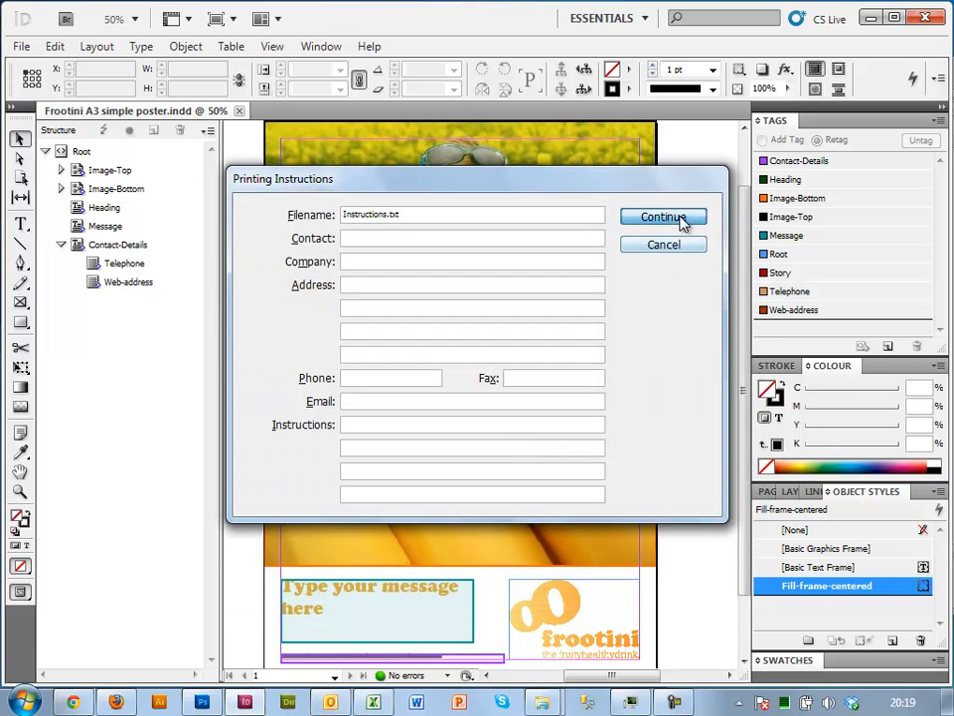
pyautogui.click(664, 217)
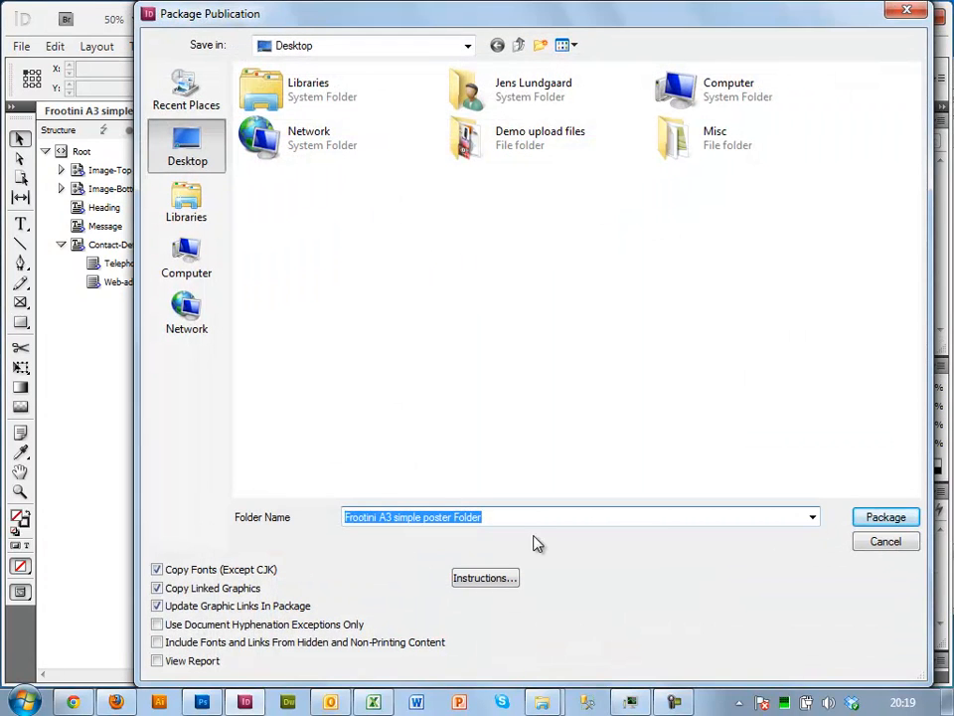
pyautogui.click(883, 517)
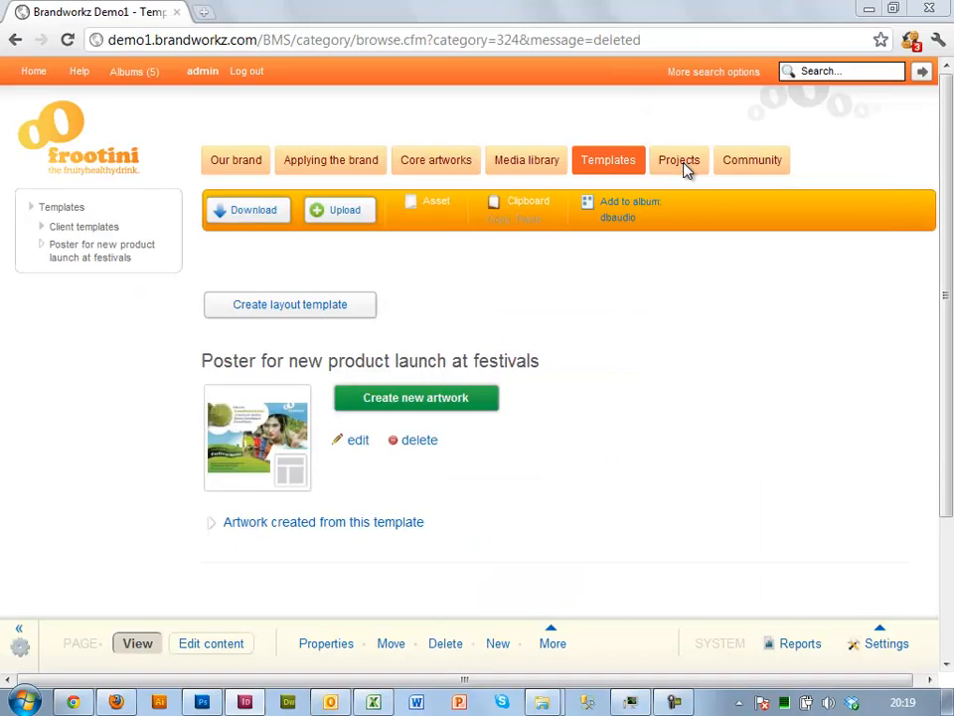
pyautogui.moveTo(664, 334)
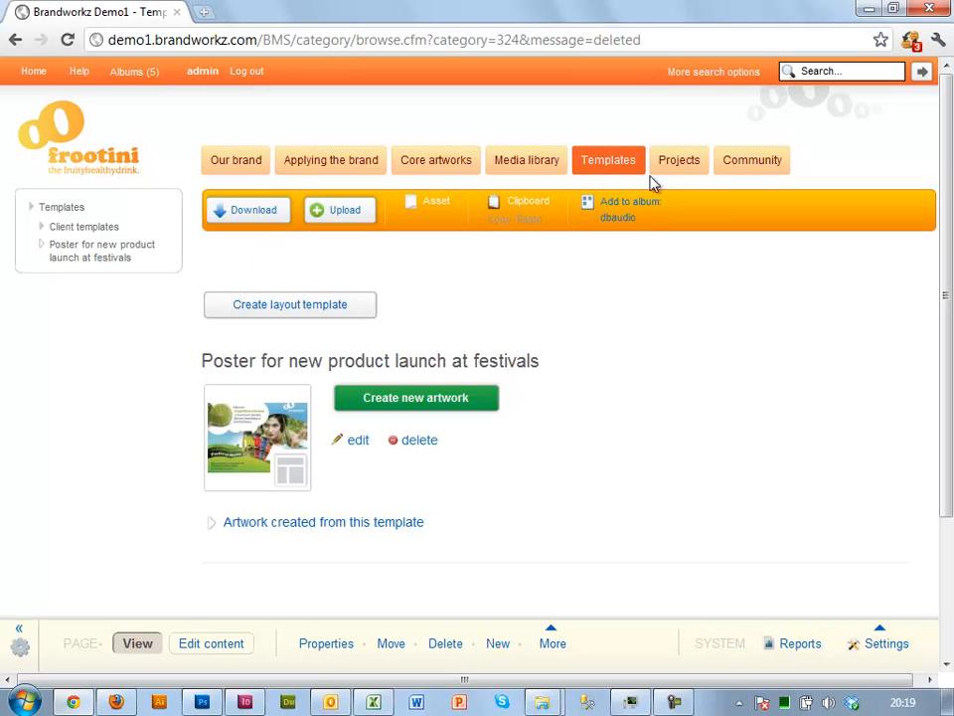
pyautogui.moveTo(532, 342)
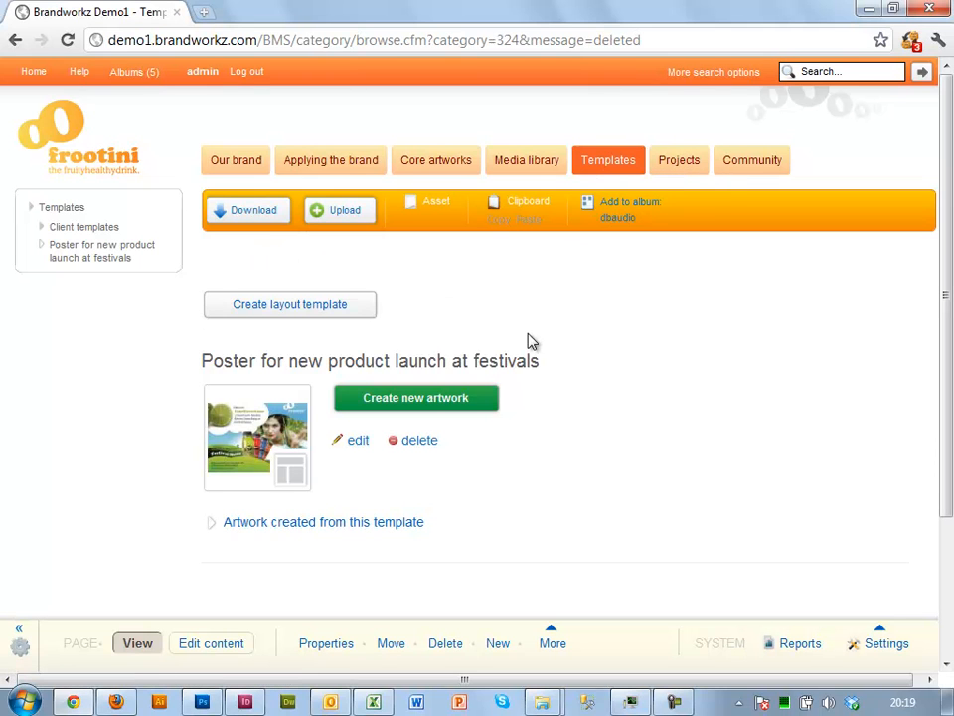
pyautogui.moveTo(475, 259)
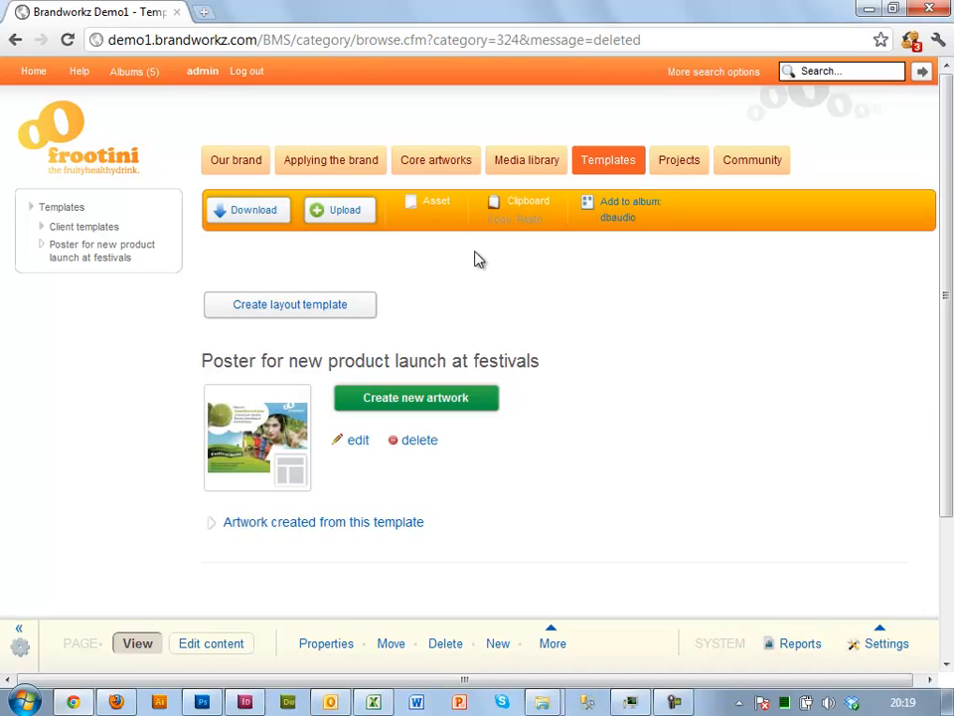
pyautogui.moveTo(236, 286)
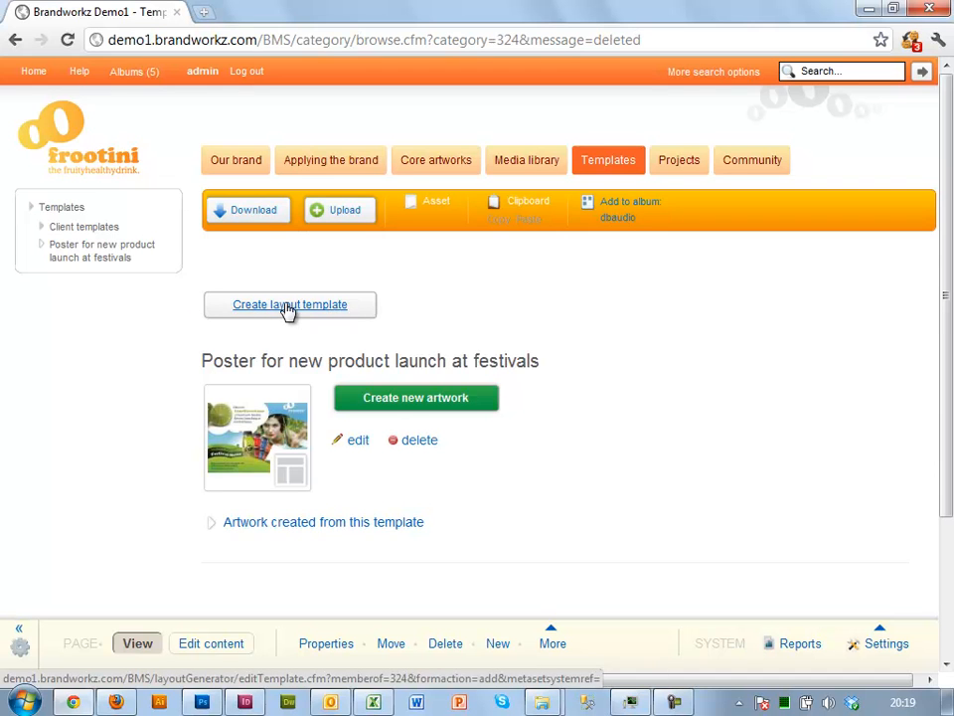
# Step: Create a layout template named Frootini A3 simple poster, crop marks not included, and save it
pyautogui.click(291, 304)
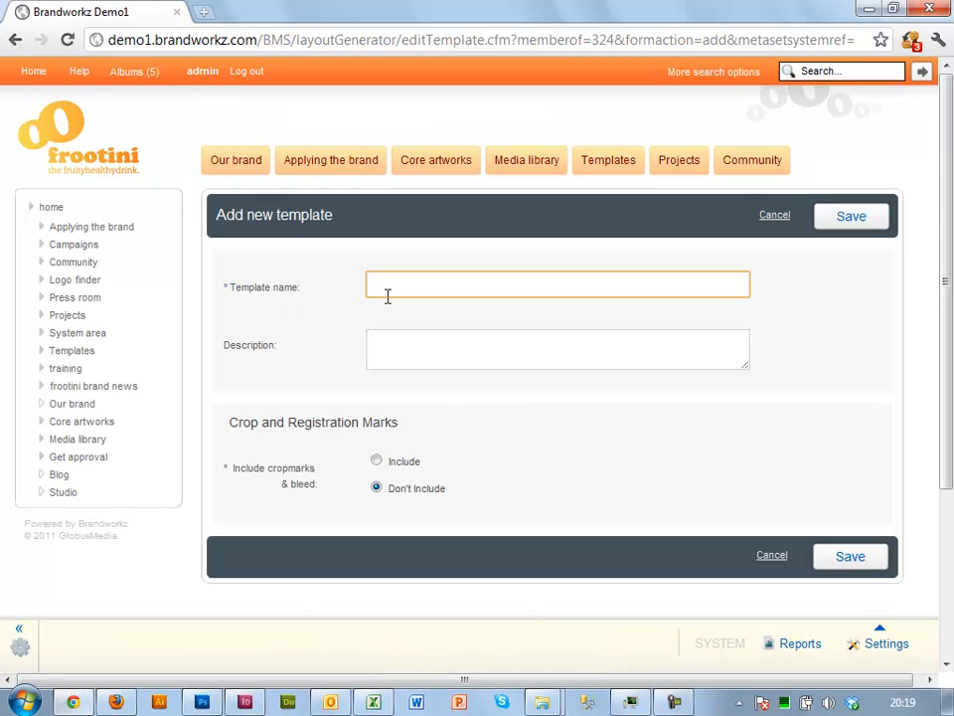
pyautogui.write('Frooti')
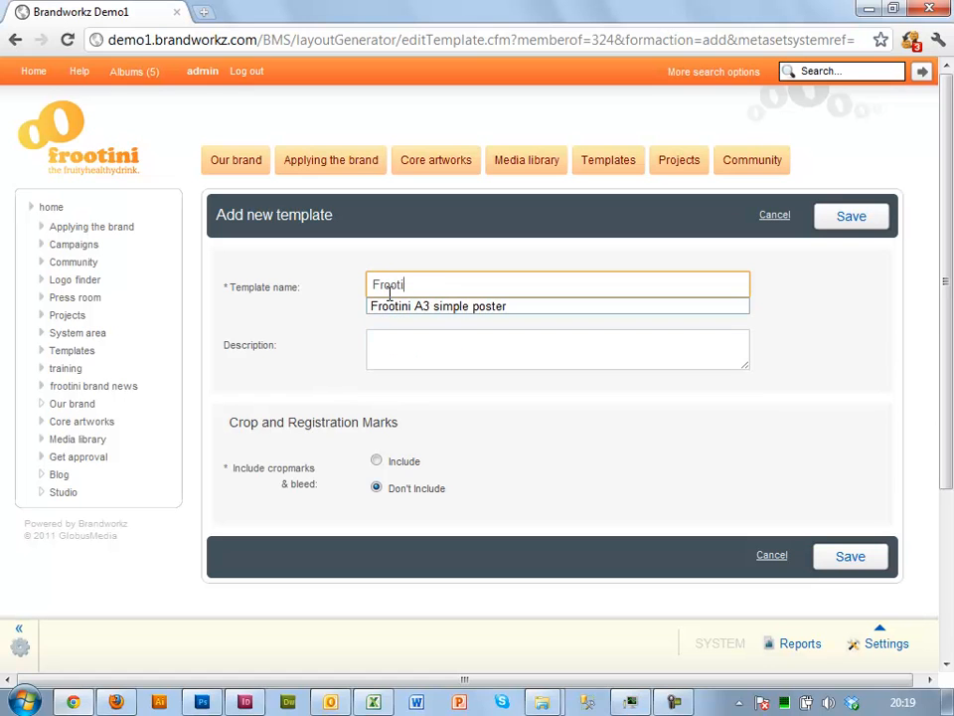
pyautogui.write('ni A3 simple poster')
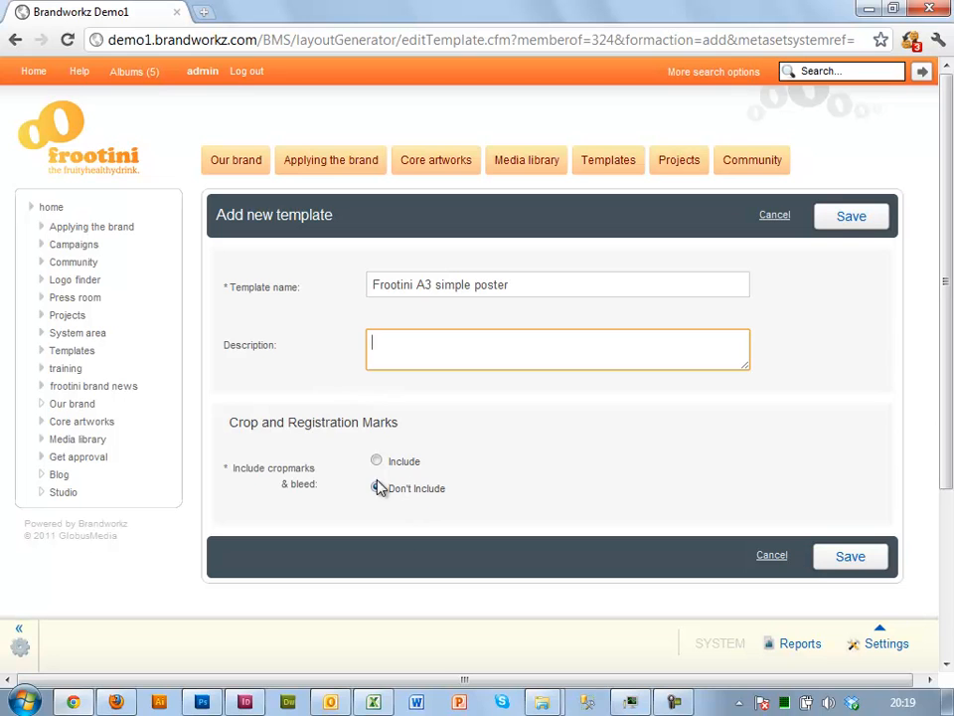
pyautogui.click(377, 487)
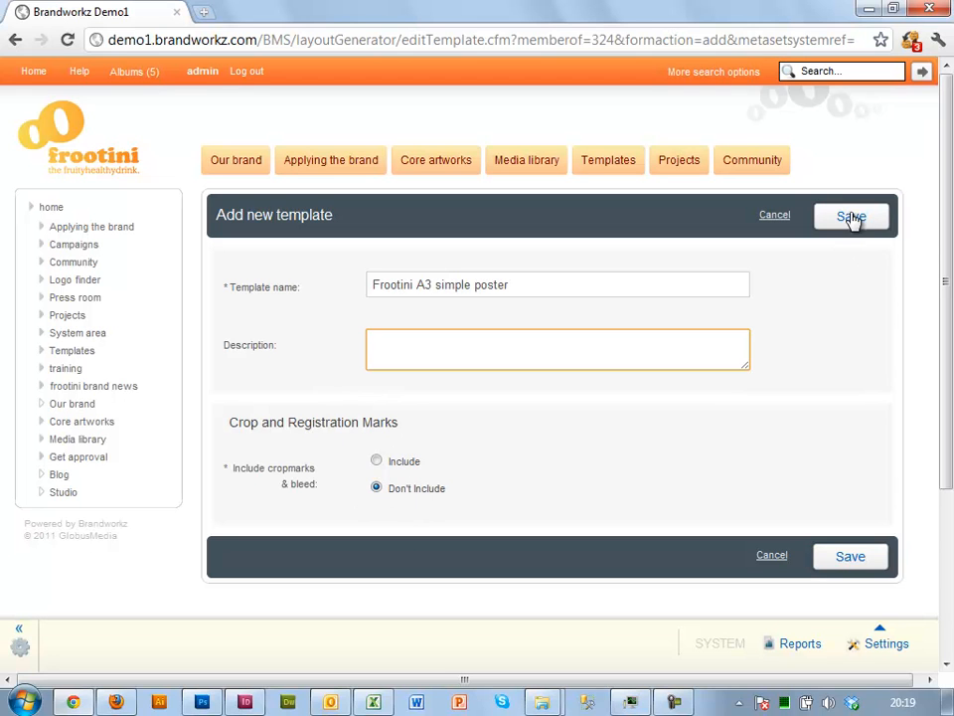
pyautogui.click(851, 214)
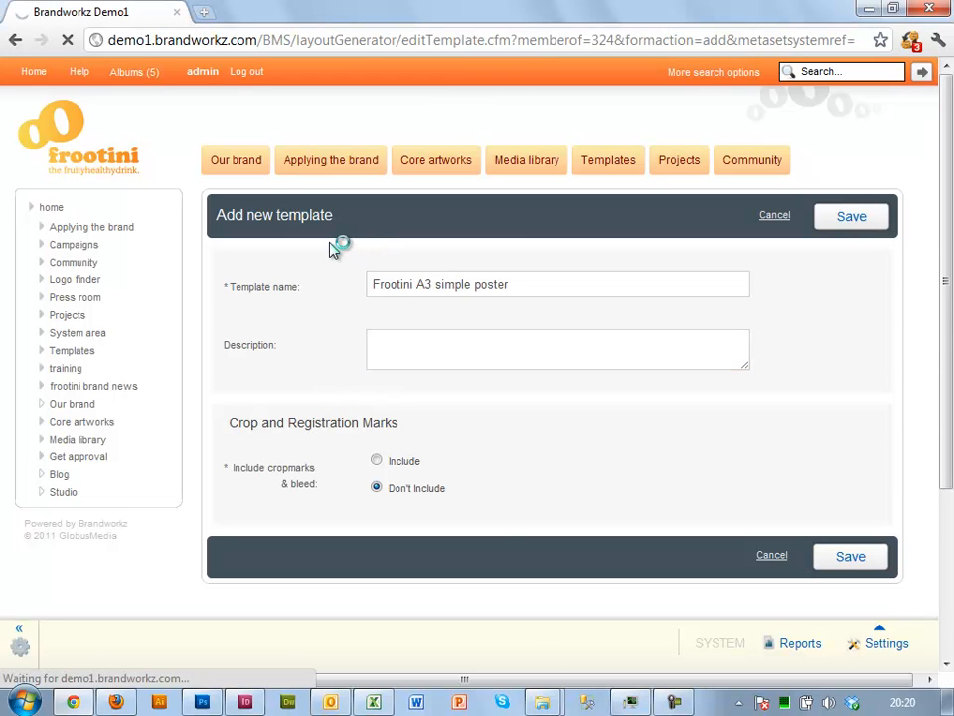
pyautogui.click(850, 214)
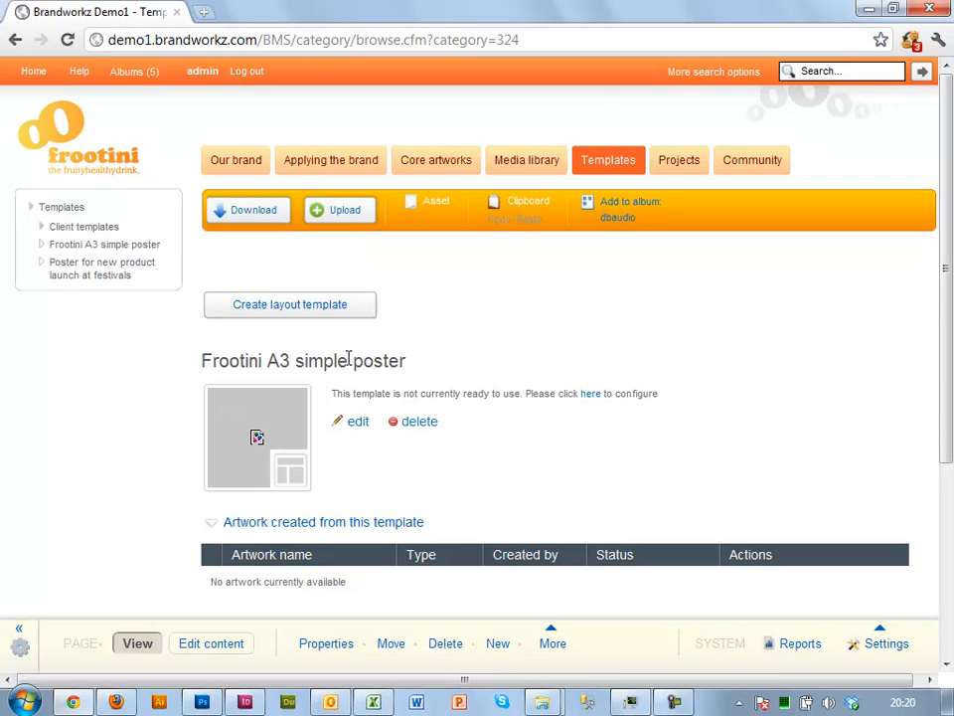
pyautogui.moveTo(358, 422)
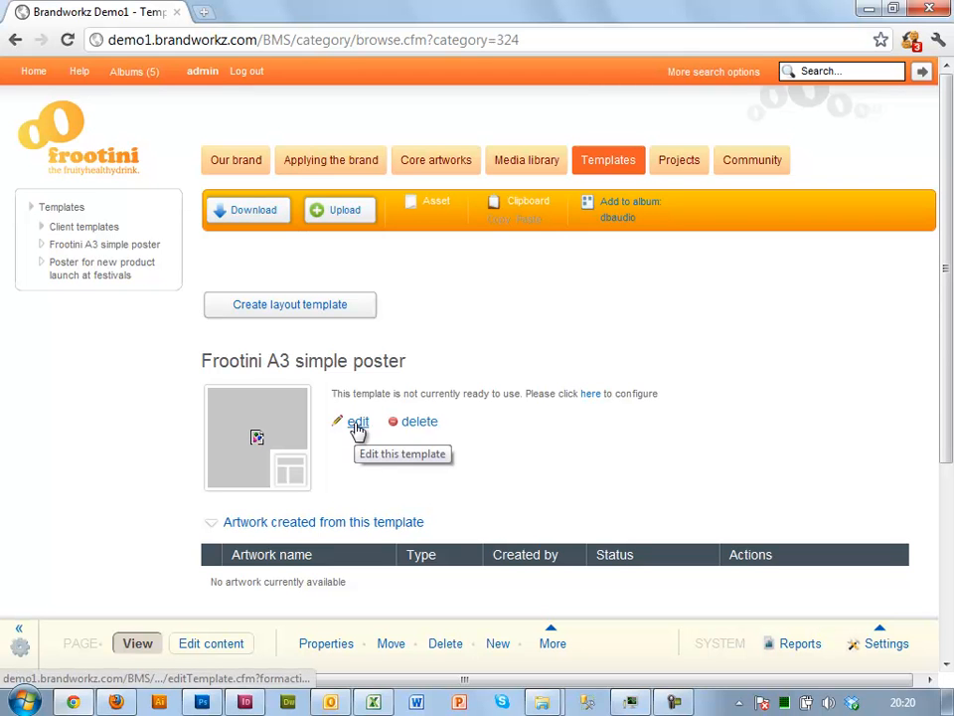
# Step: Edit the new template and bring up its file uploader for the .indd file
pyautogui.click(358, 421)
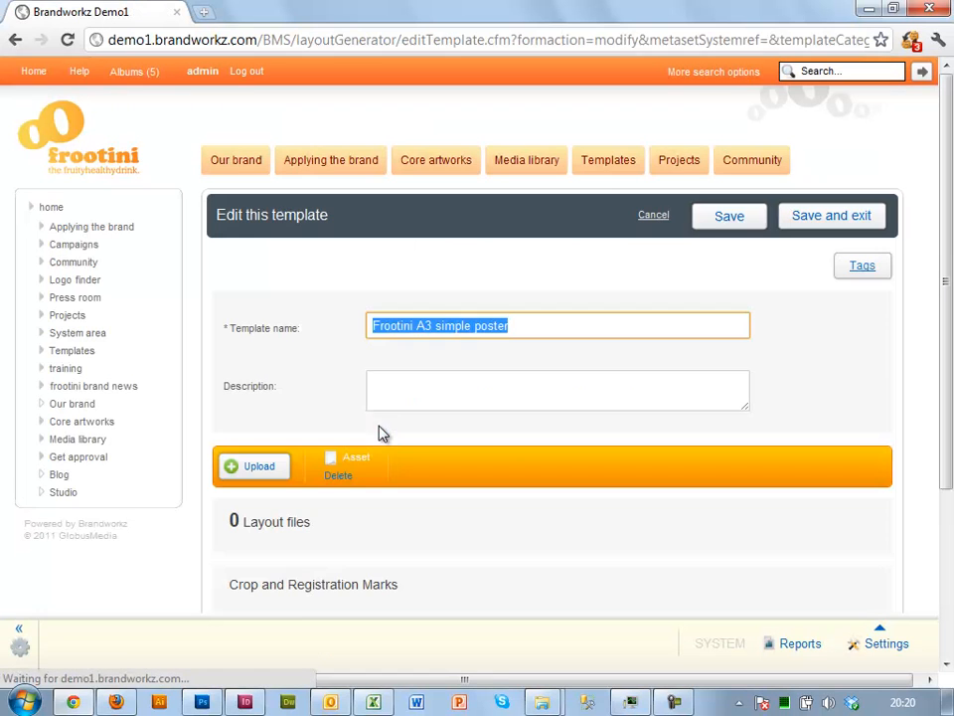
pyautogui.scroll(-3)
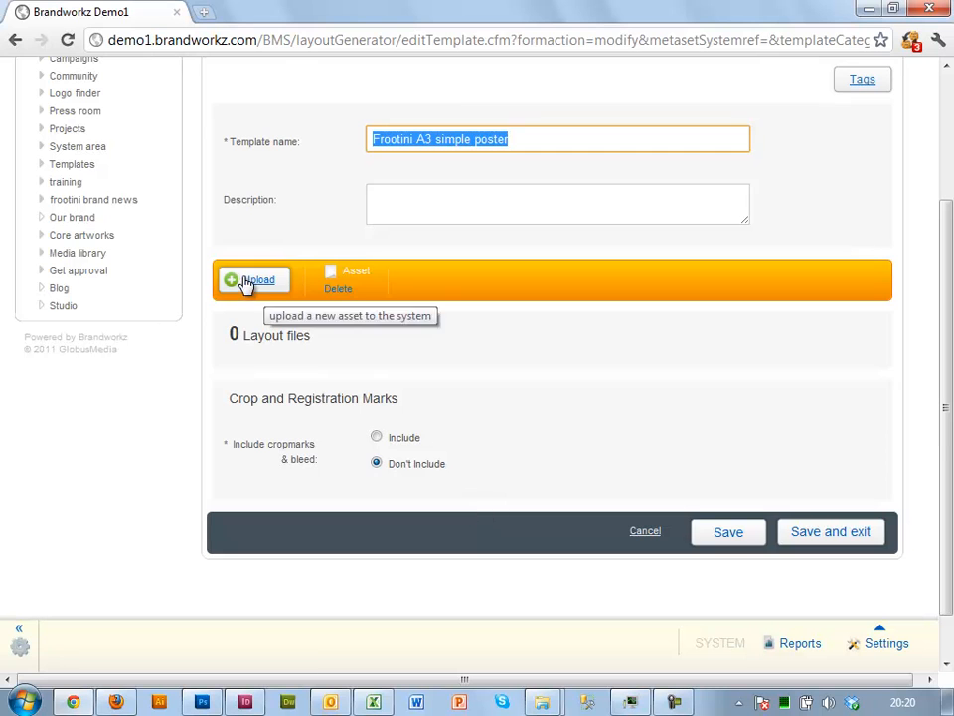
pyautogui.click(254, 280)
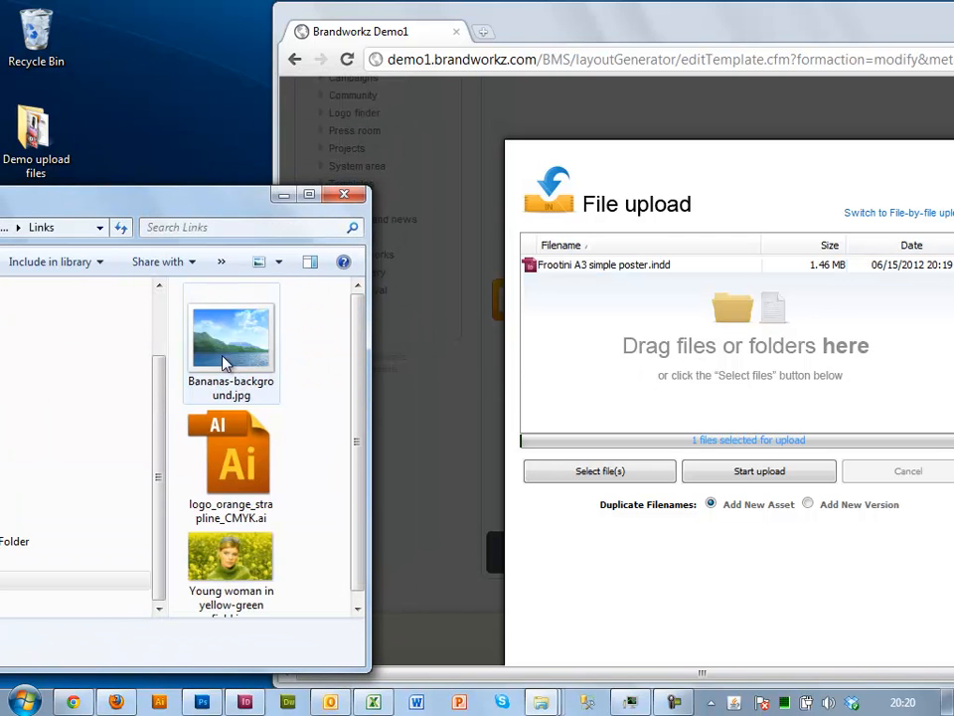
# Step: Queue the Document fonts files from the package folder and start the upload of all assets
pyautogui.click(231, 334)
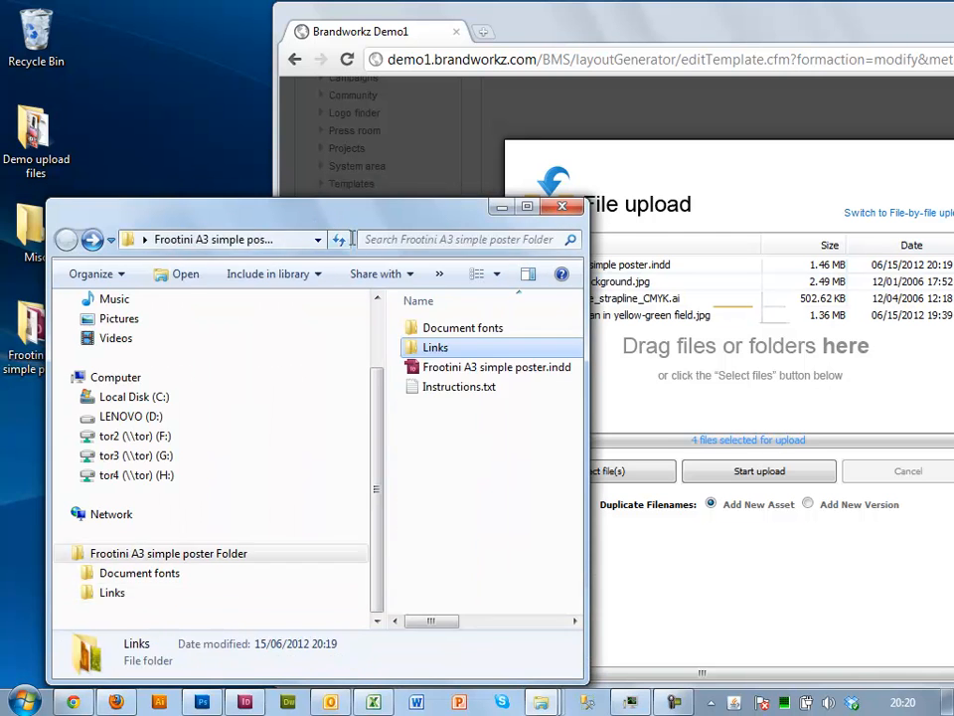
pyautogui.doubleClick(463, 326)
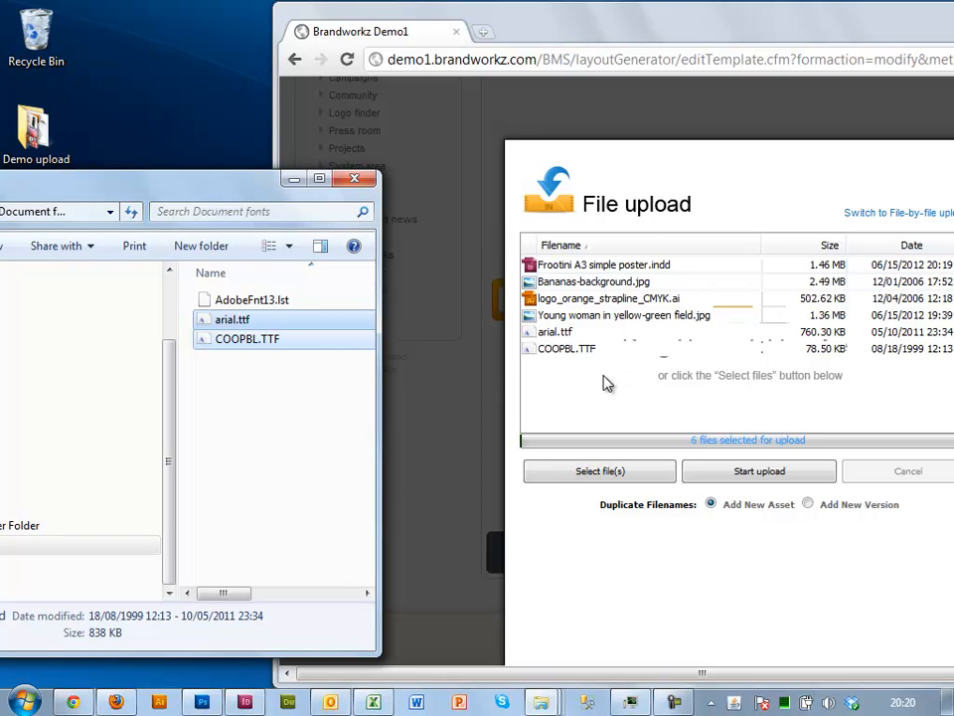
pyautogui.moveTo(596, 433)
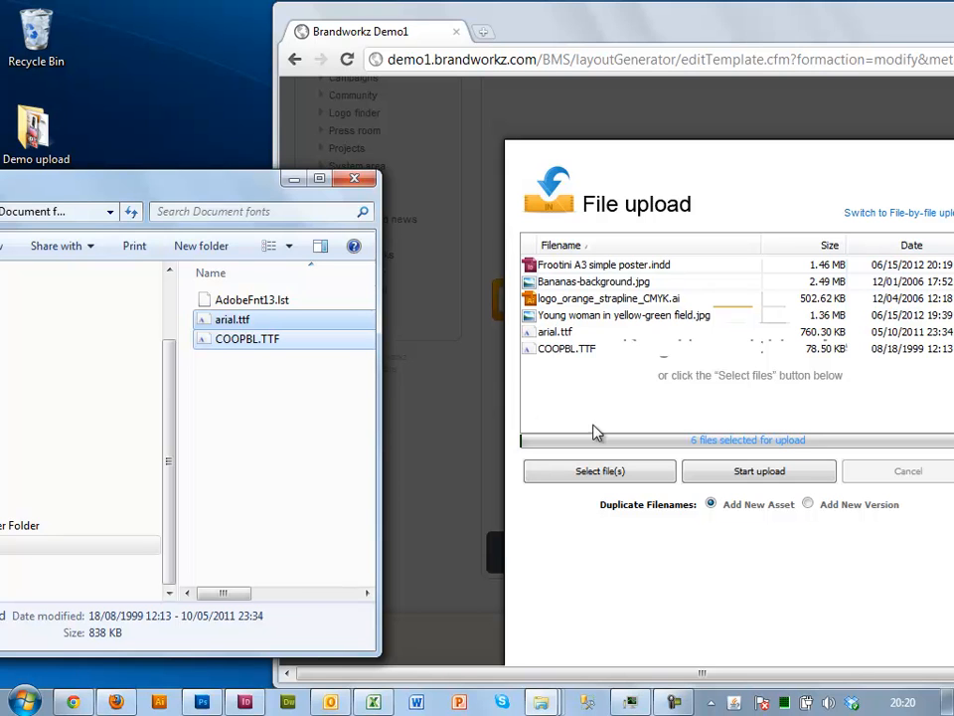
pyautogui.click(759, 469)
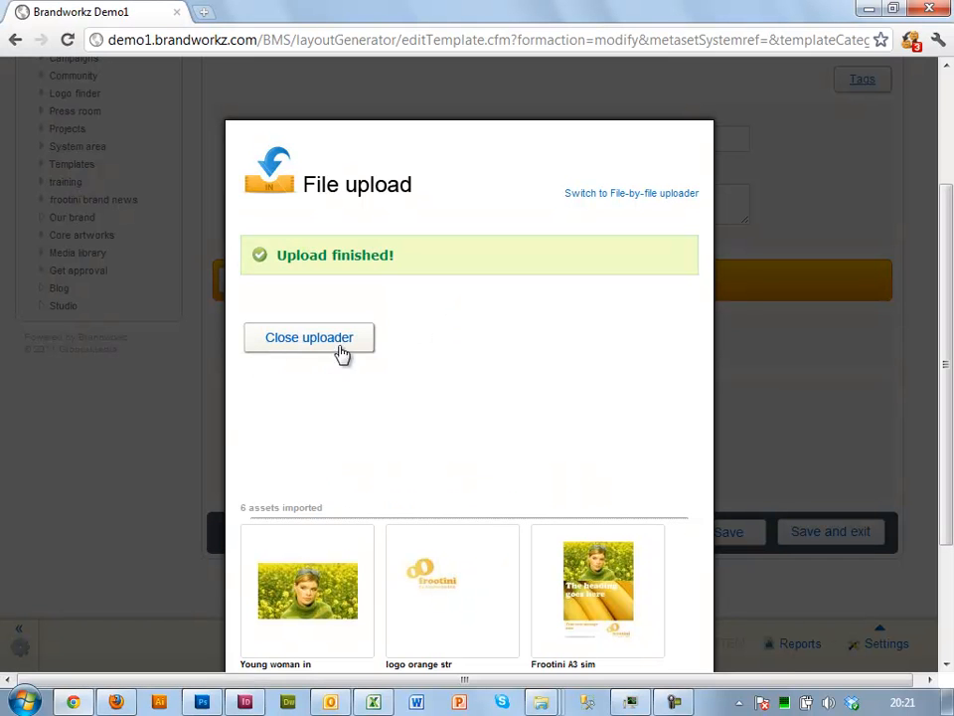
# Step: Close the uploader so the template lists the Frootini A3 poster layout file and three required images
pyautogui.click(310, 338)
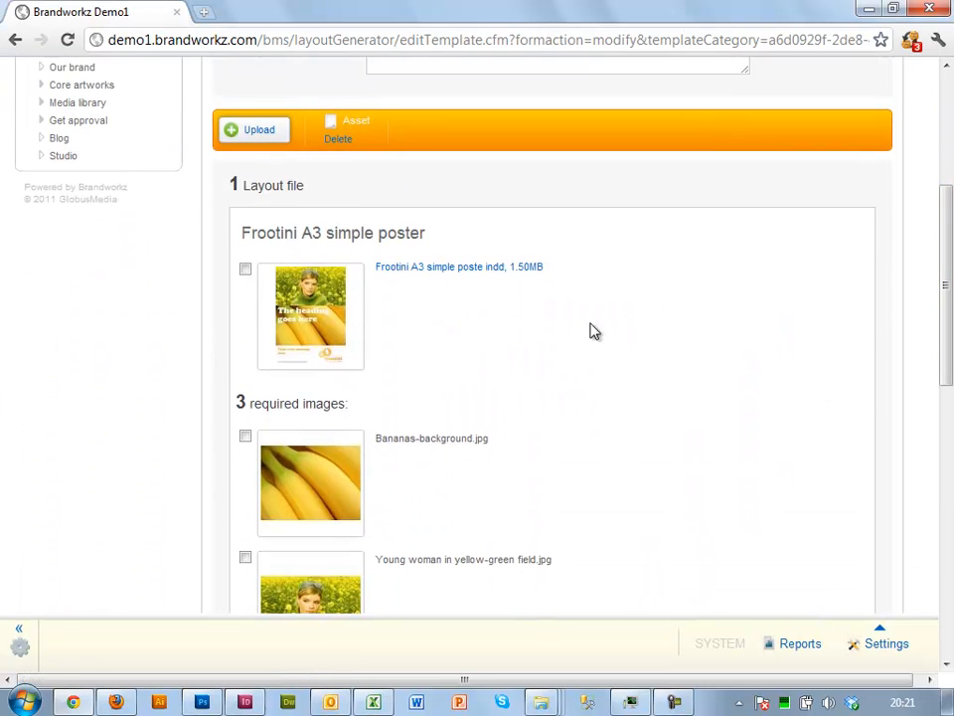
pyautogui.scroll(-3)
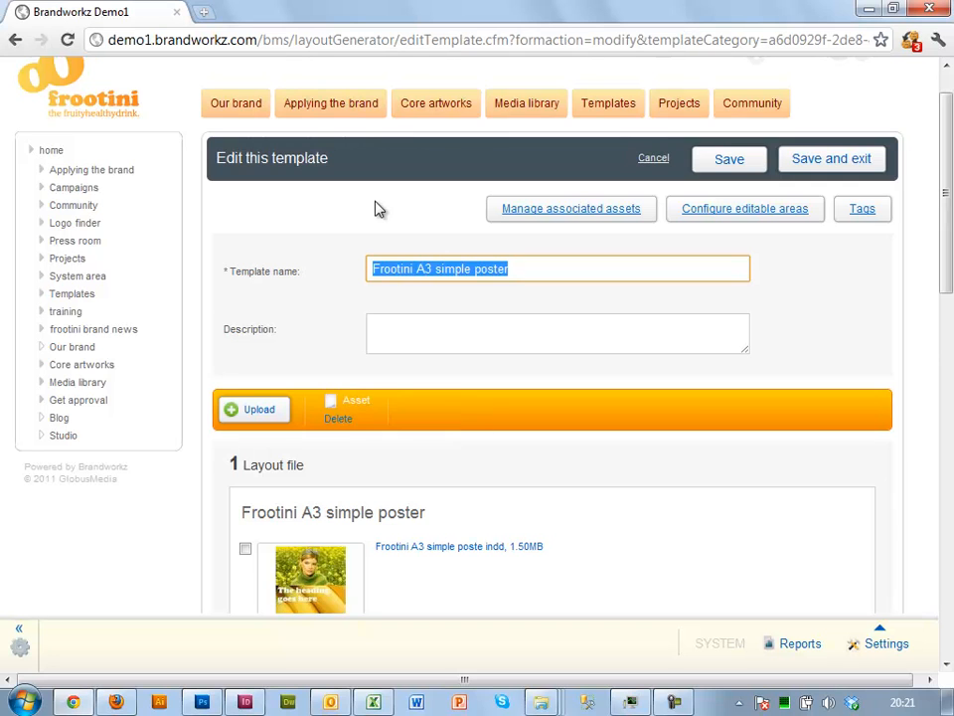
pyautogui.moveTo(388, 195)
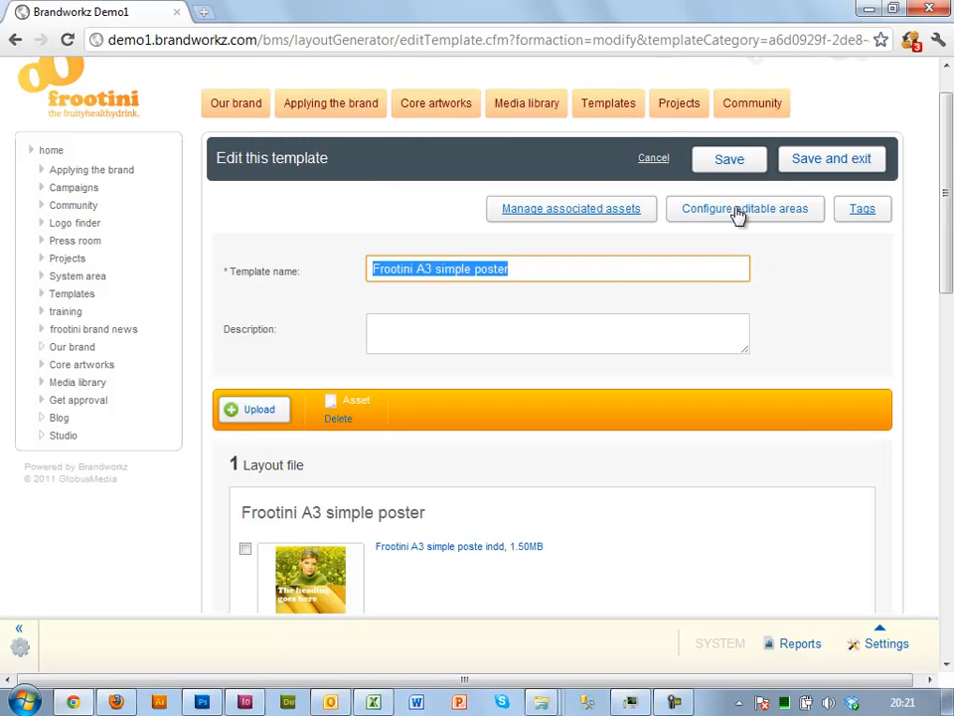
# Step: In the editable-area settings, make Image-Top draw from the People folder with original high-res insertion
pyautogui.click(744, 209)
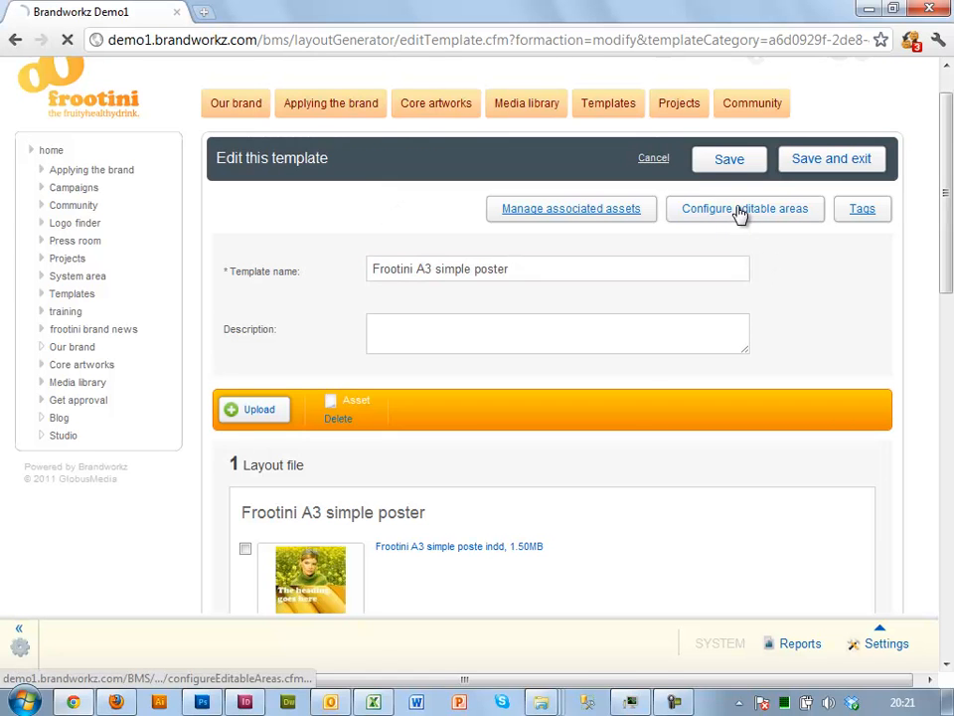
pyautogui.click(743, 209)
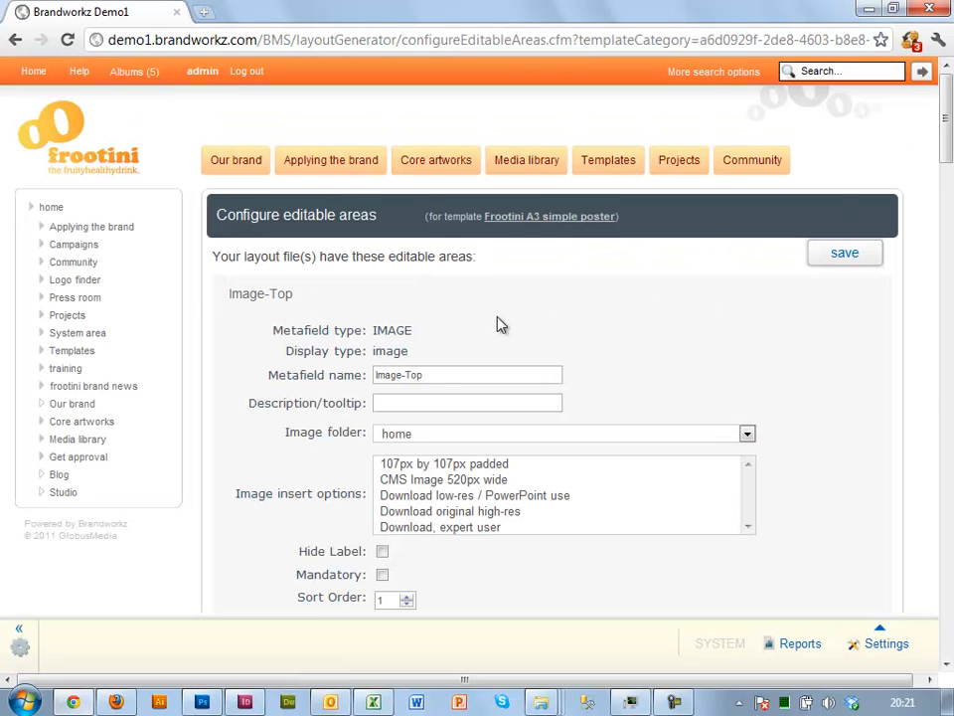
pyautogui.scroll(-3)
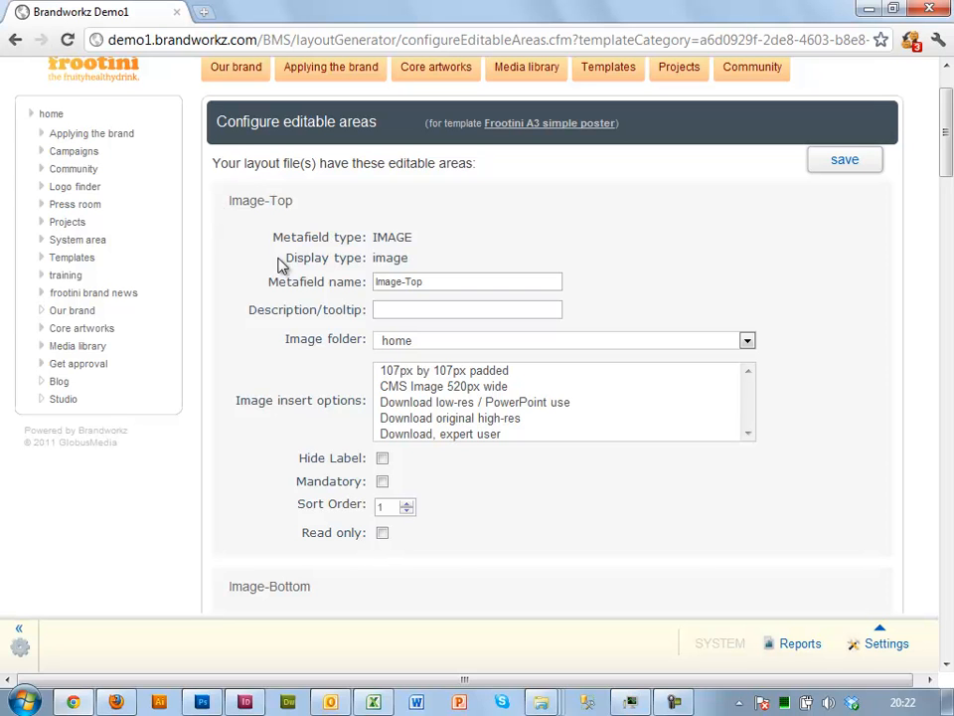
pyautogui.moveTo(612, 306)
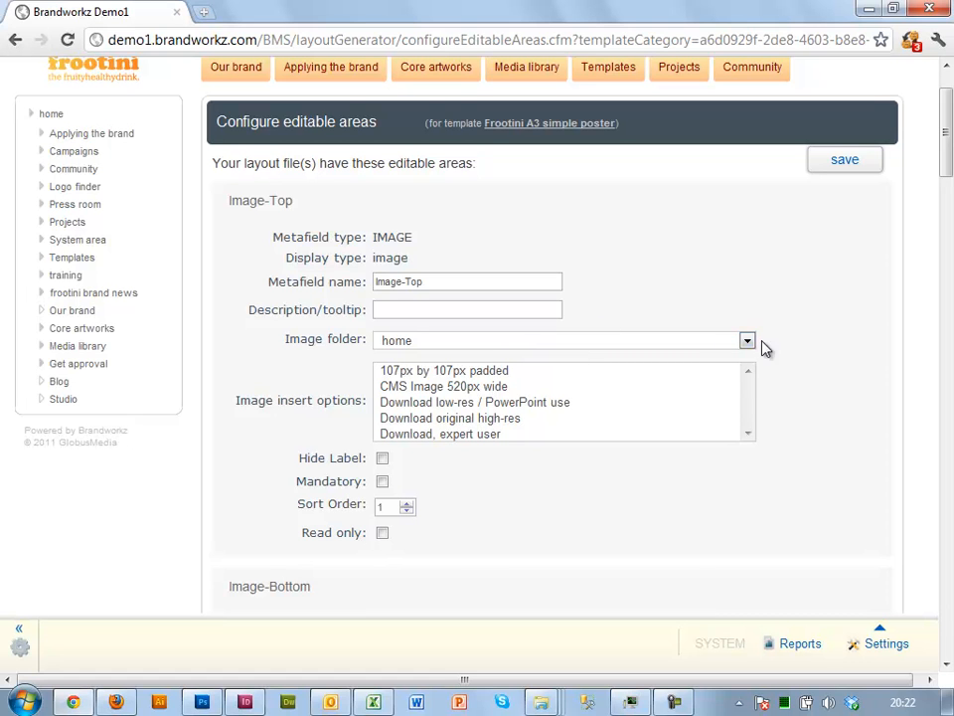
pyautogui.click(747, 340)
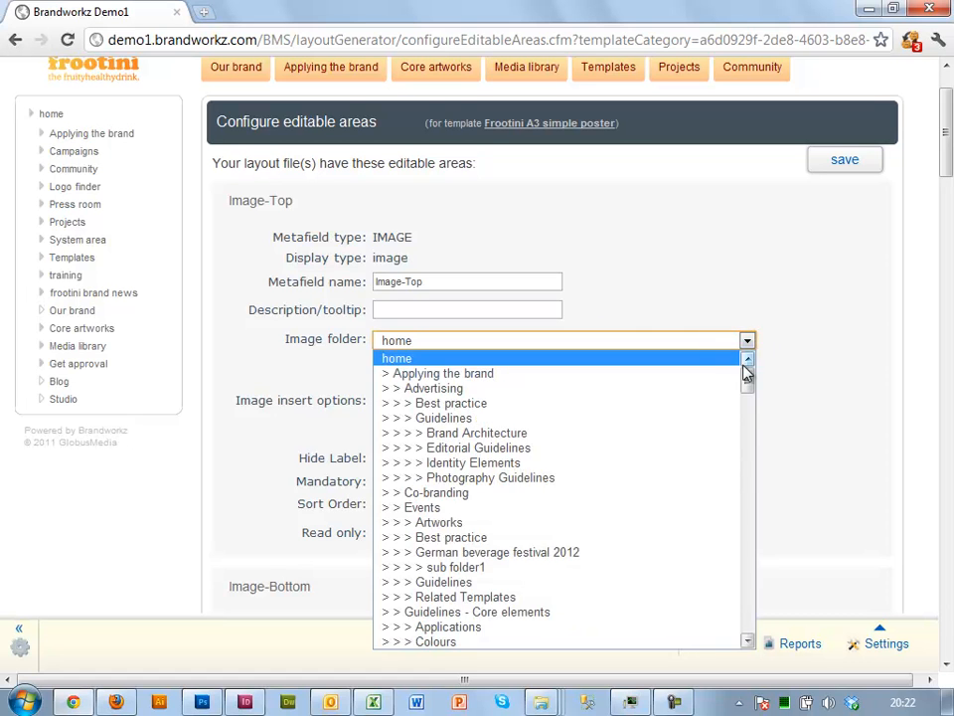
pyautogui.scroll(-3)
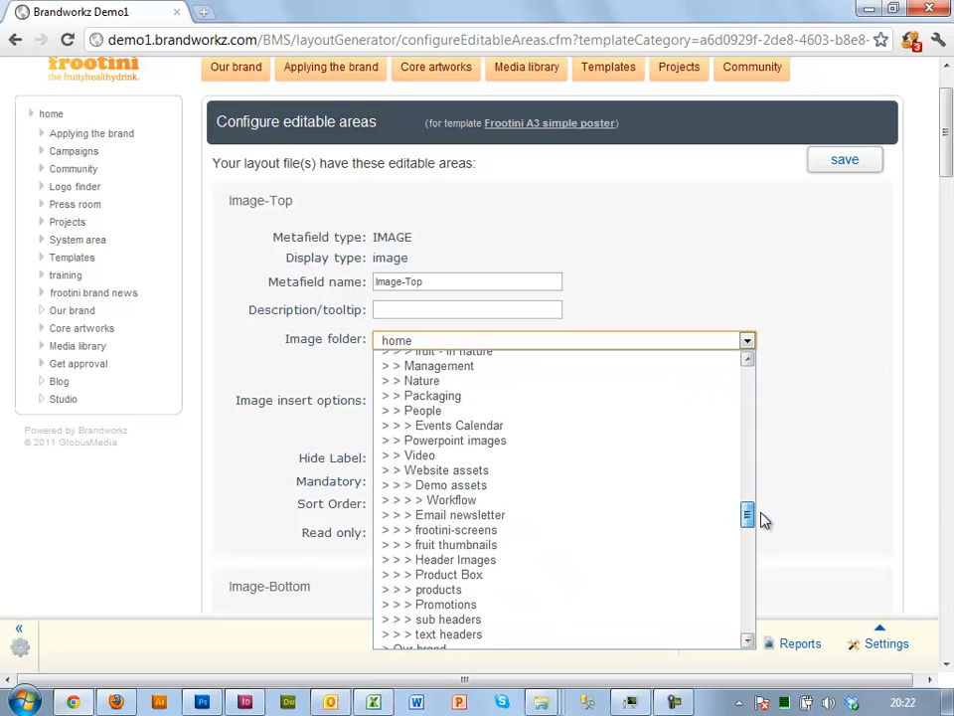
pyautogui.scroll(-3)
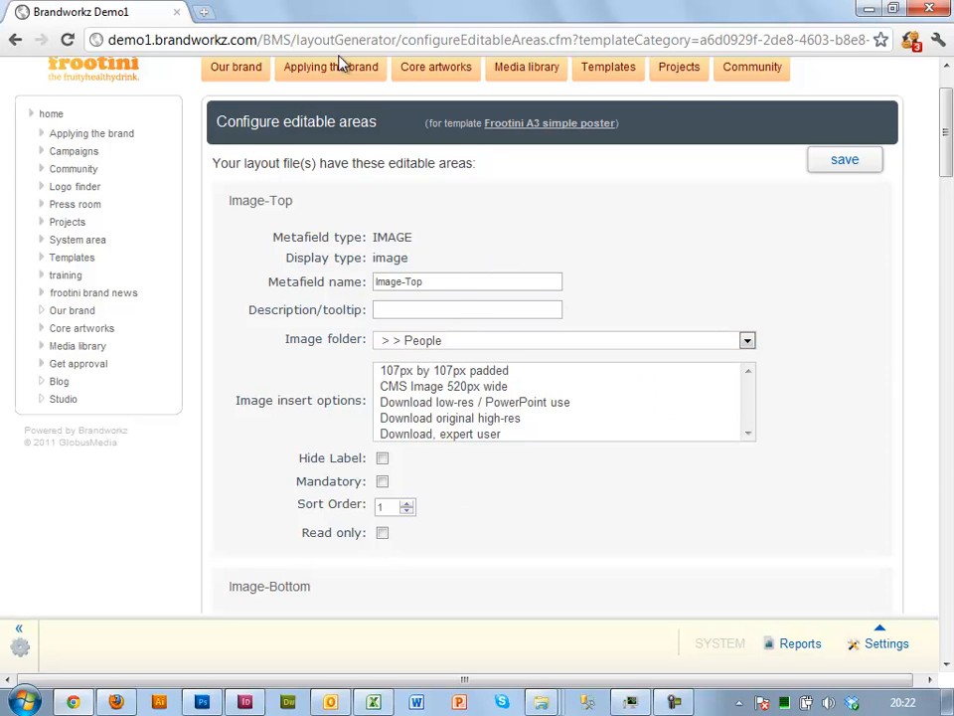
pyautogui.click(450, 417)
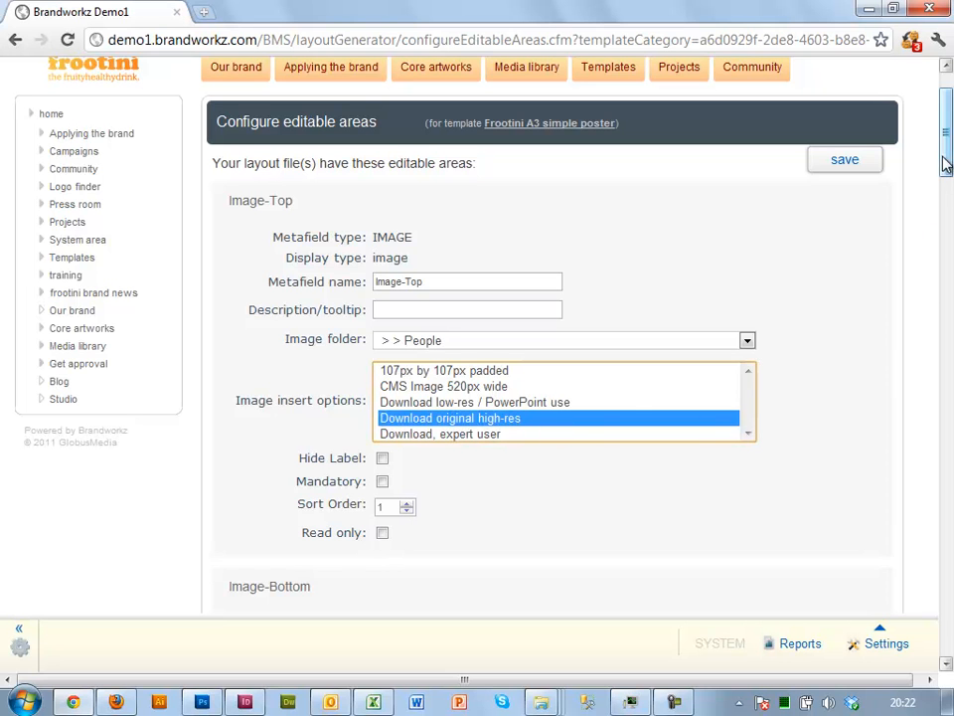
# Step: Make Image-Bottom draw from fruit - backgrounds with original high-res insertion and mark it mandatory
pyautogui.scroll(-3)
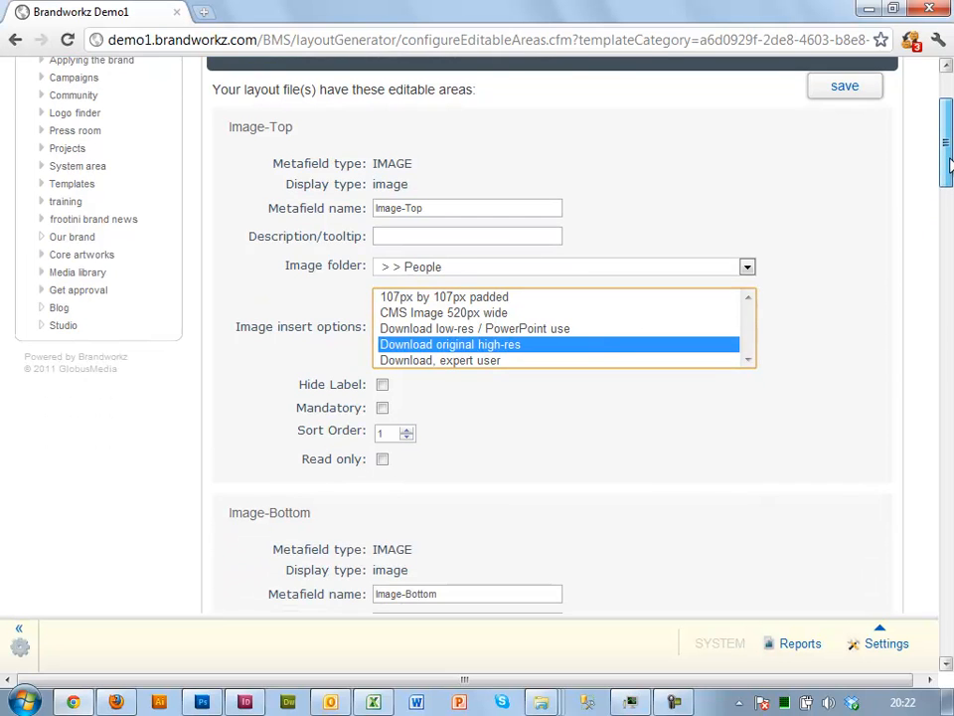
pyautogui.scroll(-3)
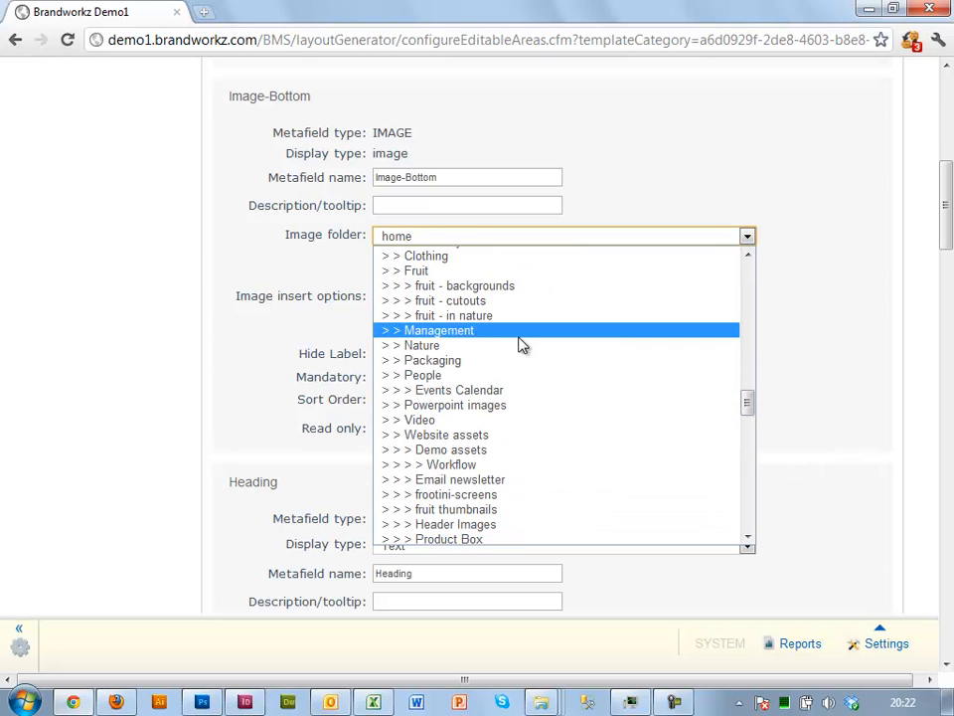
pyautogui.click(461, 286)
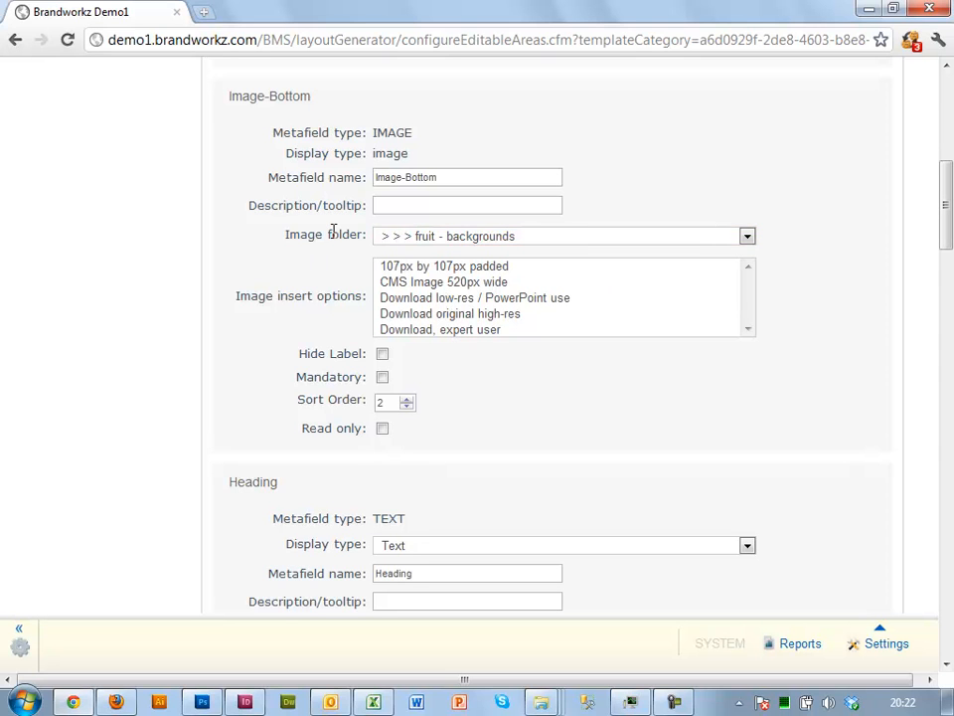
pyautogui.moveTo(473, 330)
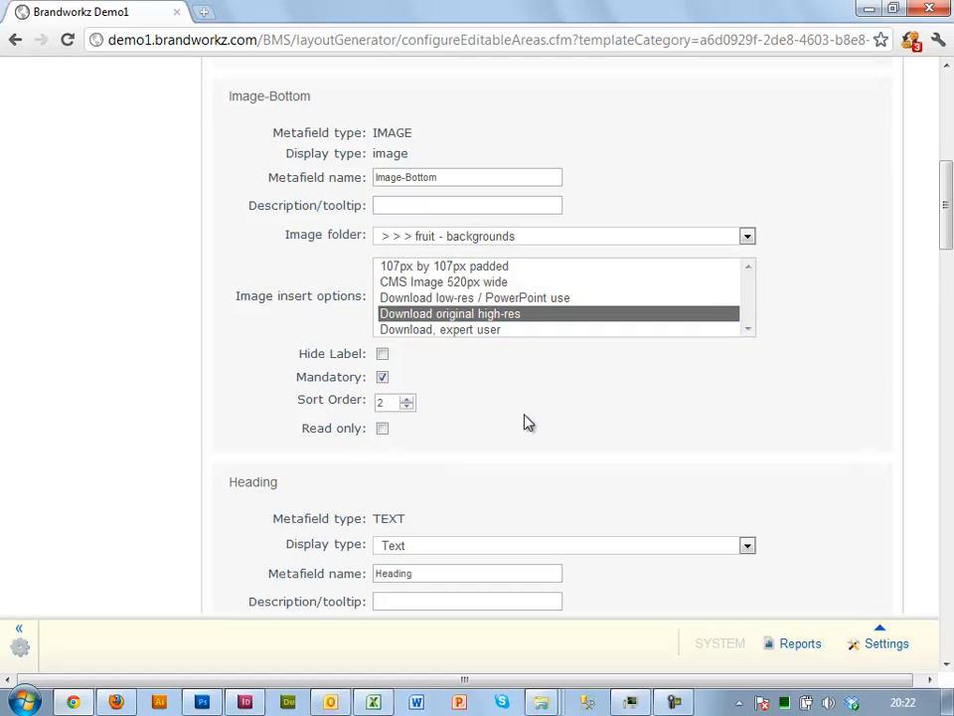
pyautogui.scroll(-3)
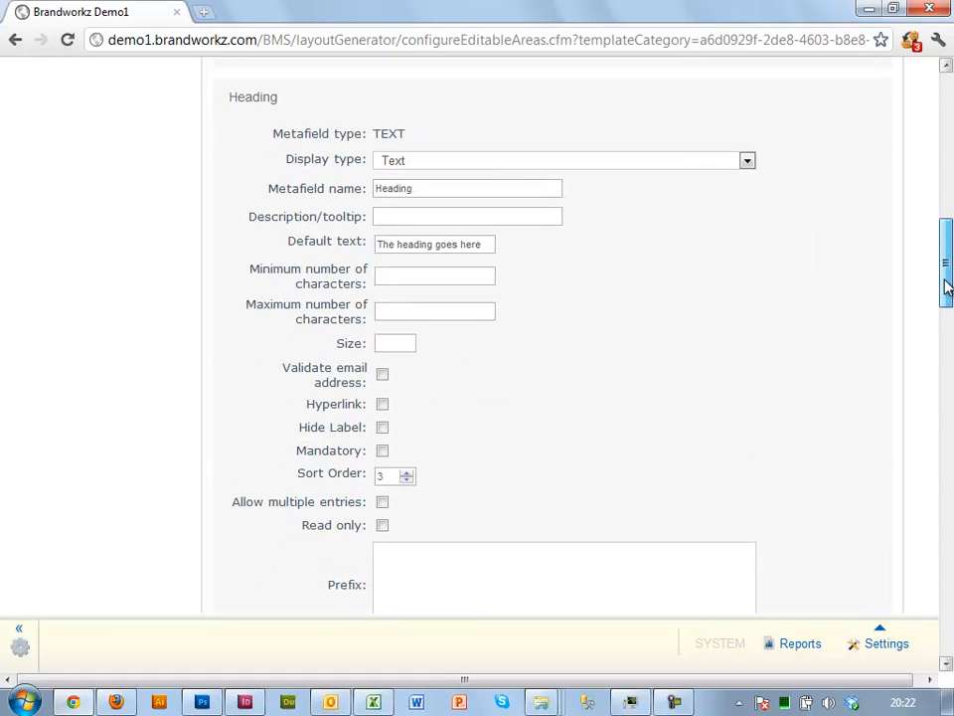
pyautogui.scroll(-3)
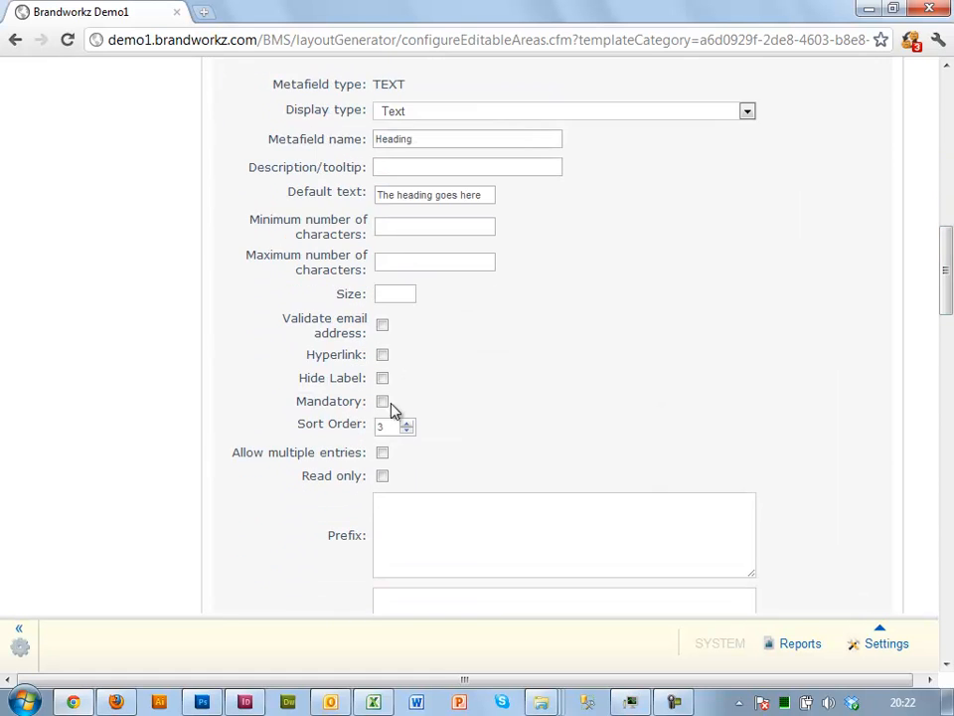
pyautogui.scroll(-3)
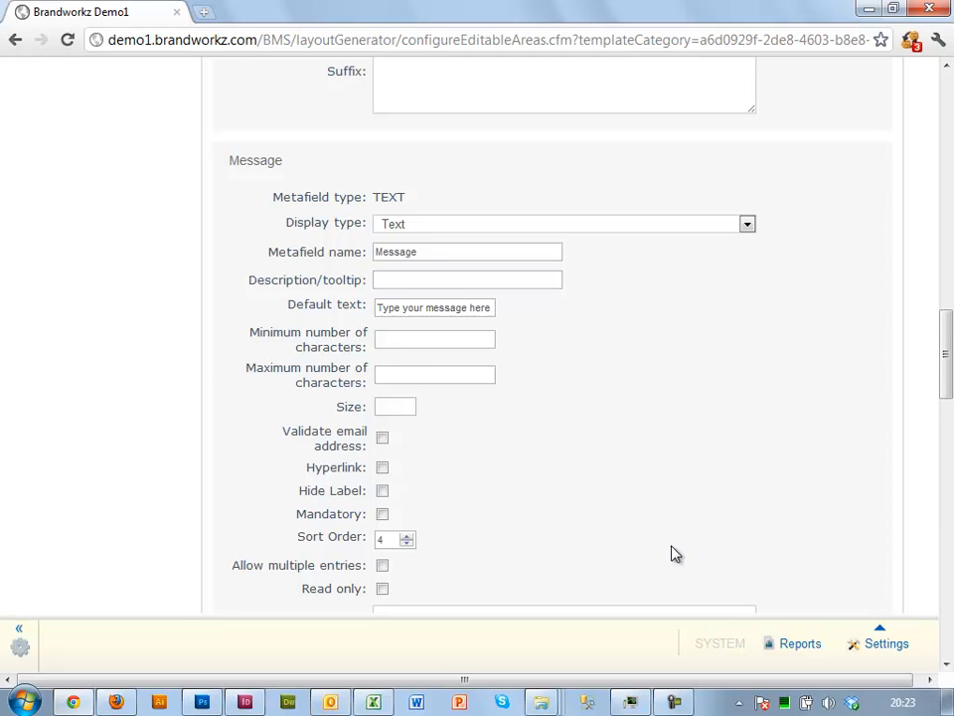
pyautogui.scroll(-3)
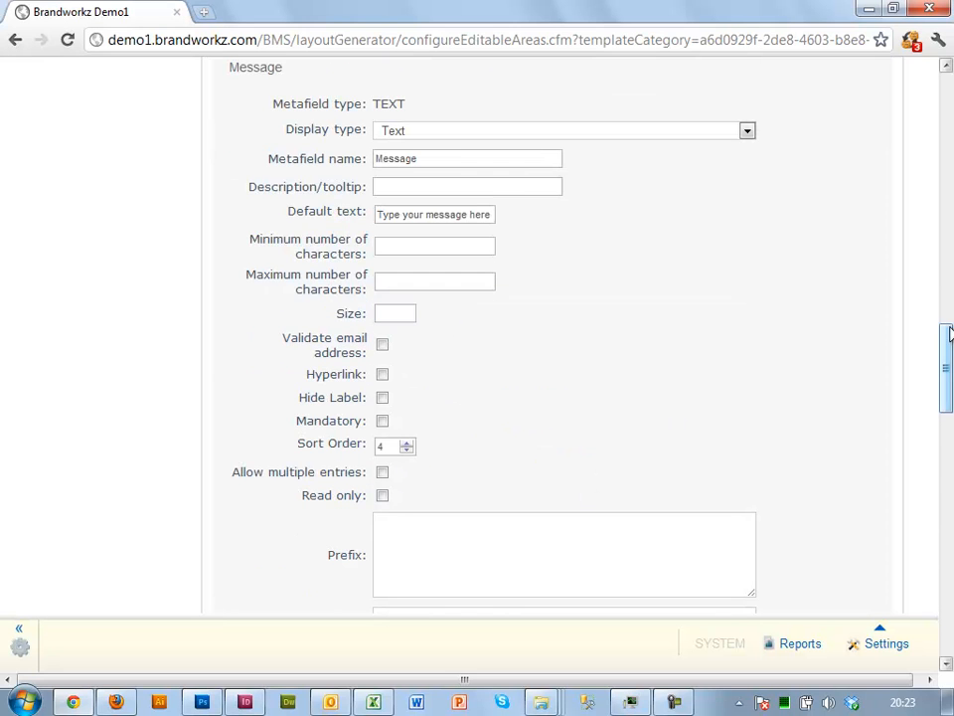
pyautogui.scroll(-3)
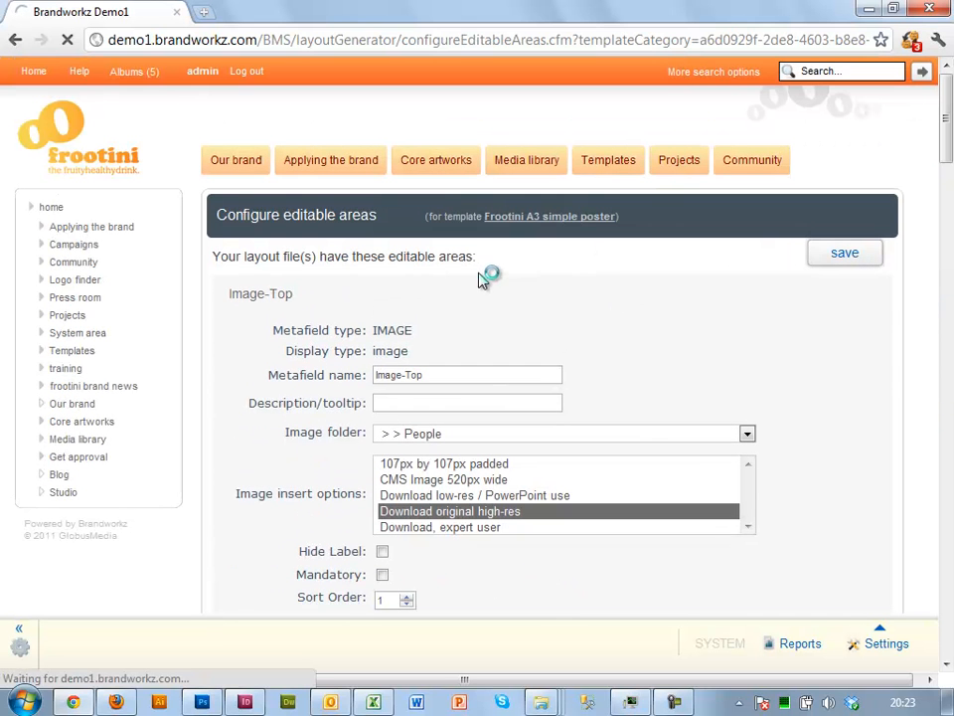
# Step: Save the editable areas and exit so Frootini A3 simple poster shows on the Templates page
pyautogui.click(843, 250)
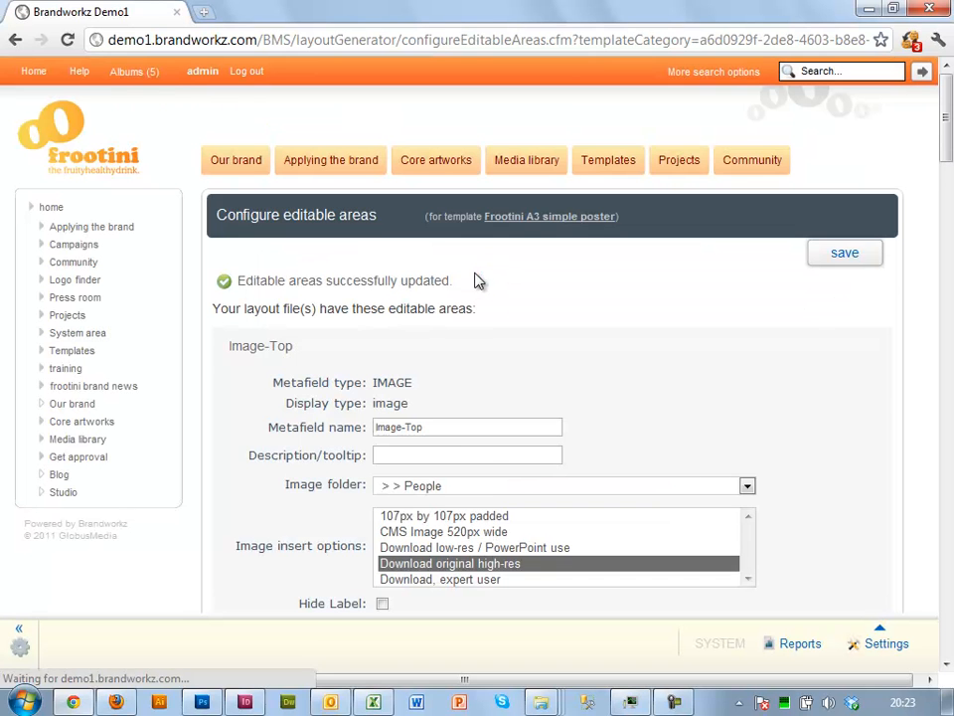
pyautogui.click(549, 215)
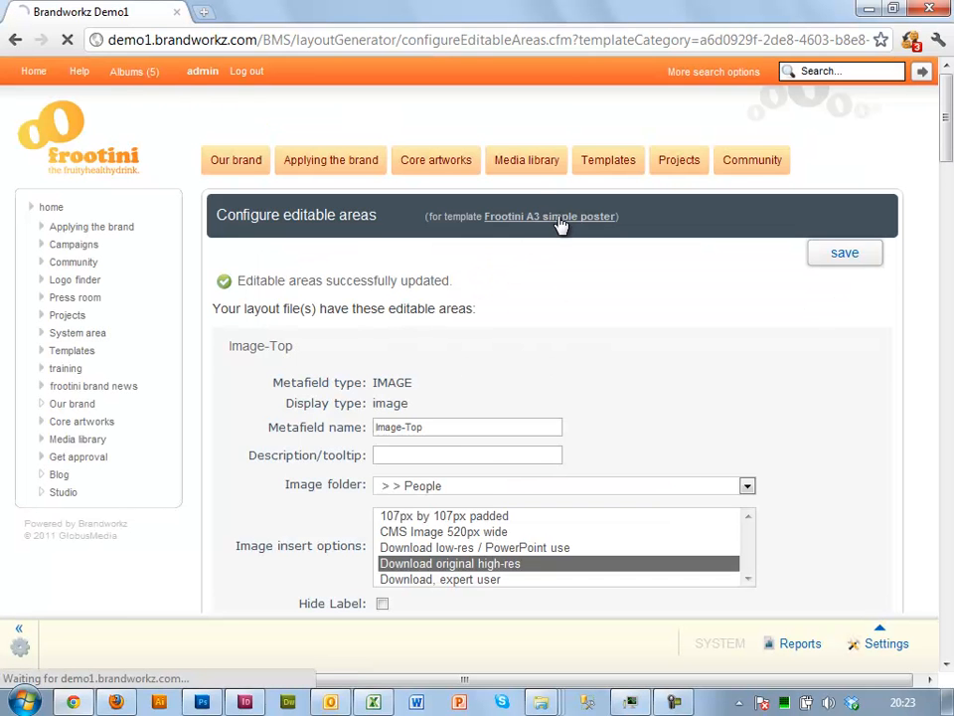
pyautogui.click(549, 215)
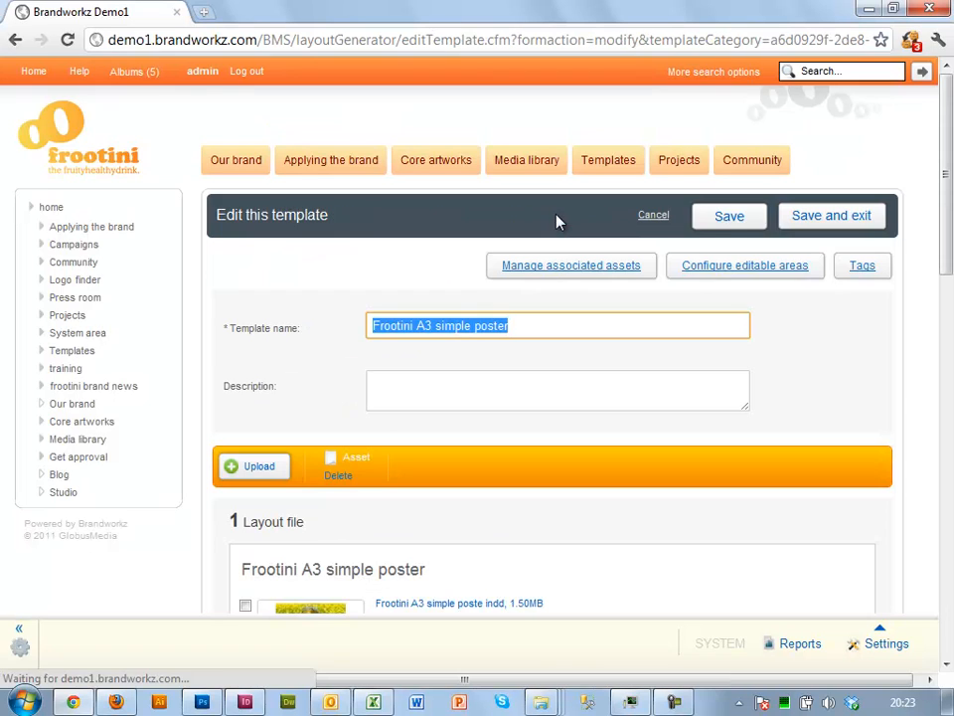
pyautogui.moveTo(831, 215)
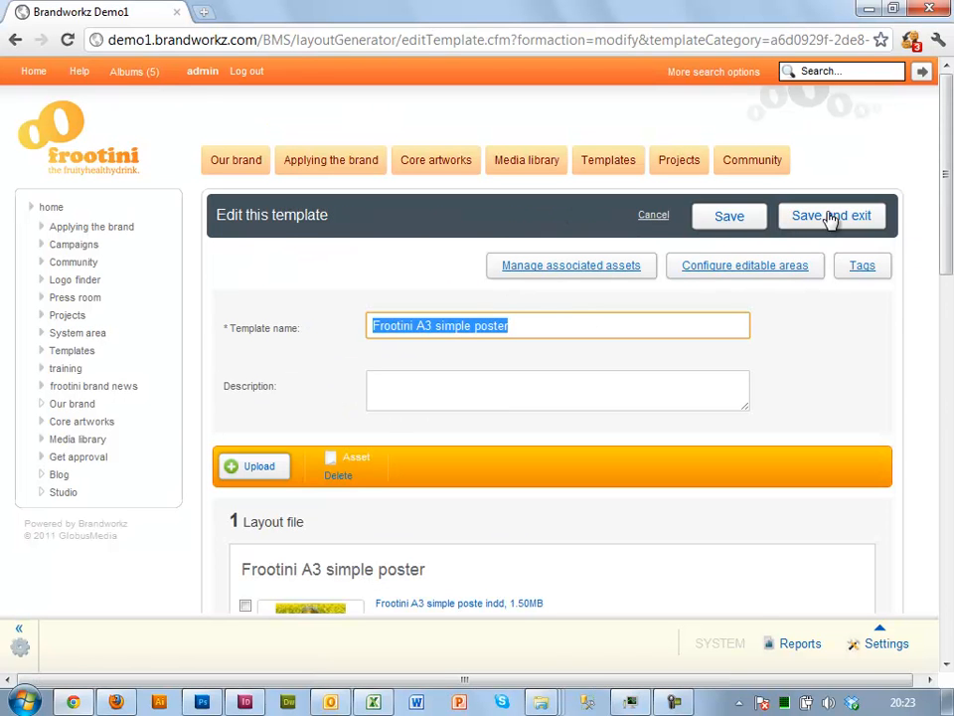
pyautogui.click(831, 215)
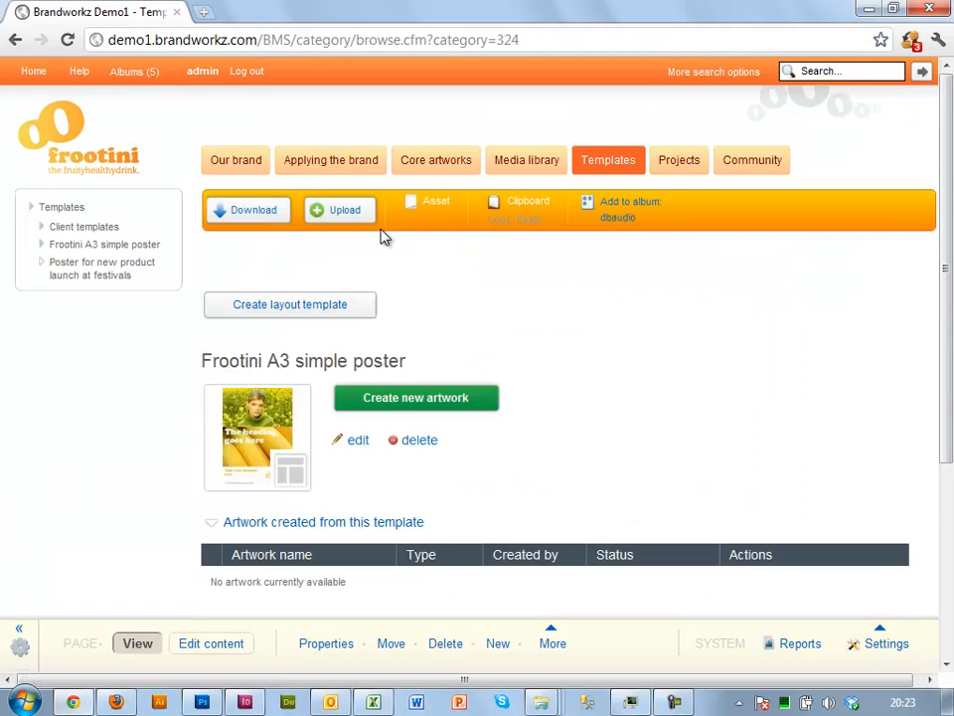
pyautogui.scroll(-3)
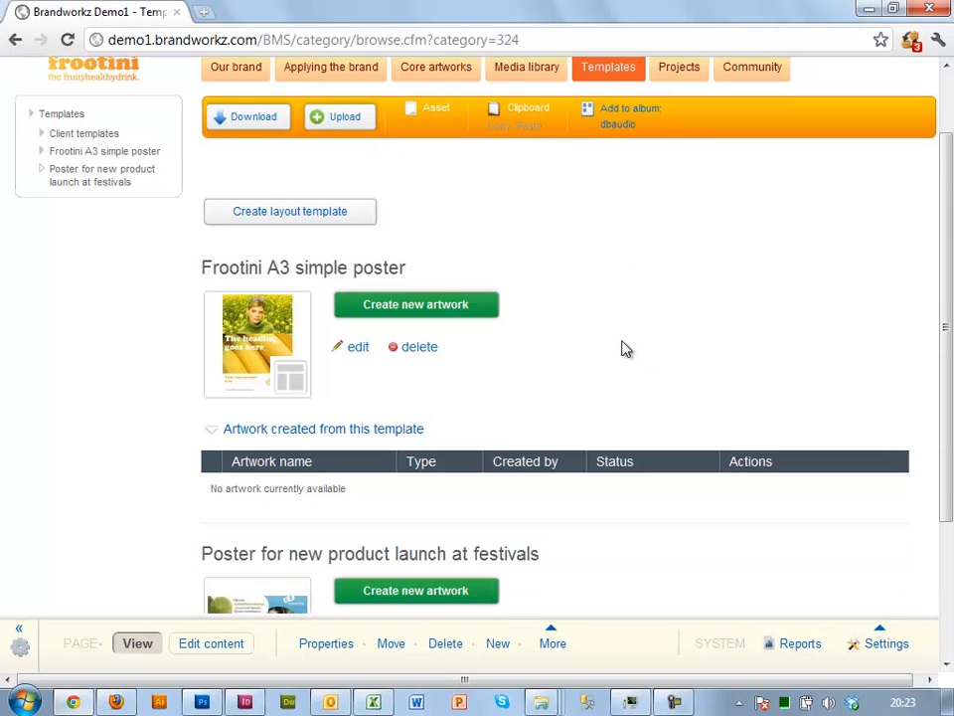
pyautogui.moveTo(624, 348)
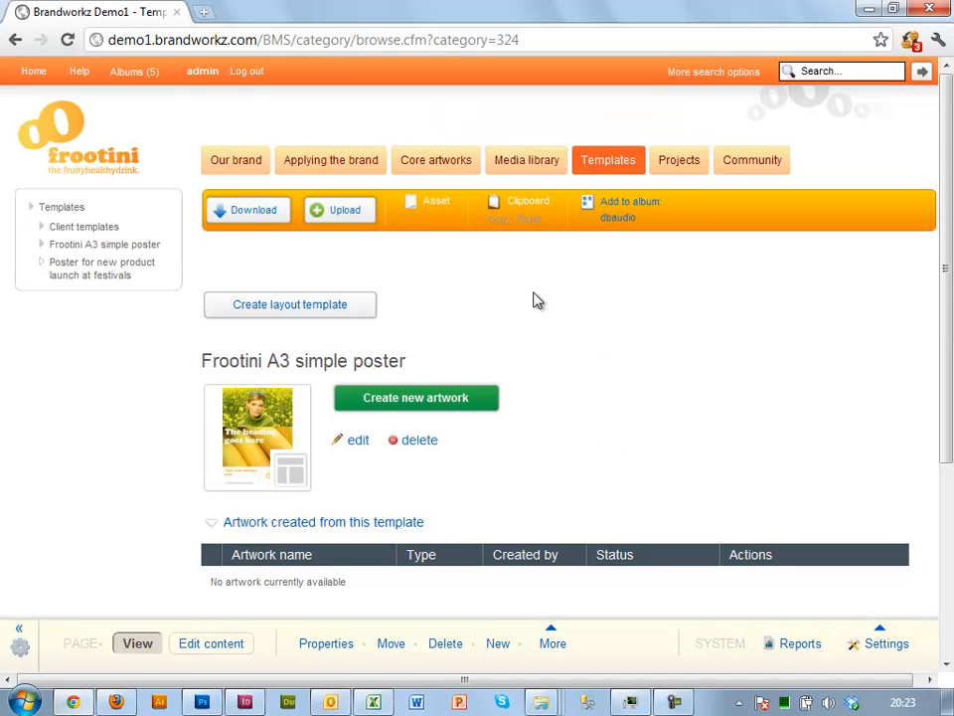
pyautogui.moveTo(505, 439)
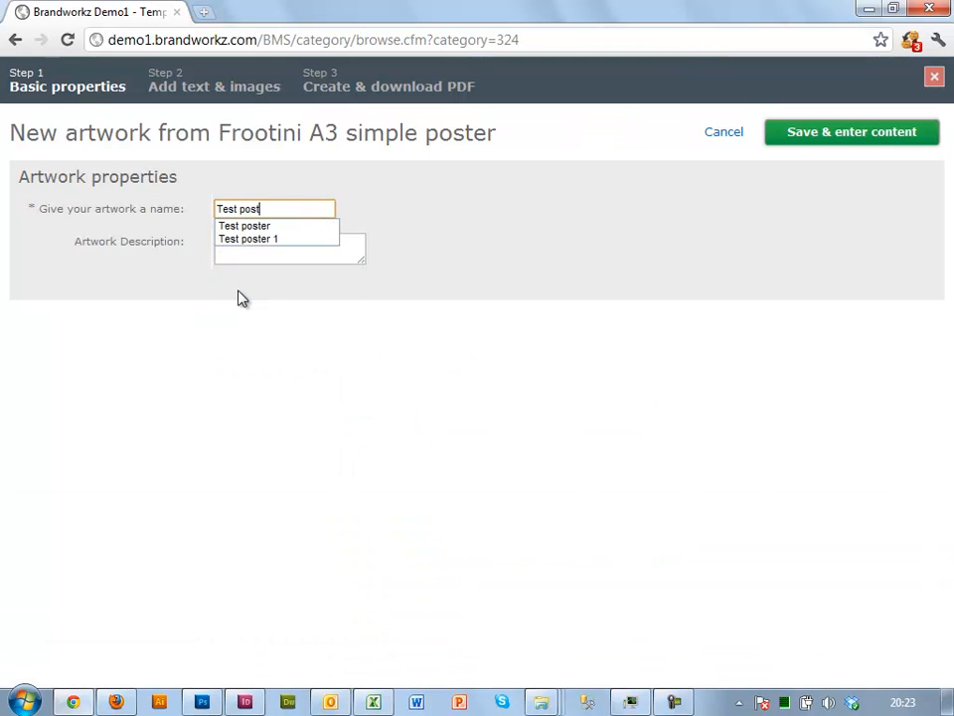
# Step: Create a new artwork named Test poster 1 and continue to the Add text & images editor
pyautogui.click(274, 239)
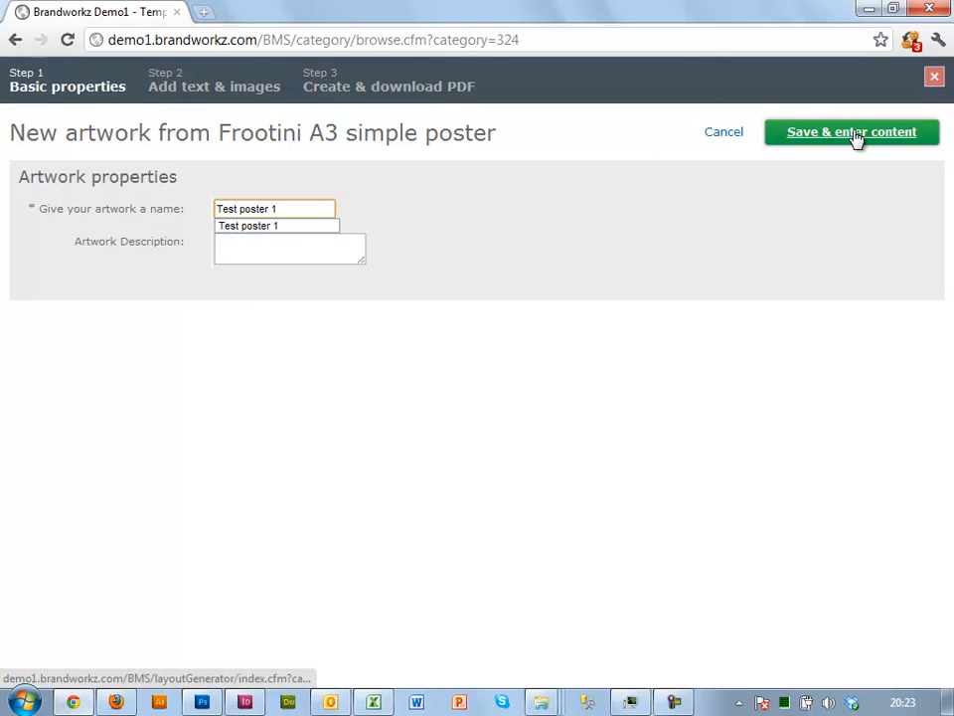
pyautogui.click(851, 131)
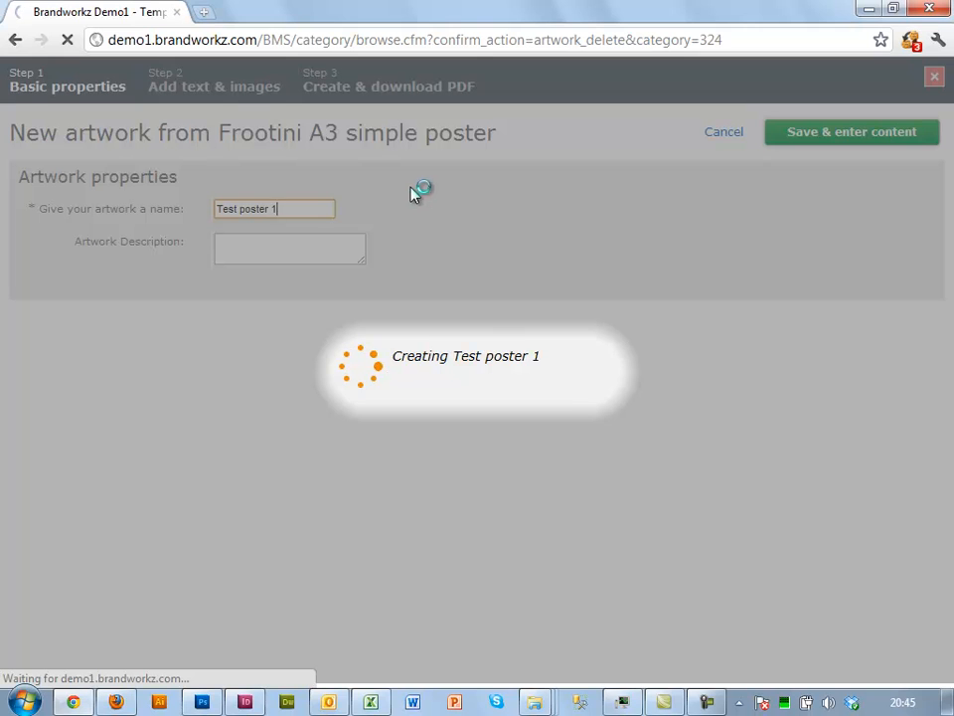
pyautogui.click(851, 131)
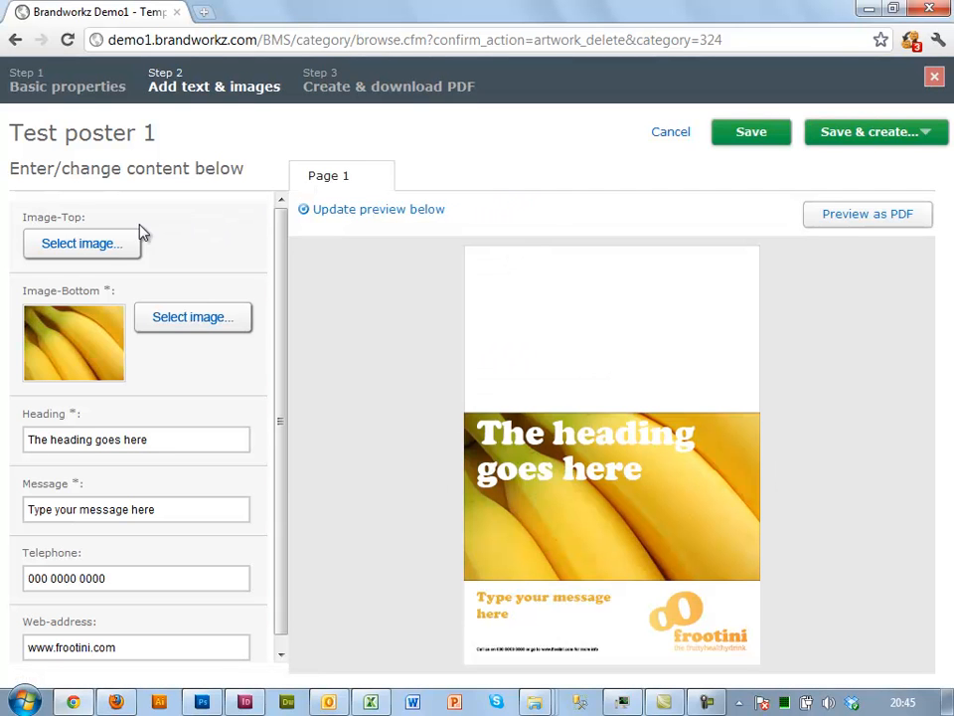
pyautogui.moveTo(129, 262)
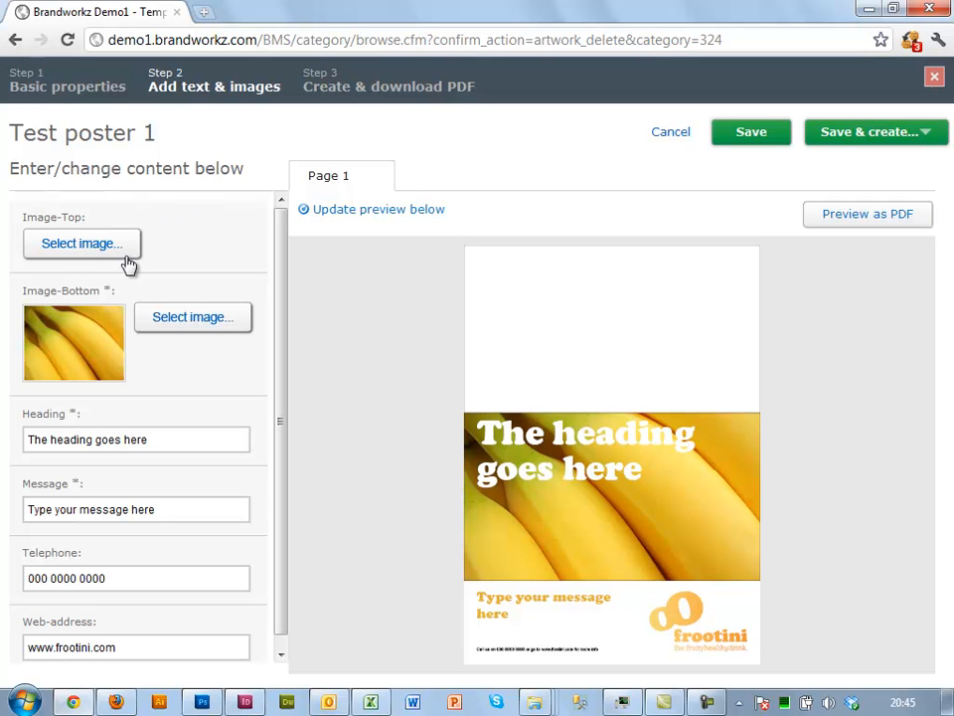
# Step: Set Image-Top to 'Woman in tall grass field' and Image-Bottom to the blueberries picture
pyautogui.click(81, 242)
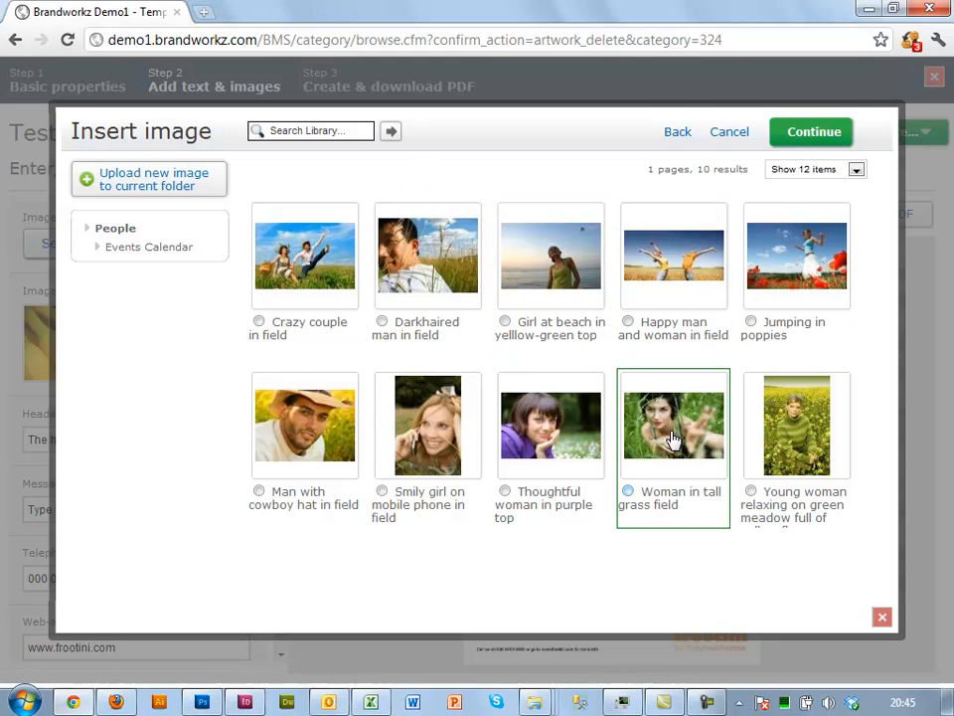
pyautogui.moveTo(680, 450)
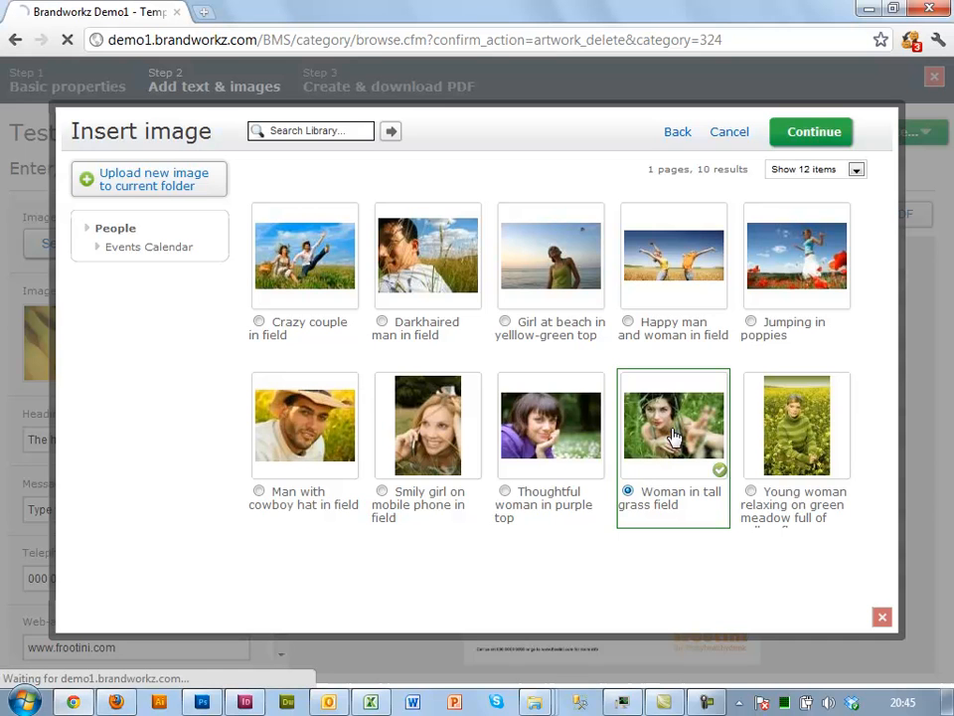
pyautogui.click(812, 131)
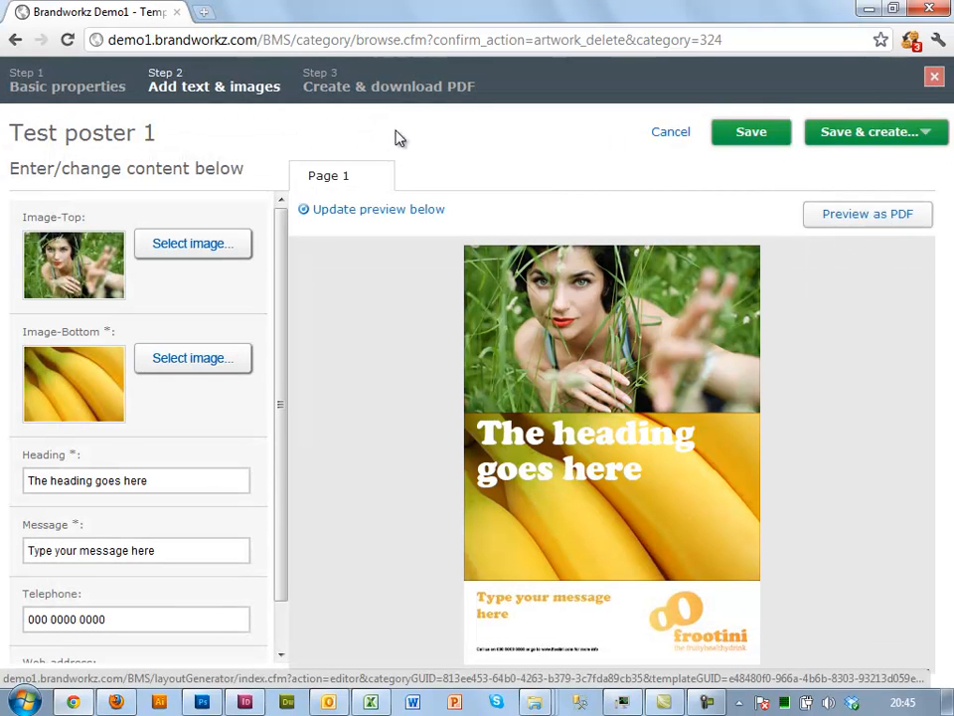
pyautogui.click(193, 243)
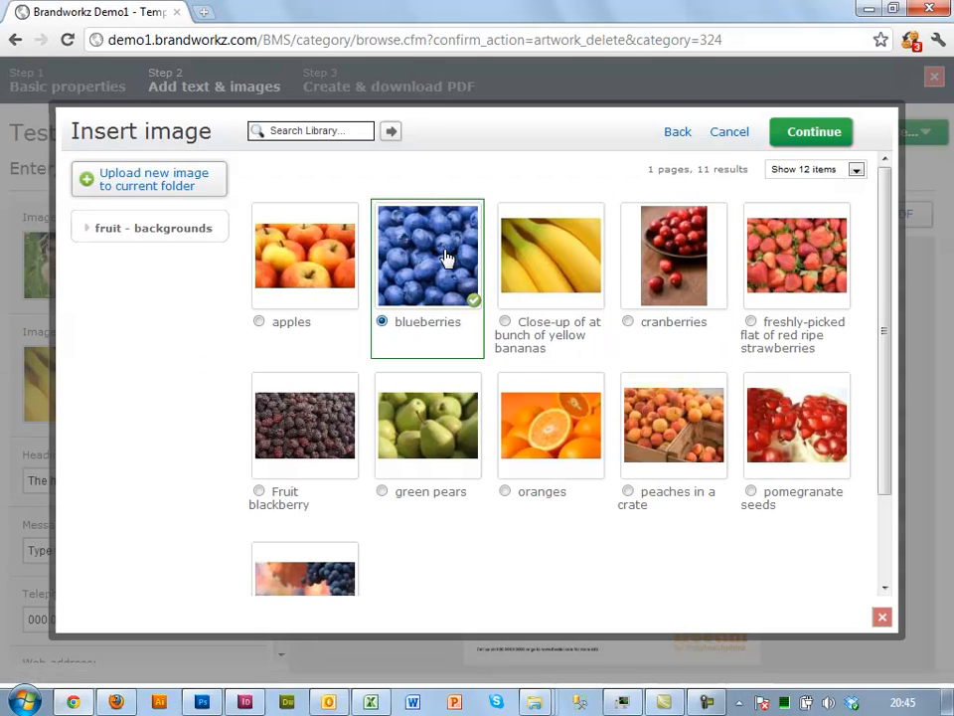
pyautogui.click(811, 131)
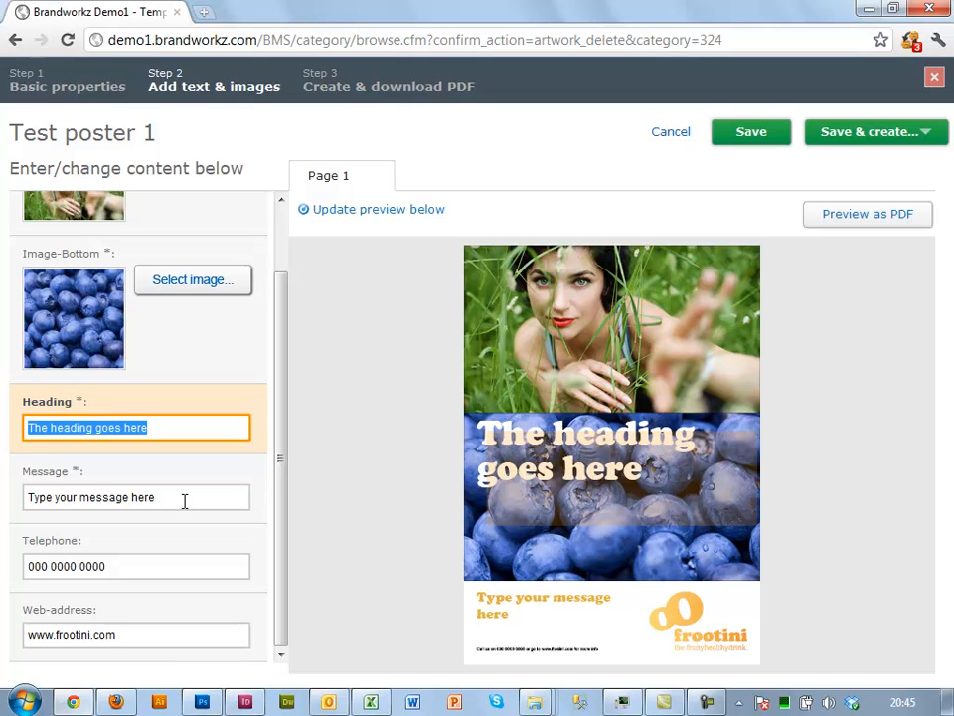
# Step: Enter heading 'Taste session for Blueberry Heaven' and the board room at 9pm Thursday message
pyautogui.write('Taste session for')
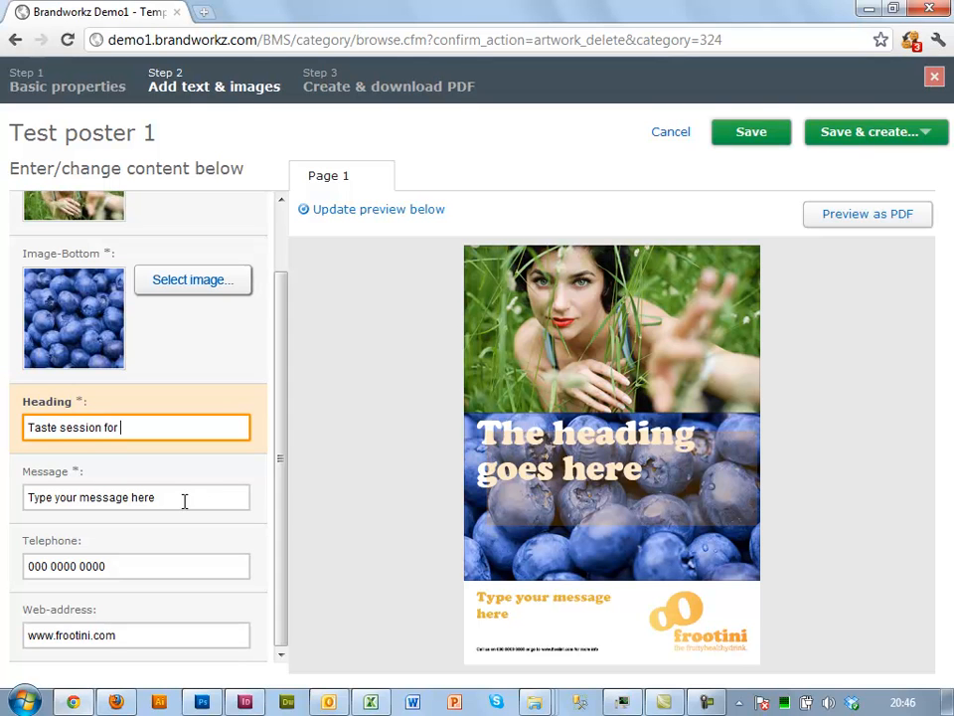
pyautogui.write('Blueberry Heave')
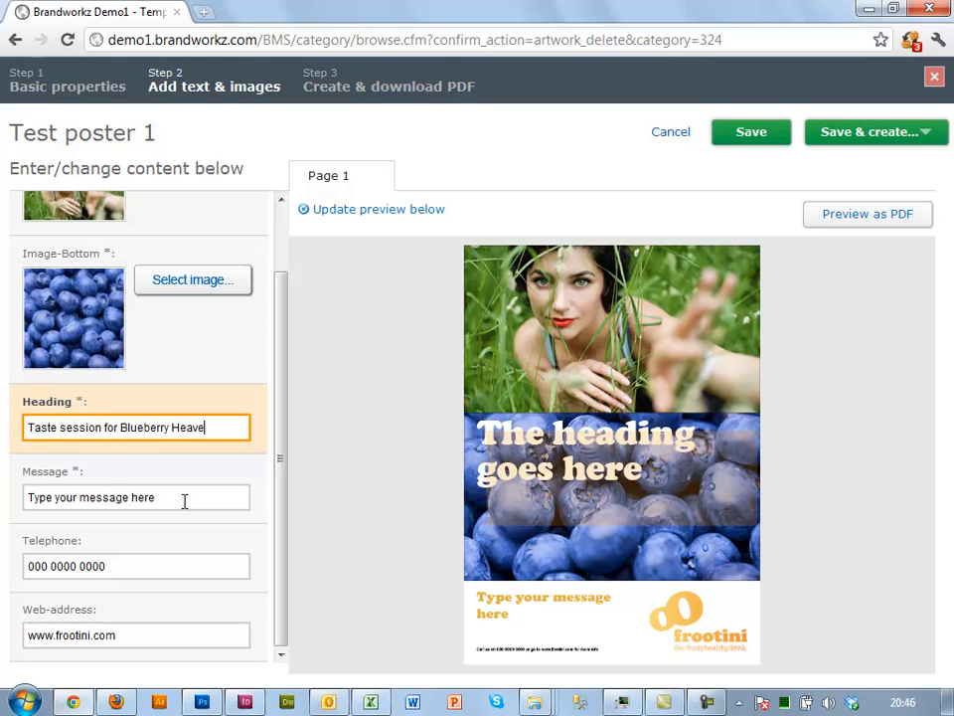
pyautogui.click(135, 497)
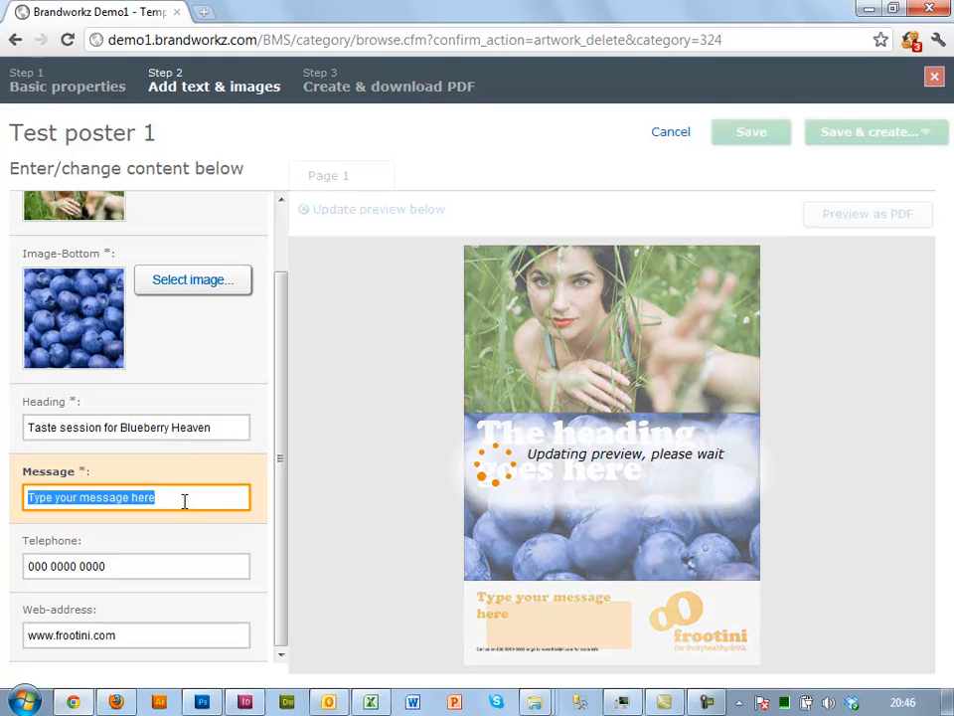
pyautogui.write('Come to the bo')
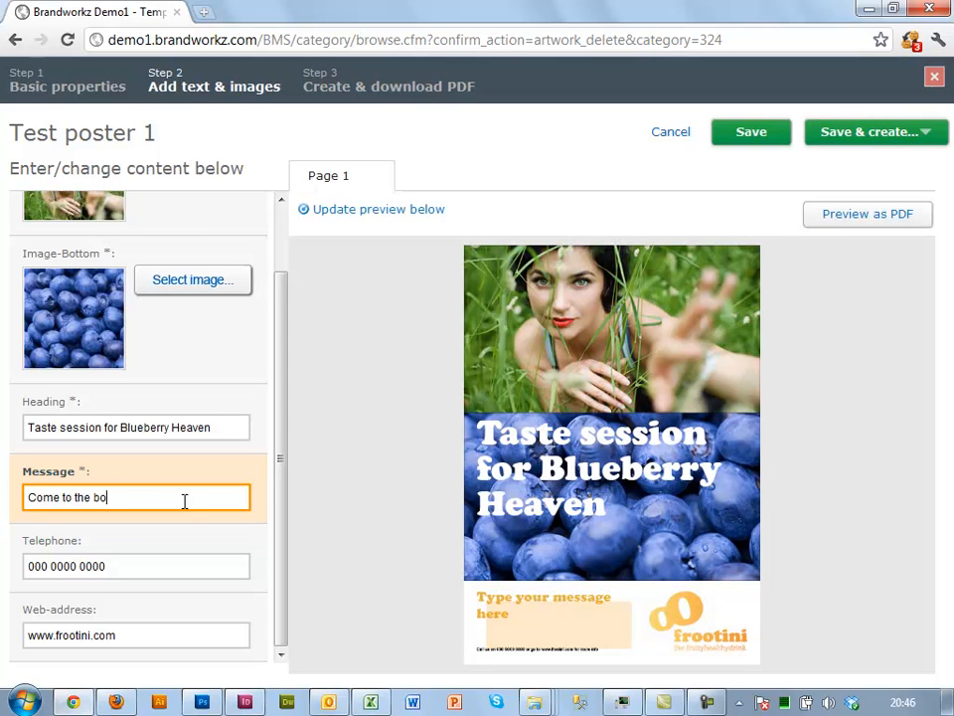
pyautogui.write('ard room at')
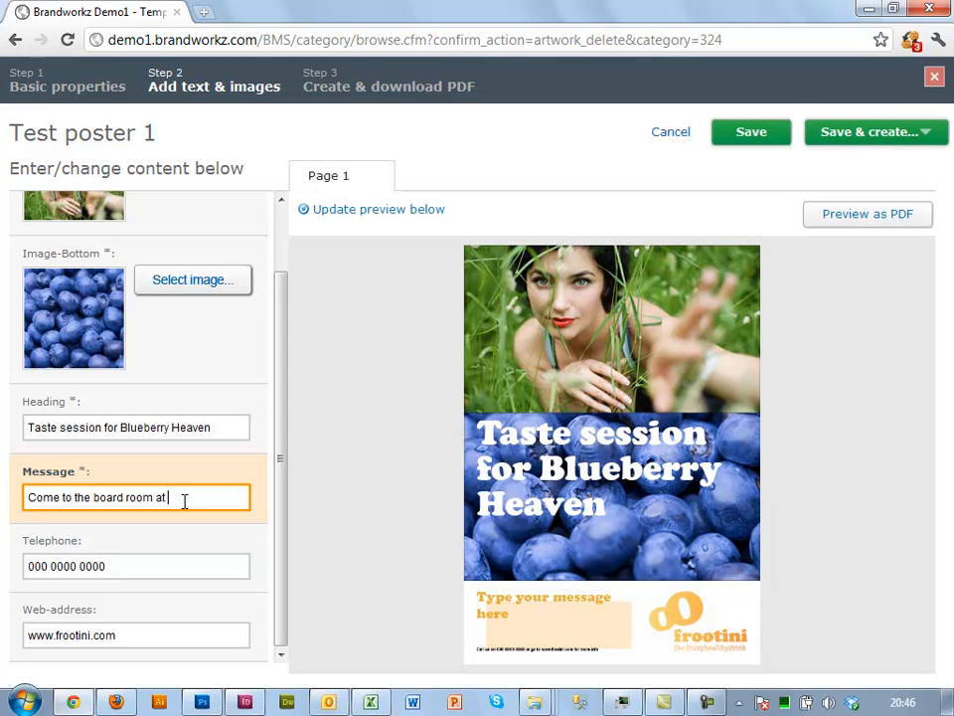
pyautogui.write('9pm on Thursd')
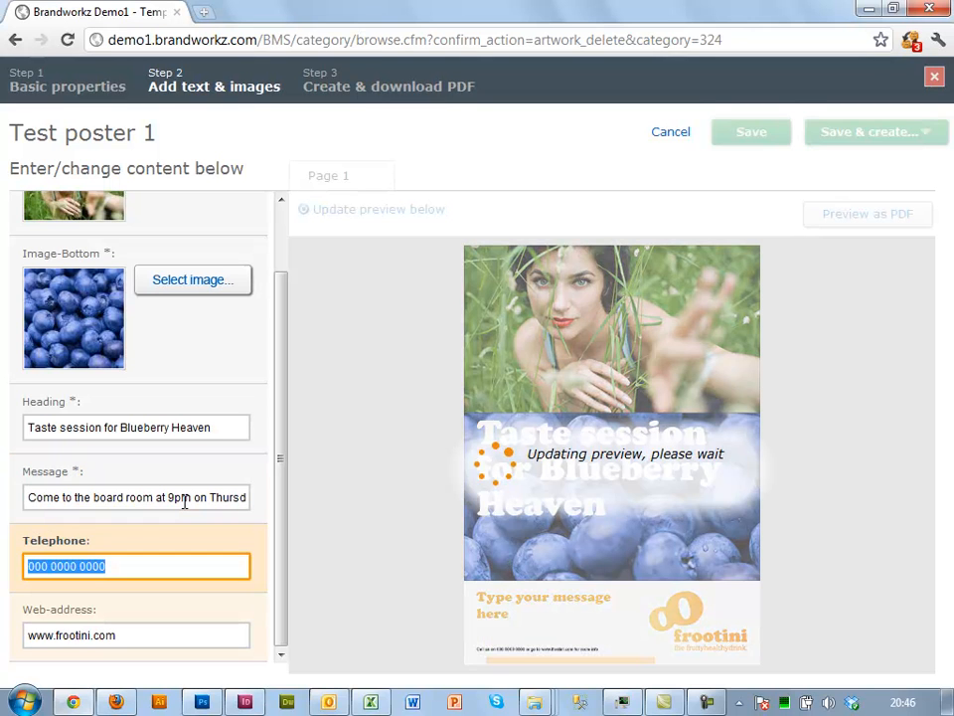
pyautogui.click(378, 209)
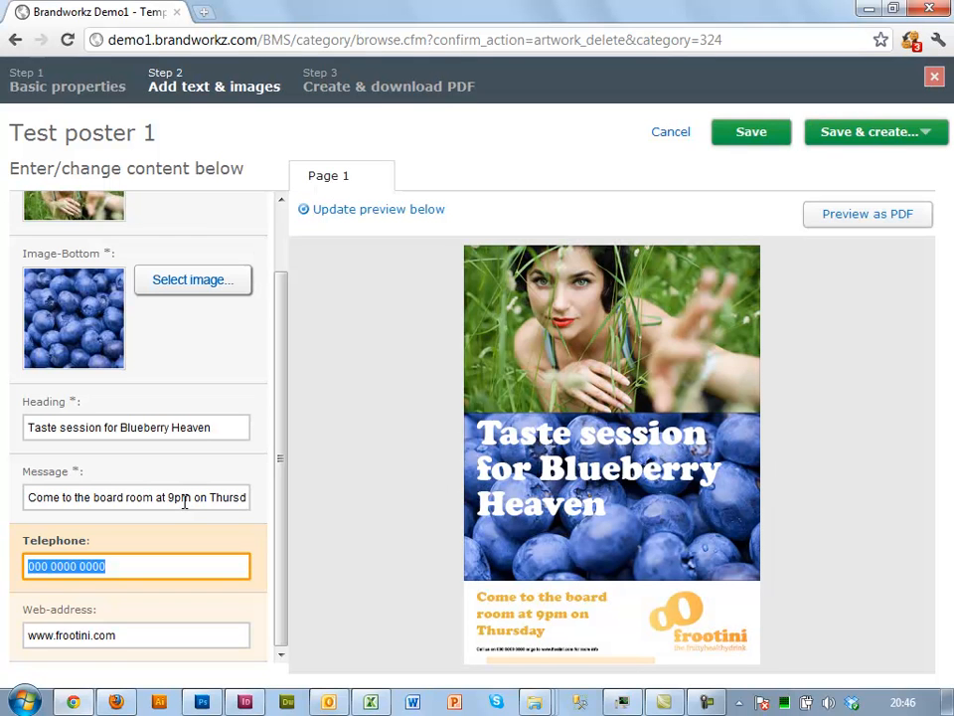
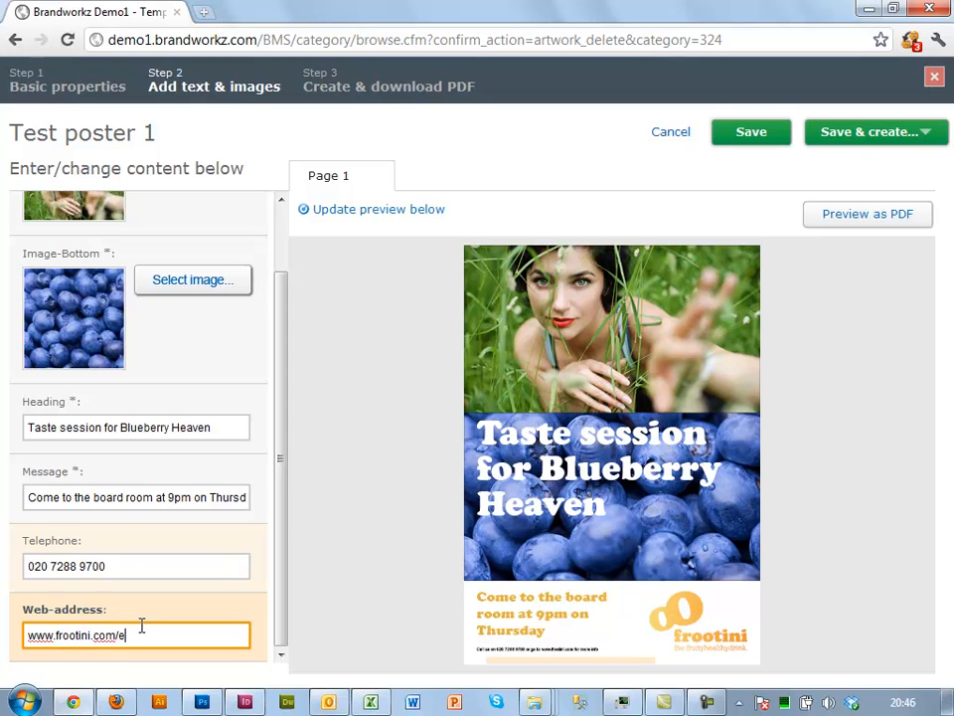
pyautogui.write('blueberry-heaven')
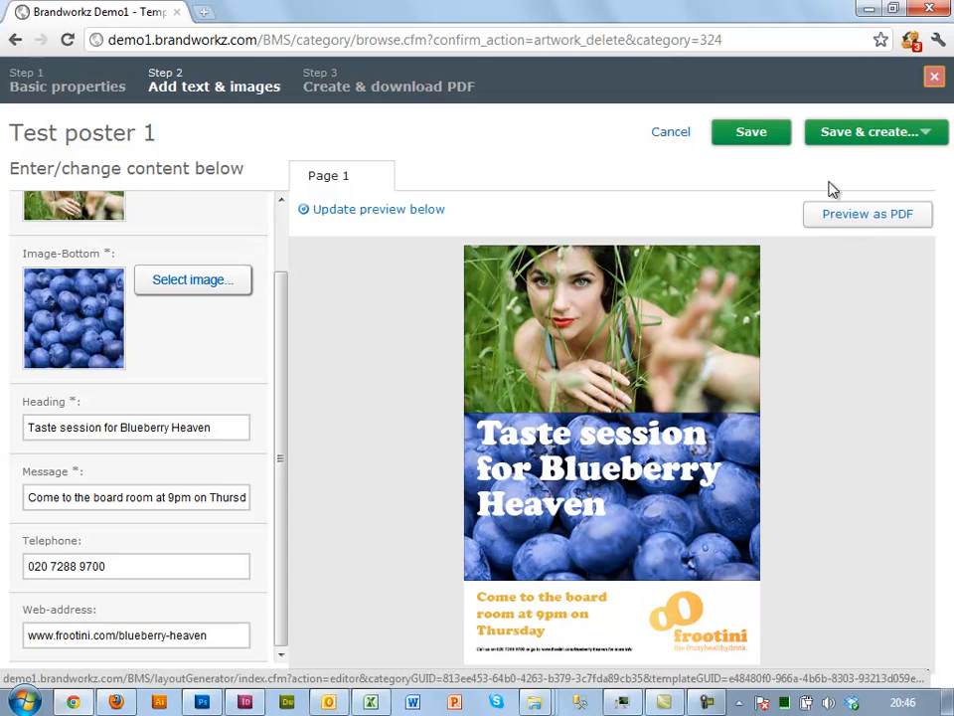
# Step: Save and create the Test poster 1 artwork as a PDF, reaching its download page
pyautogui.click(869, 131)
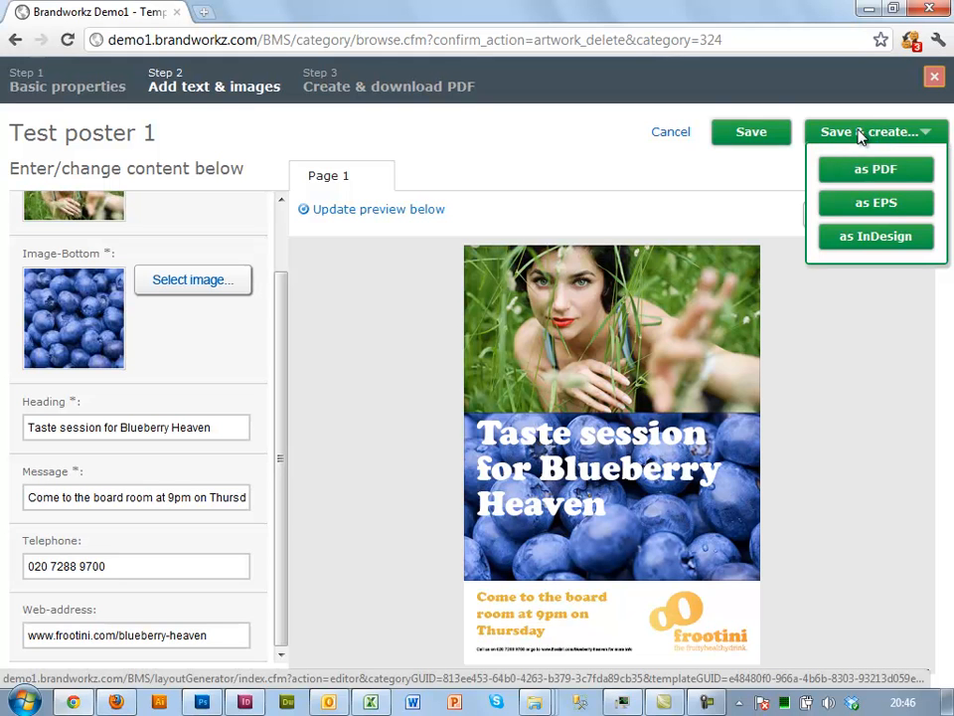
pyautogui.moveTo(875, 235)
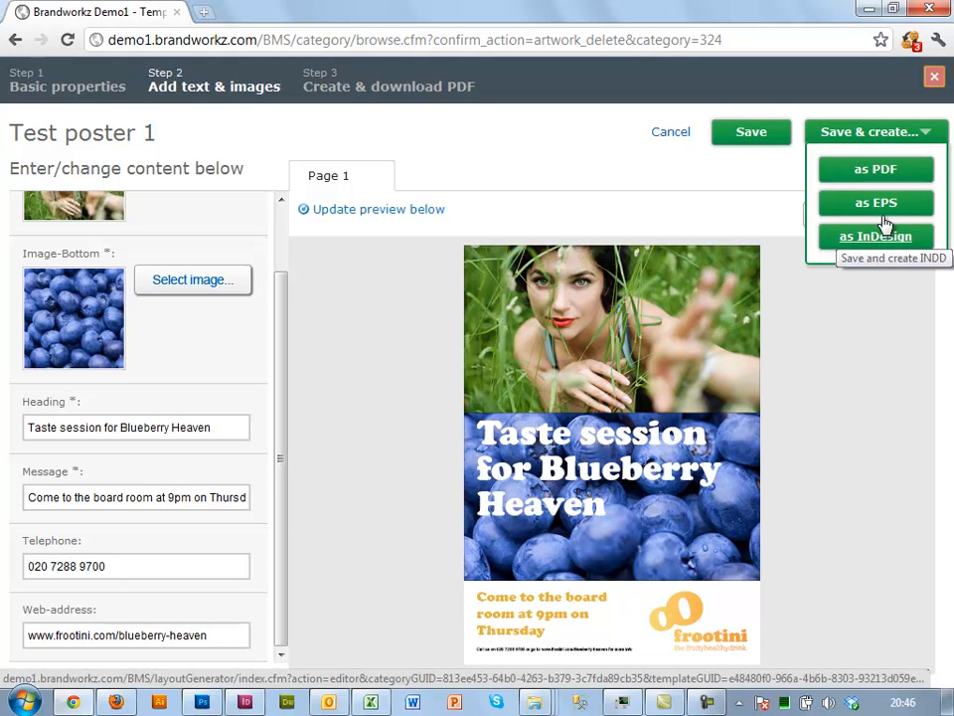
pyautogui.moveTo(875, 169)
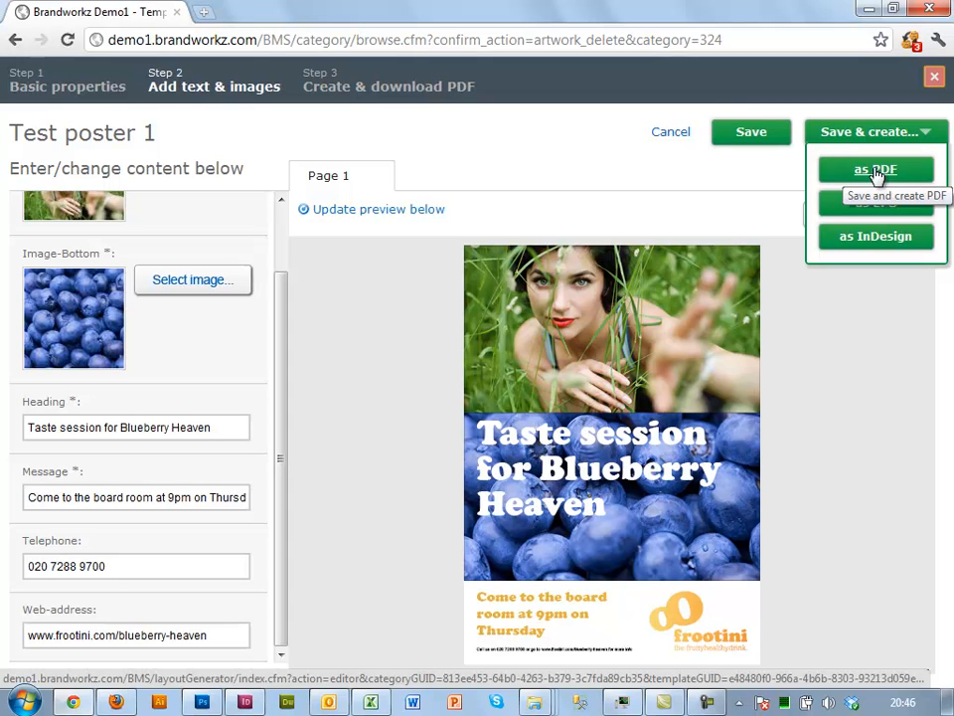
pyautogui.click(875, 169)
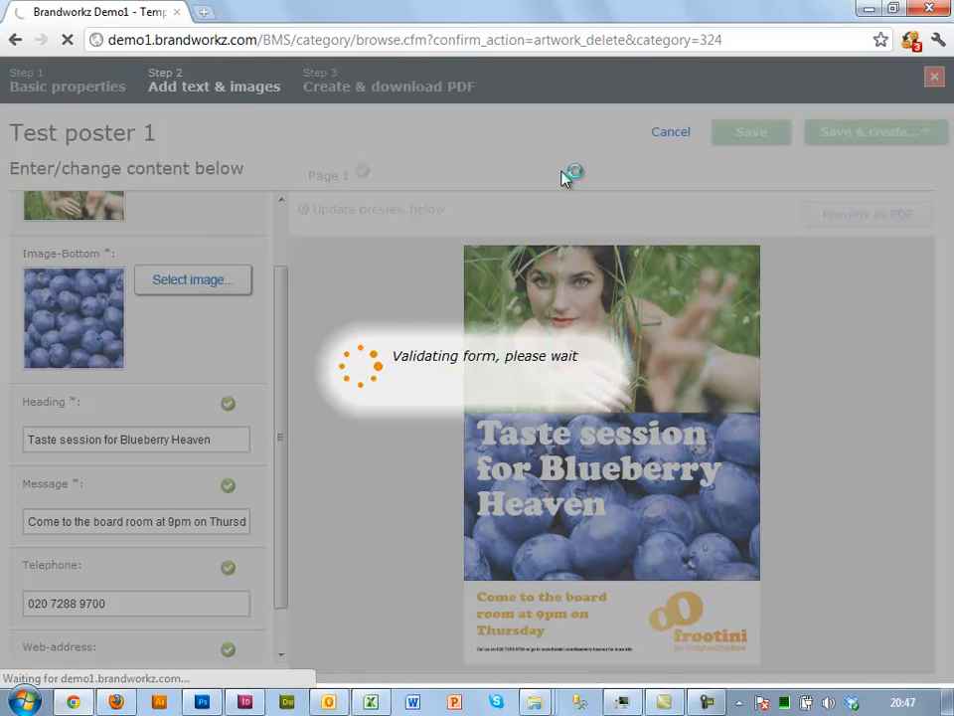
pyautogui.click(751, 131)
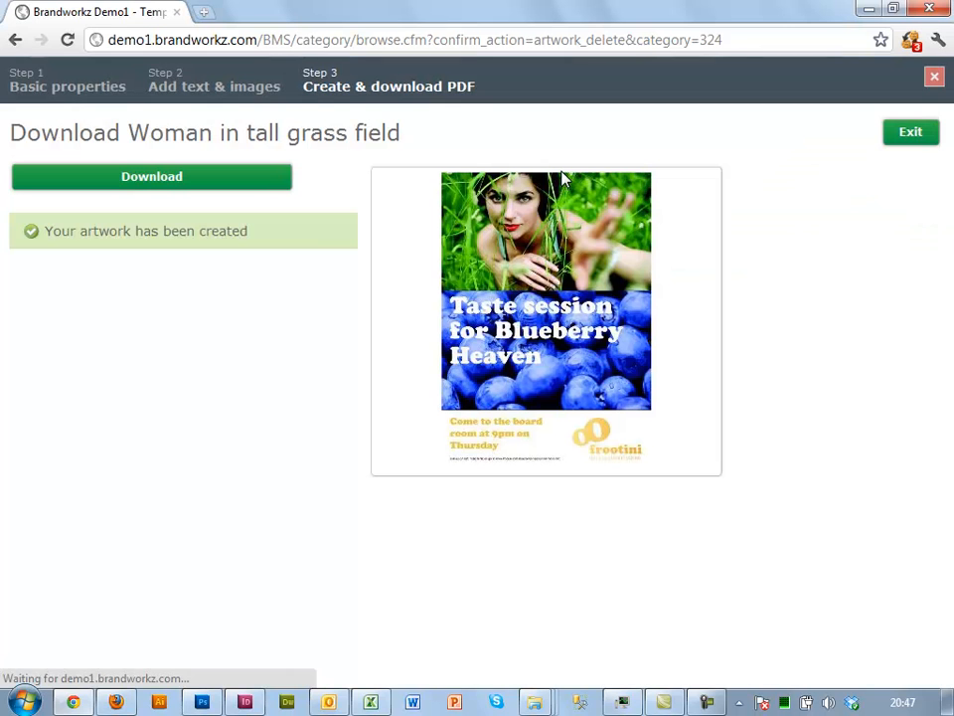
pyautogui.moveTo(527, 127)
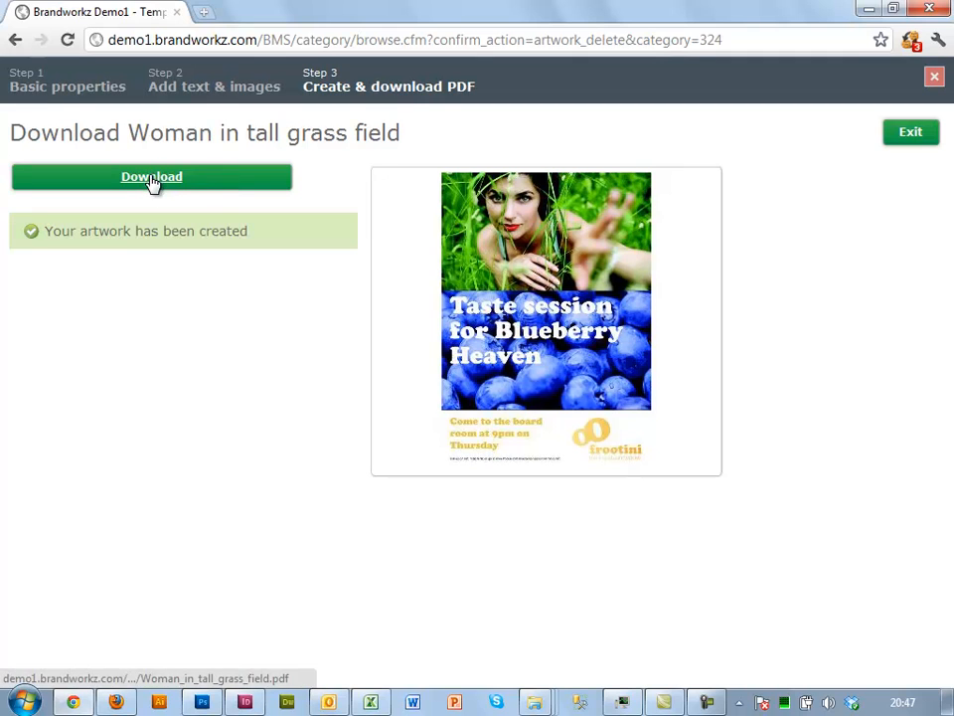
# Step: Download the finished poster PDF, Woman_in_tall_grass_field.pdf, opening it in the browser
pyautogui.click(151, 176)
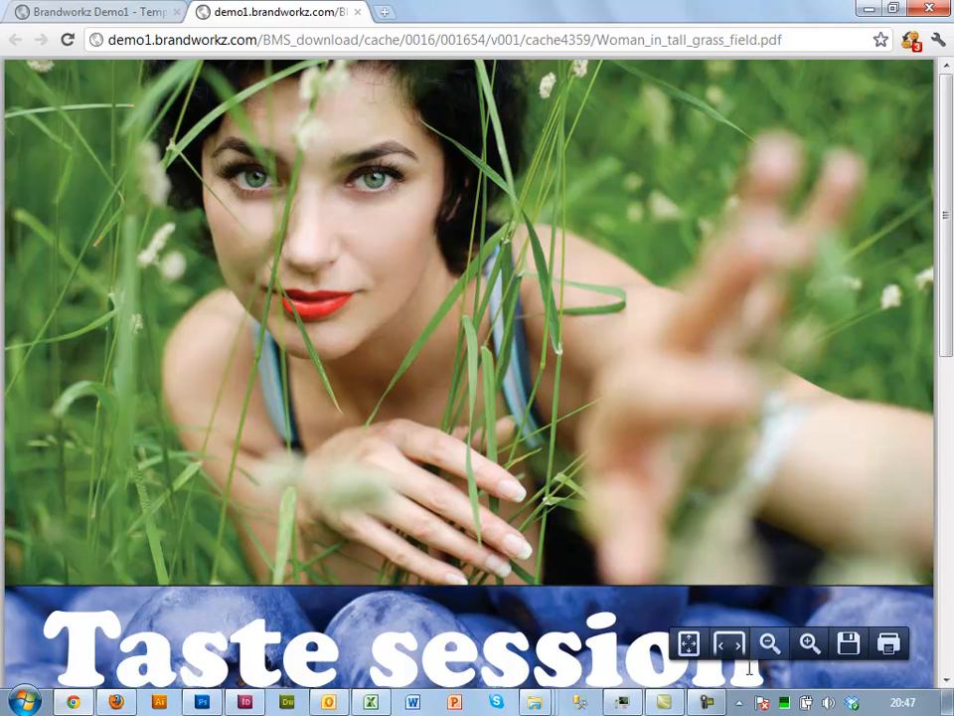
# Step: Fit the whole poster page in view in Chrome's PDF viewer
pyautogui.click(770, 645)
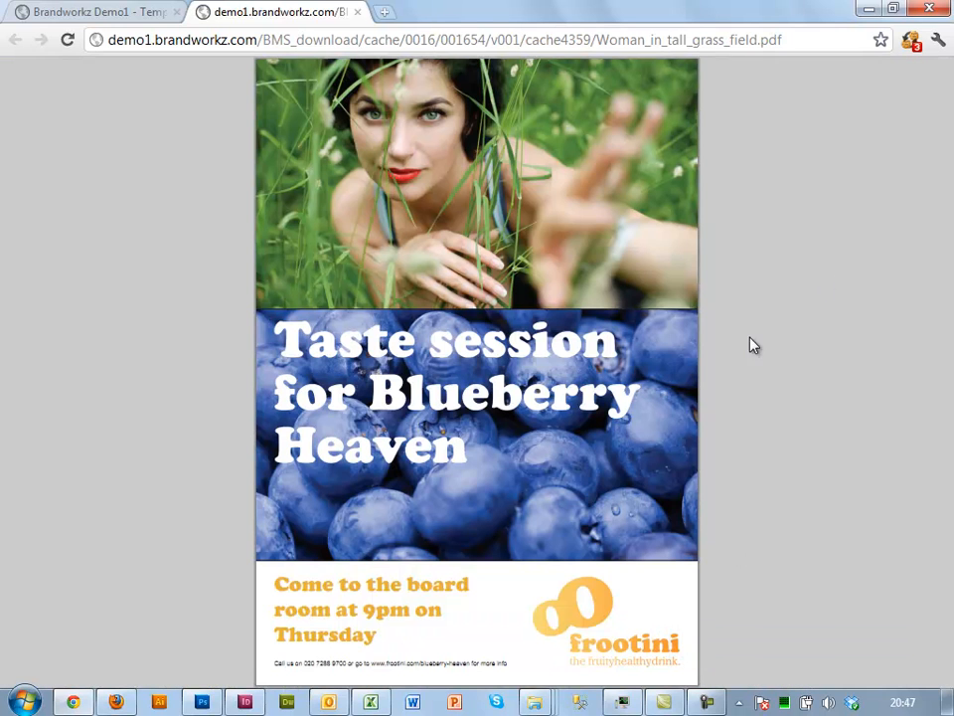
pyautogui.moveTo(748, 358)
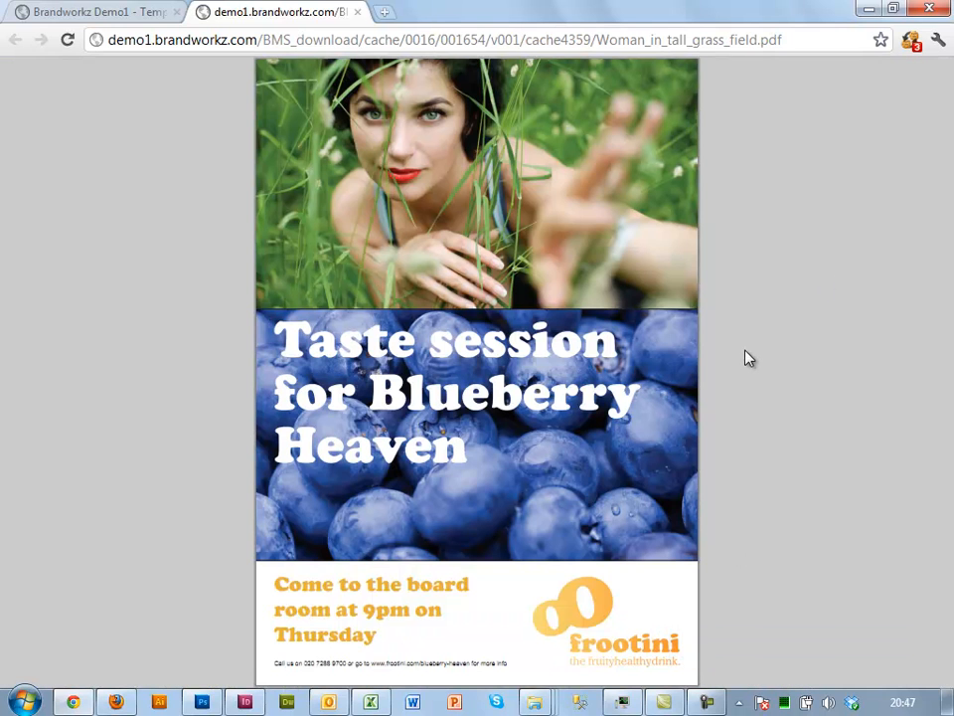